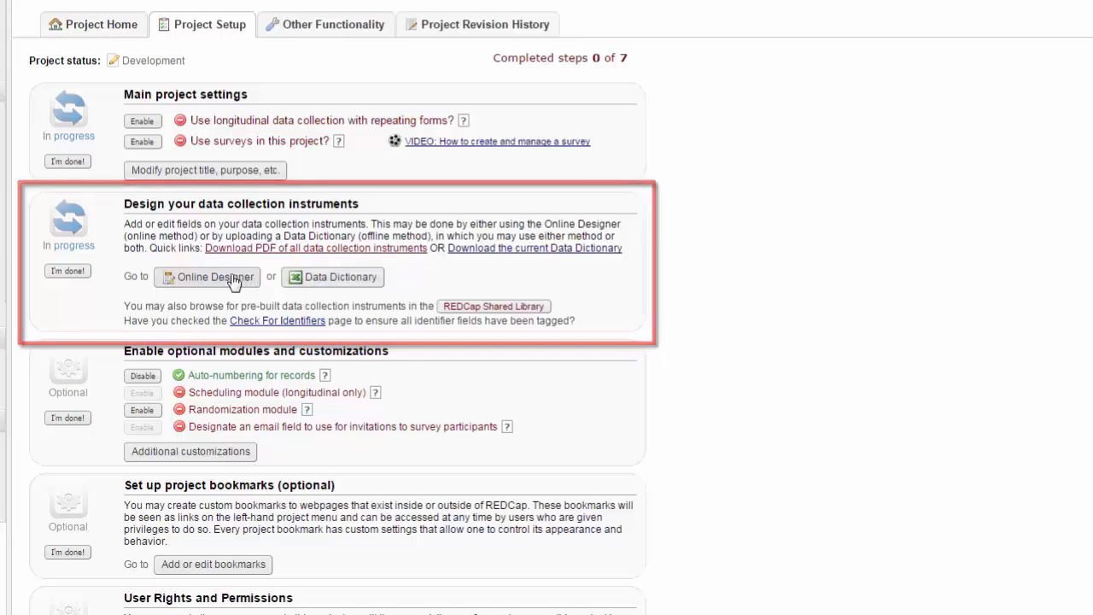
Open the Online Designer for the Demo project
left_click(214, 277)
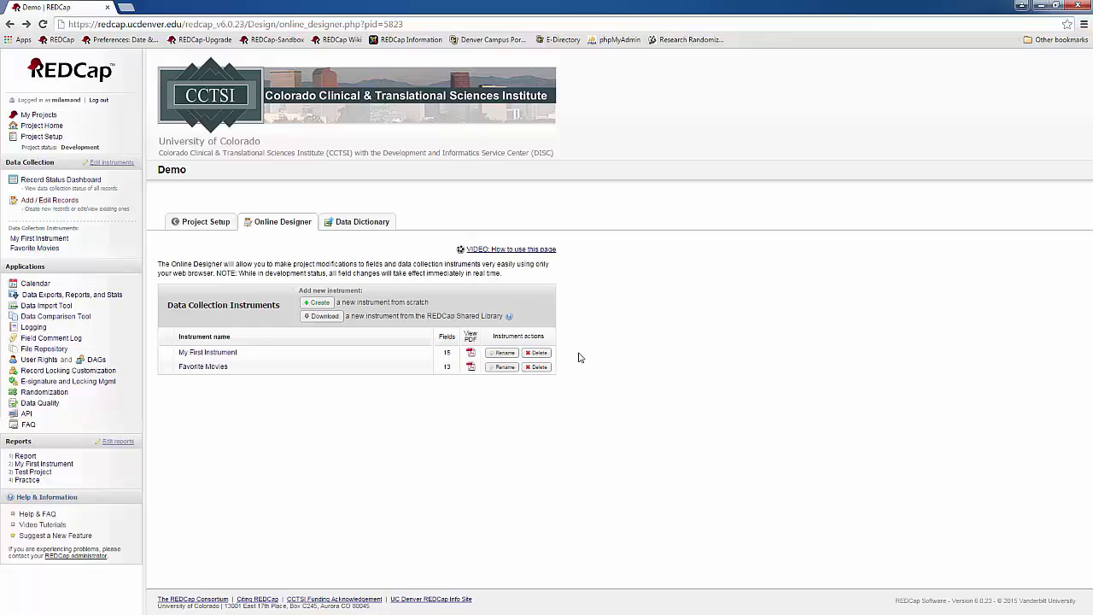
Rename My First Instrument to 'Genre Information' and save
left_click(502, 353)
type("G")
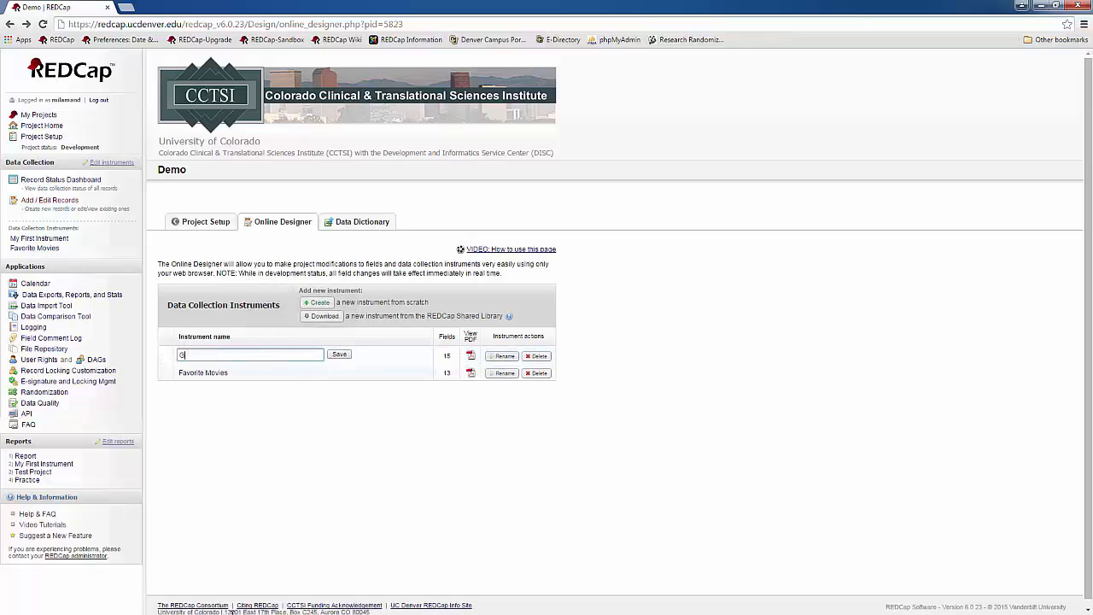
type("enre")
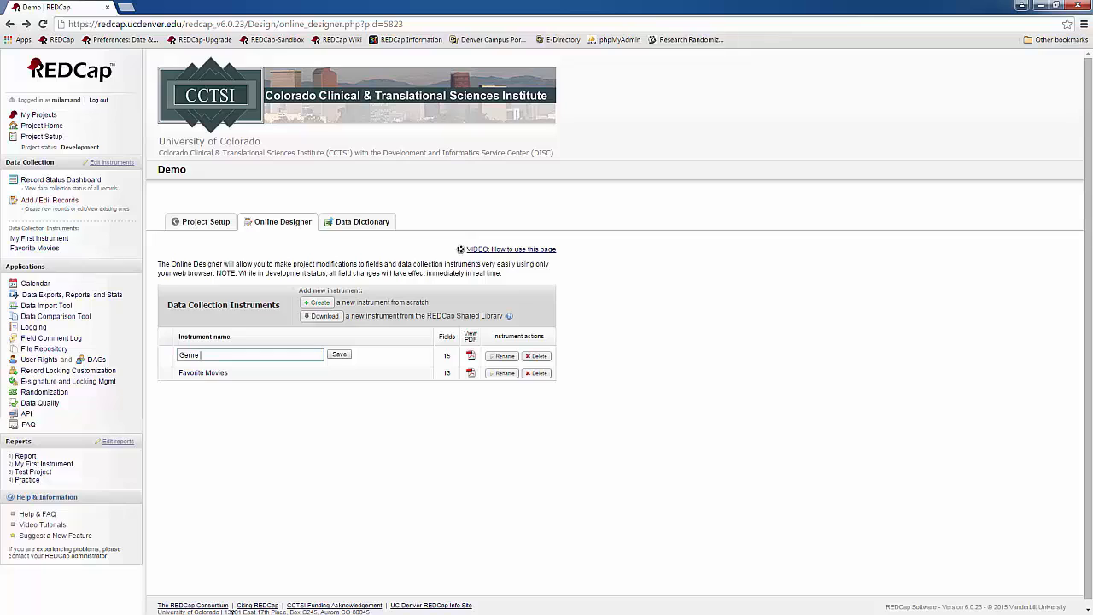
type("Information")
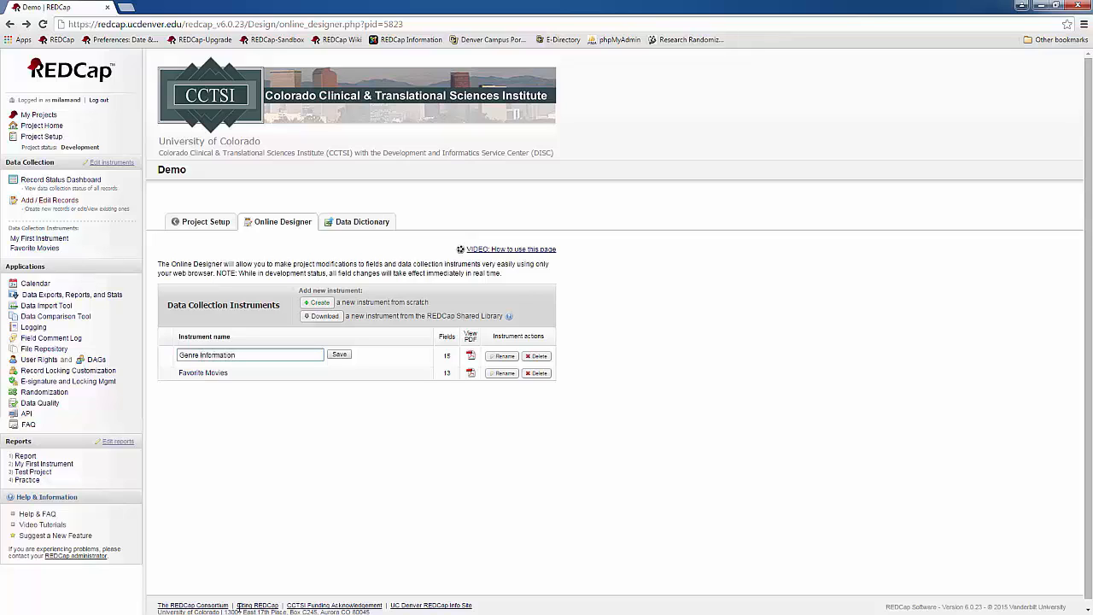
left_click(338, 353)
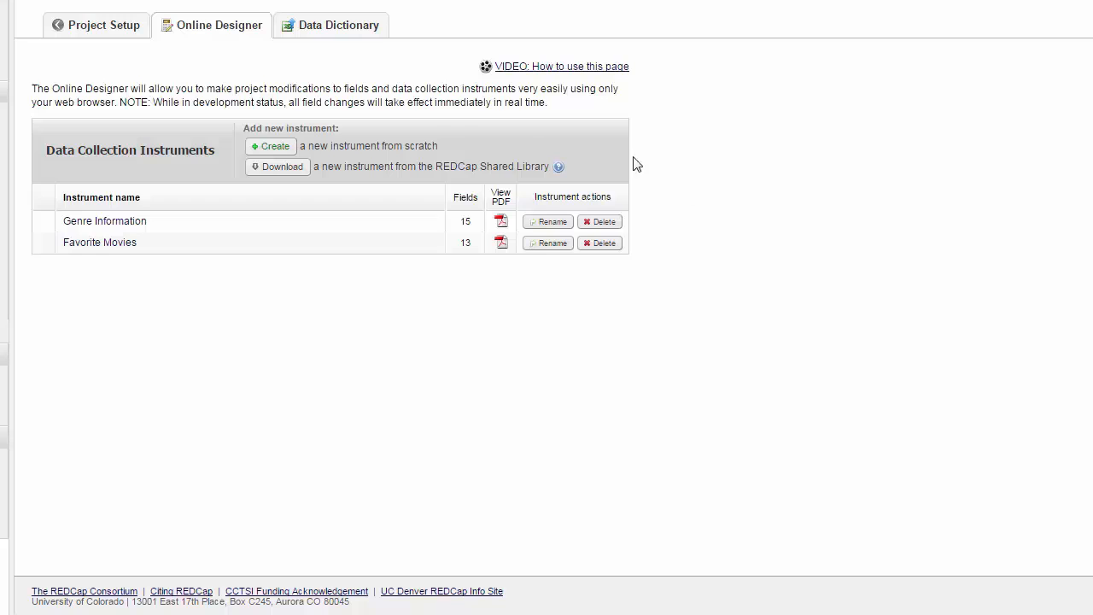
mouse_move(271, 146)
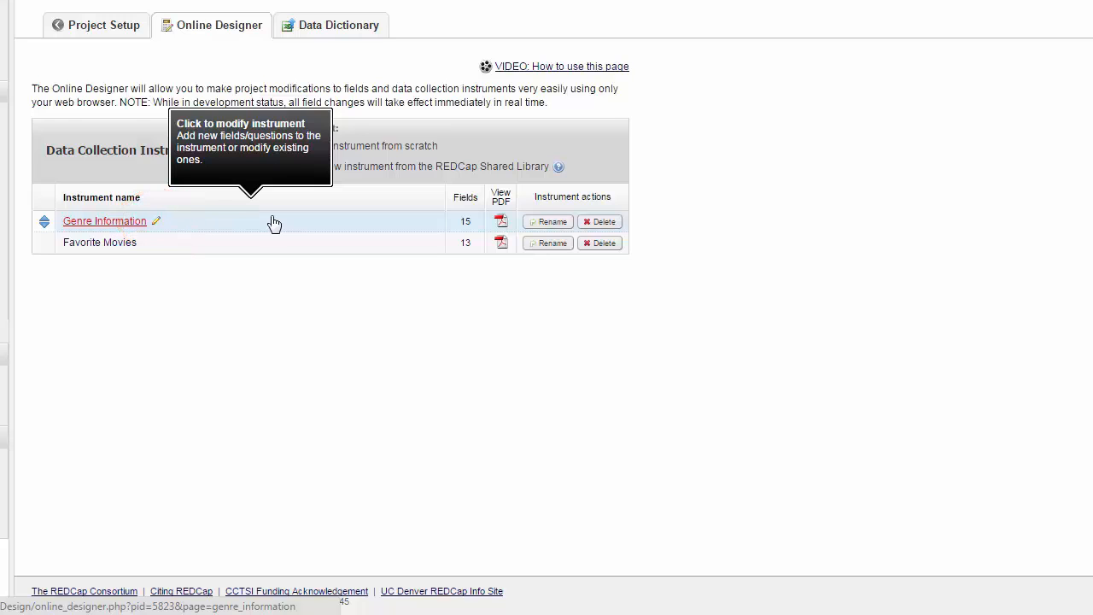
Open Genre Information and scroll through its fields from Record ID to genres
left_click(104, 221)
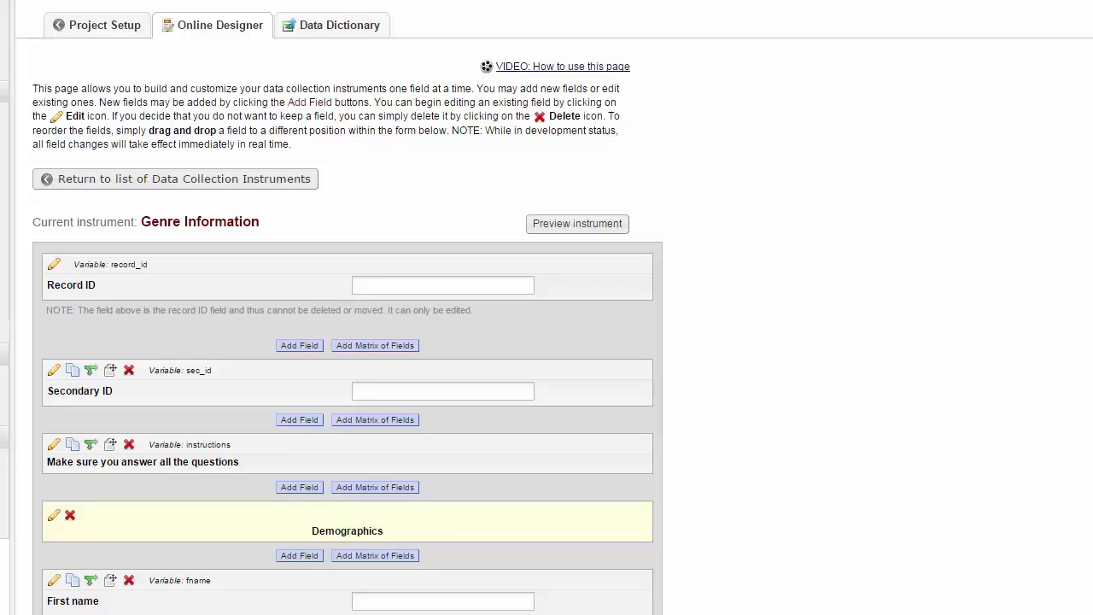
scroll("down", 3)
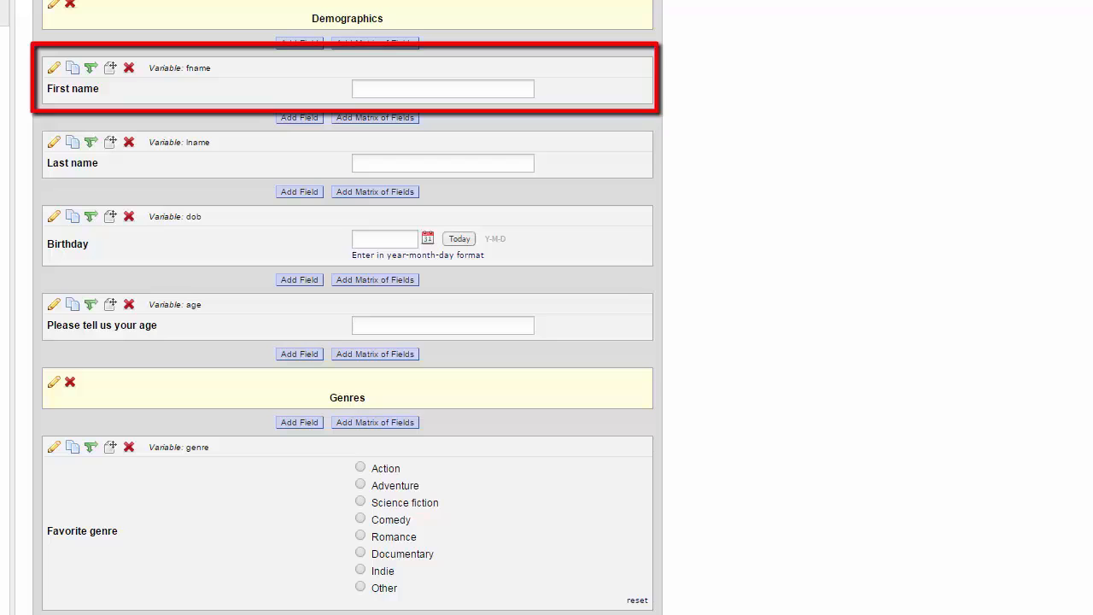
left_click(438, 88)
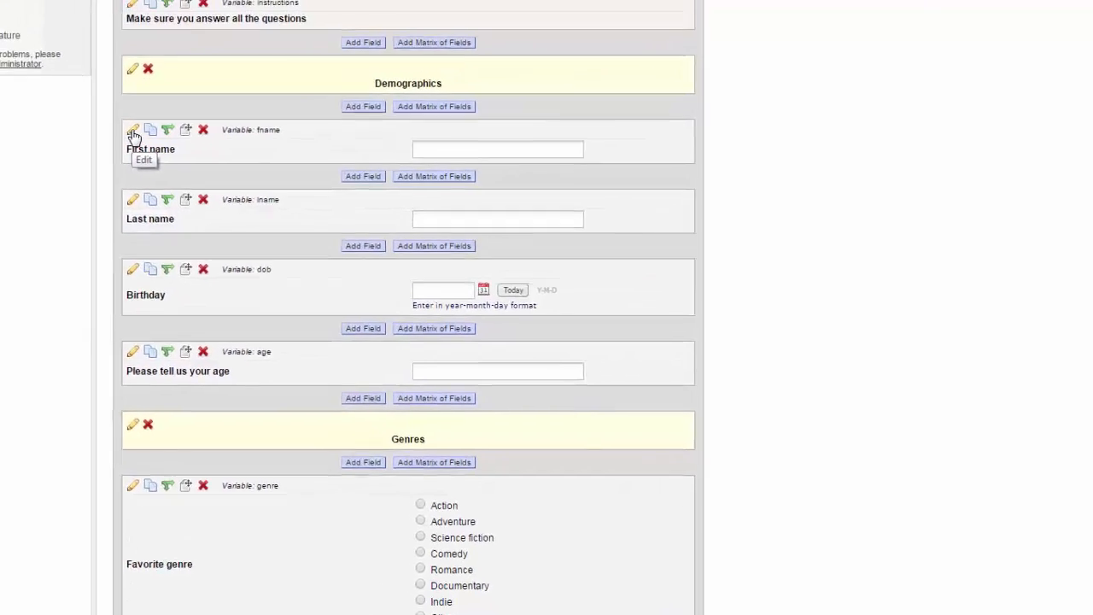
Edit the First name field (fname) and view the Field Type list
left_click(133, 129)
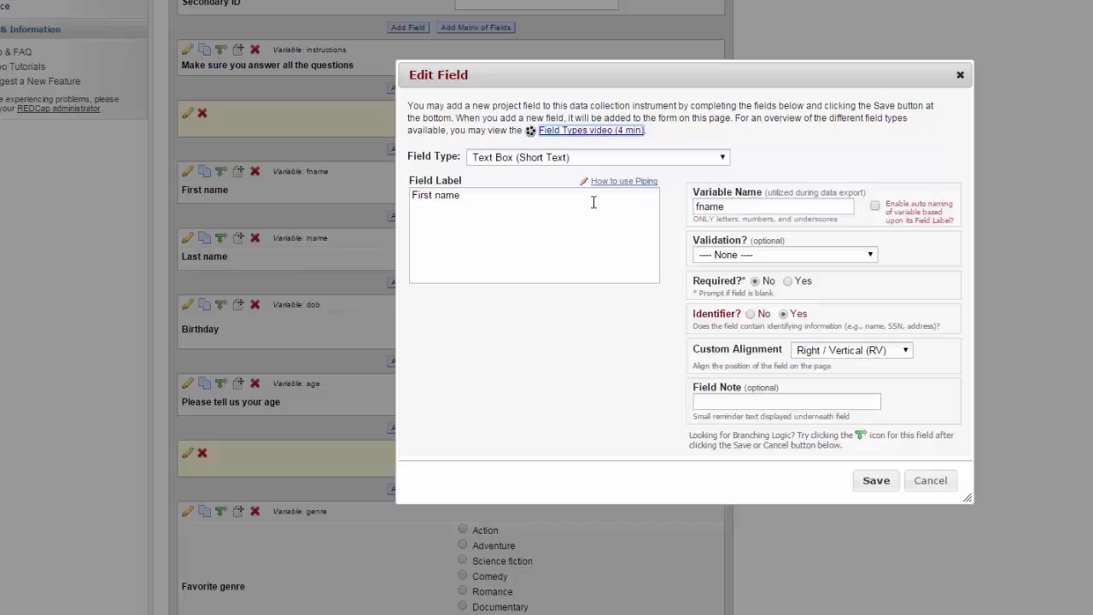
left_click(595, 156)
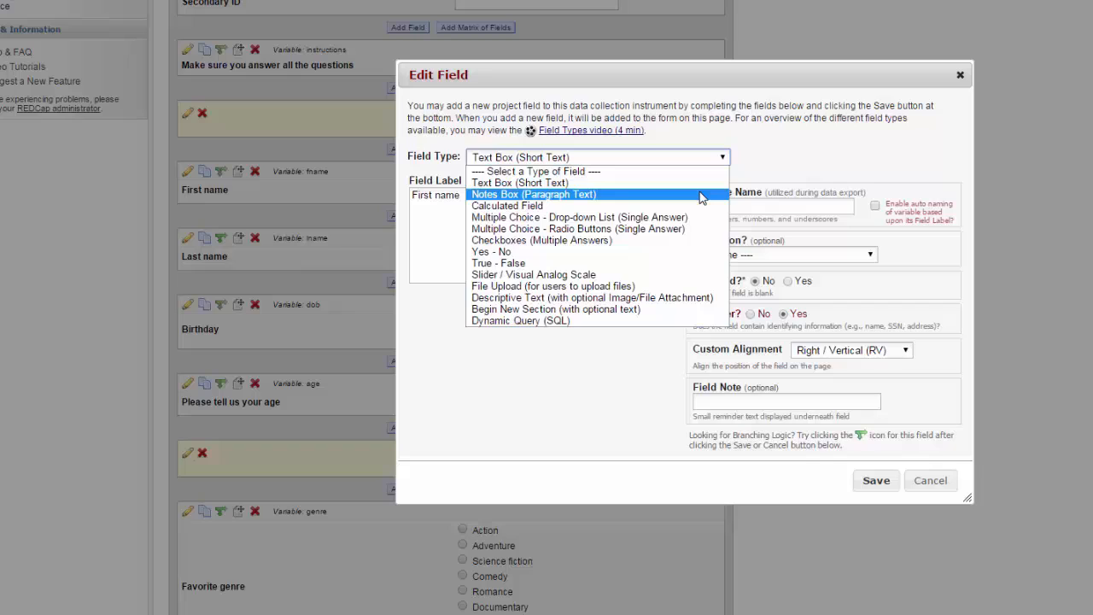
mouse_move(696, 205)
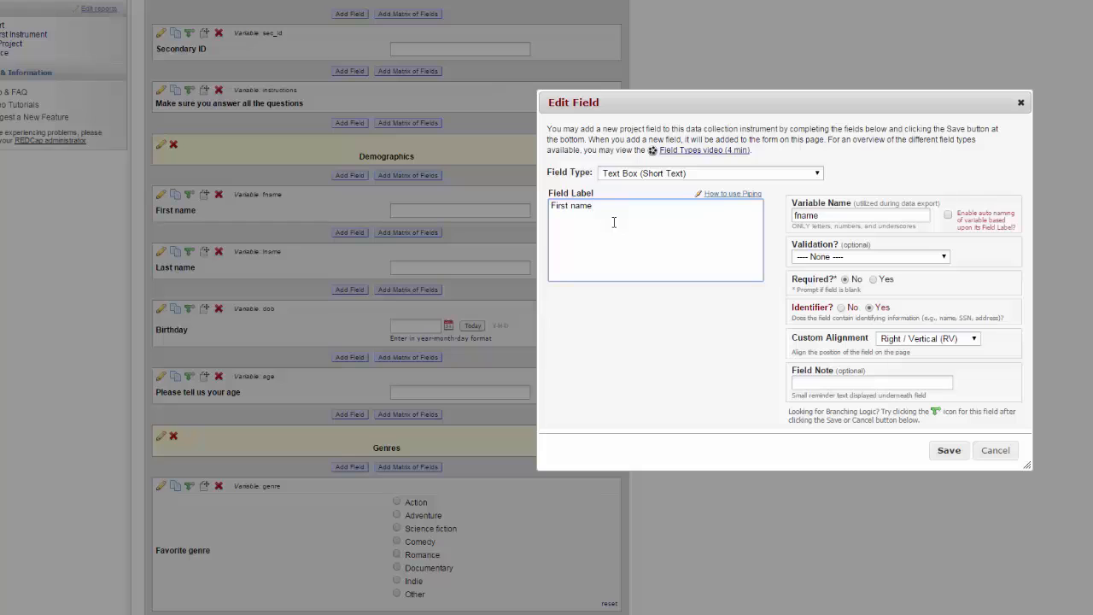
left_click(589, 206)
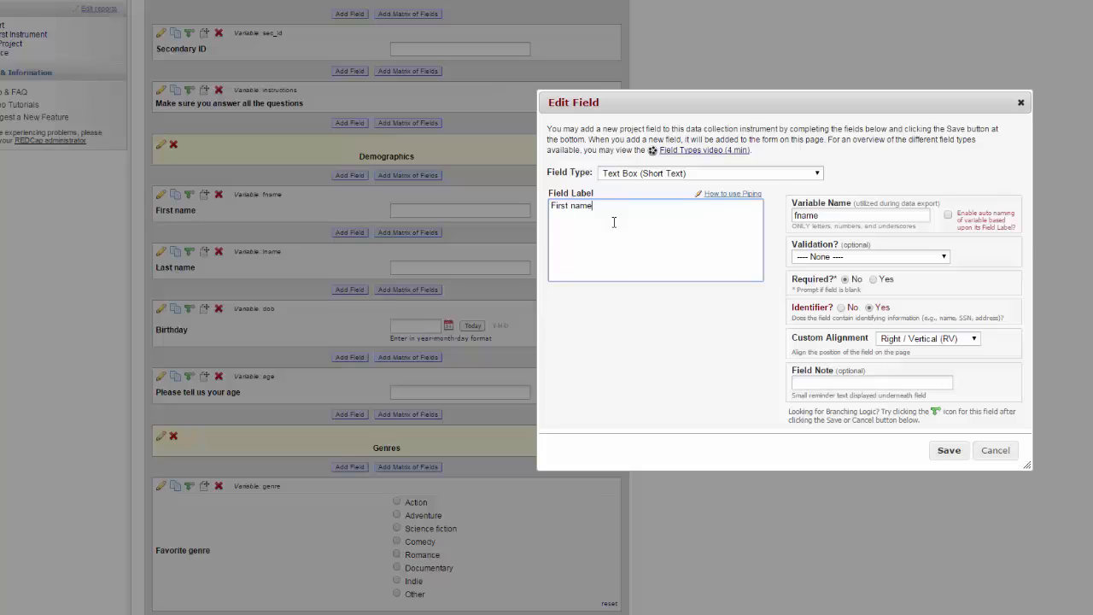
left_click(861, 215)
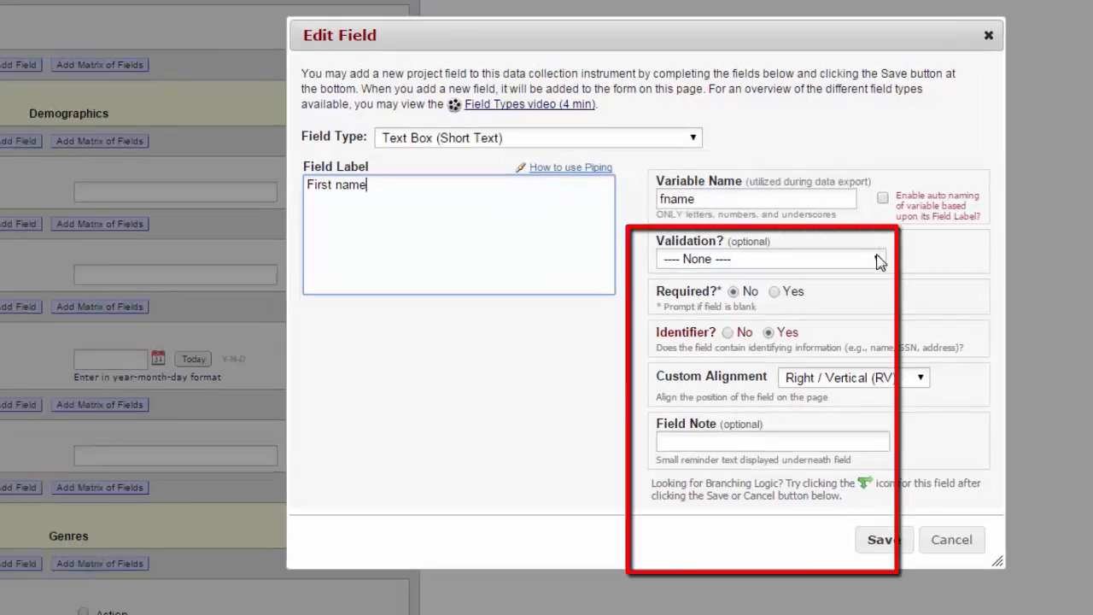
Browse the First name field's validation options, leaving validation at None
left_click(769, 259)
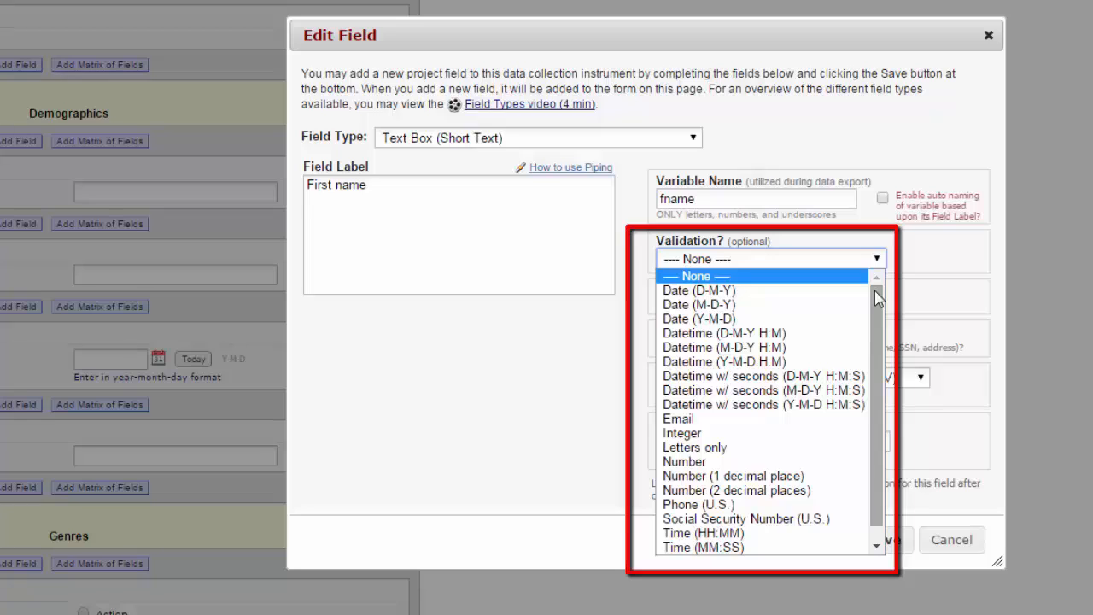
mouse_move(699, 290)
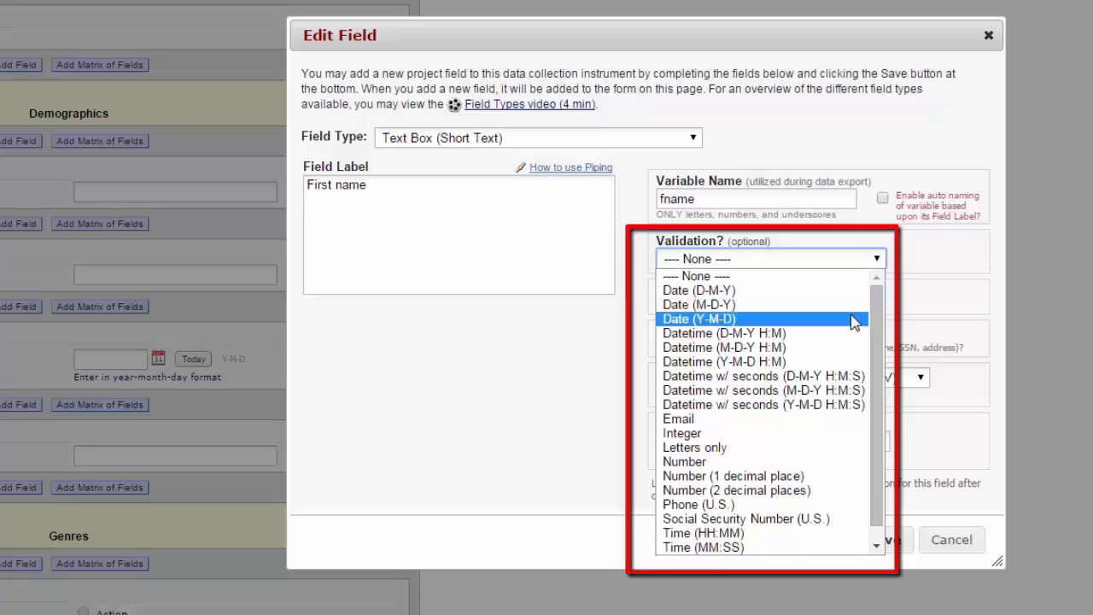
mouse_move(851, 333)
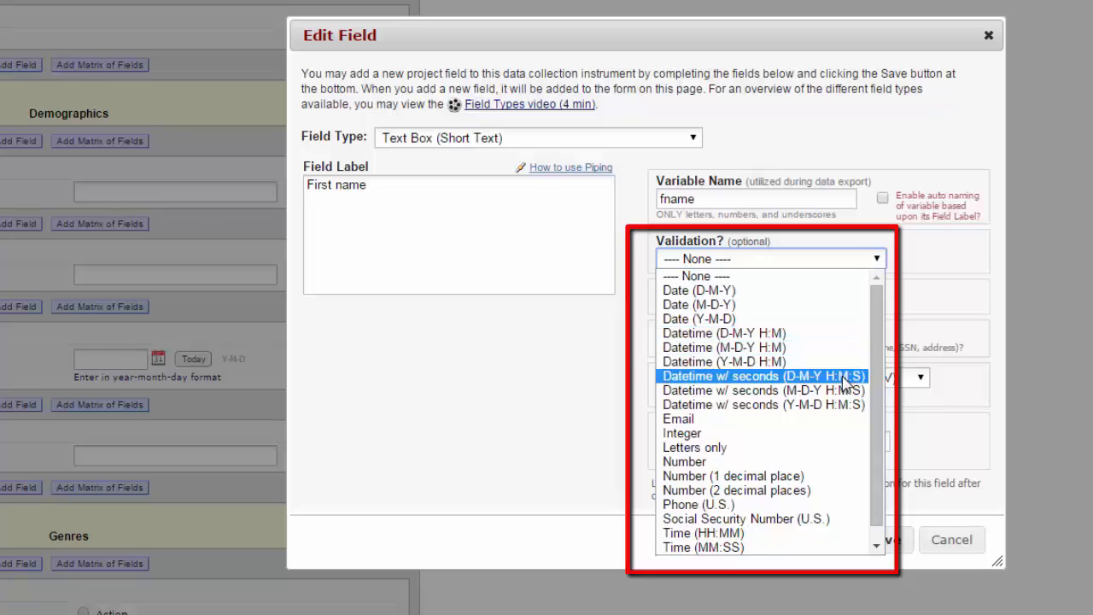
mouse_move(861, 408)
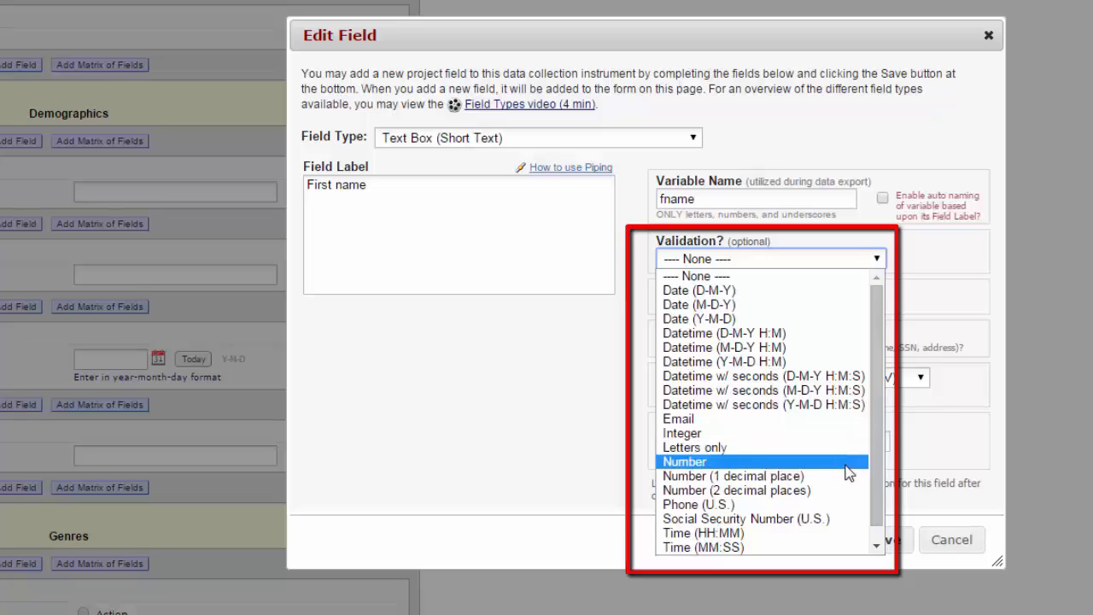
mouse_move(851, 490)
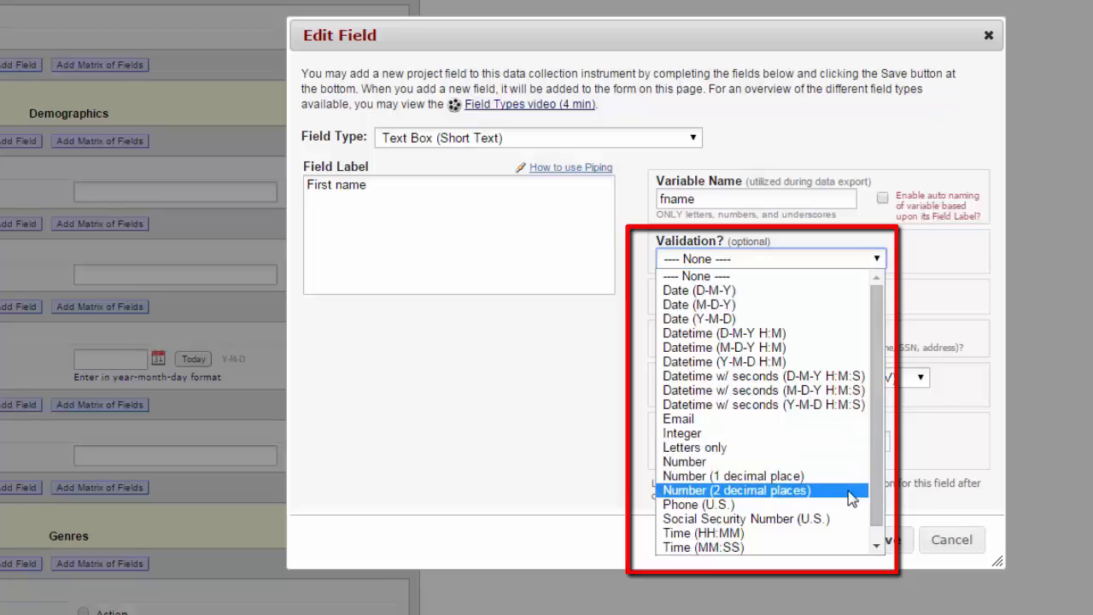
mouse_move(851, 504)
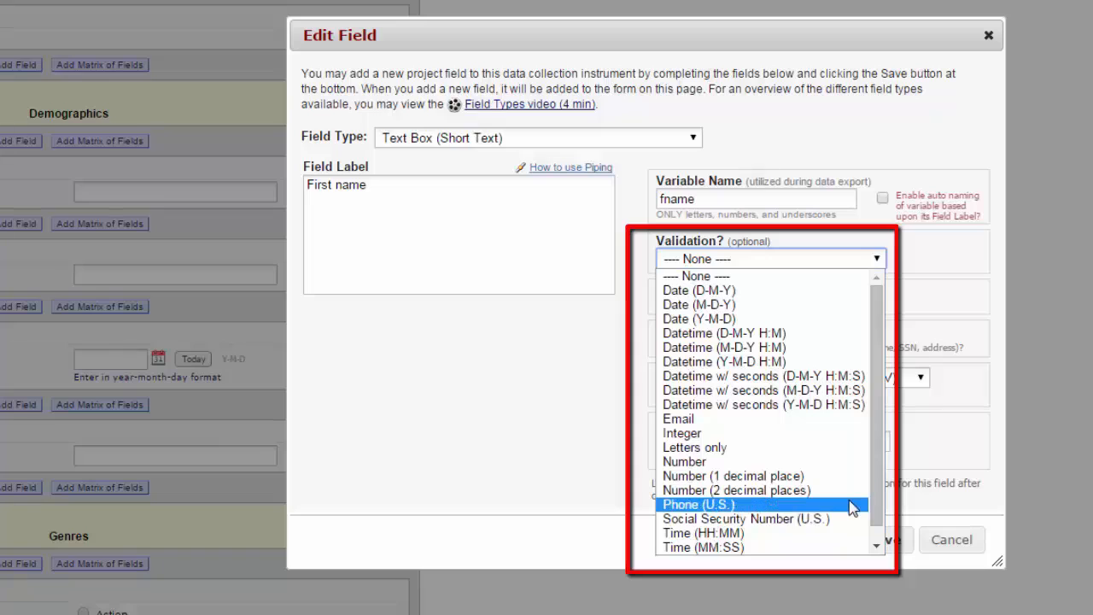
mouse_move(747, 518)
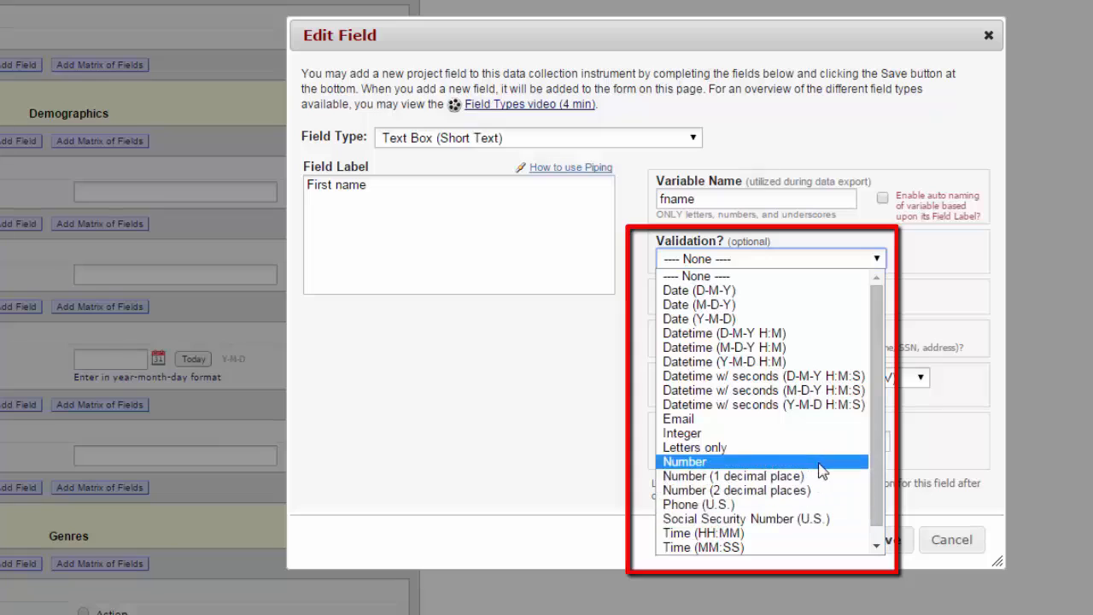
mouse_move(800, 464)
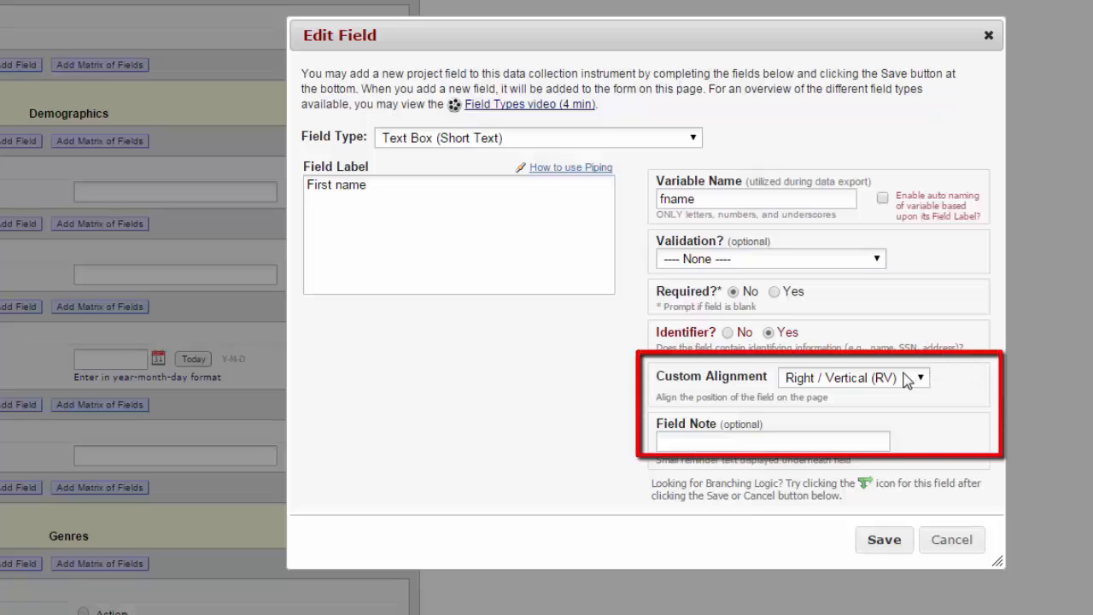
View the Custom Alignment options, keeping First name at Right/Vertical
left_click(854, 377)
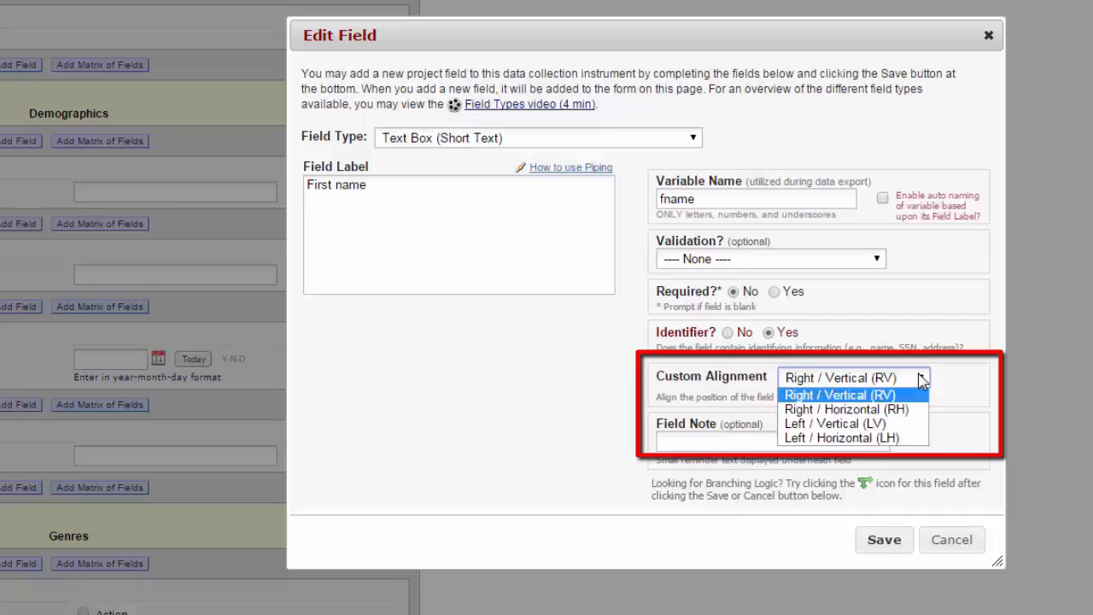
mouse_move(951, 378)
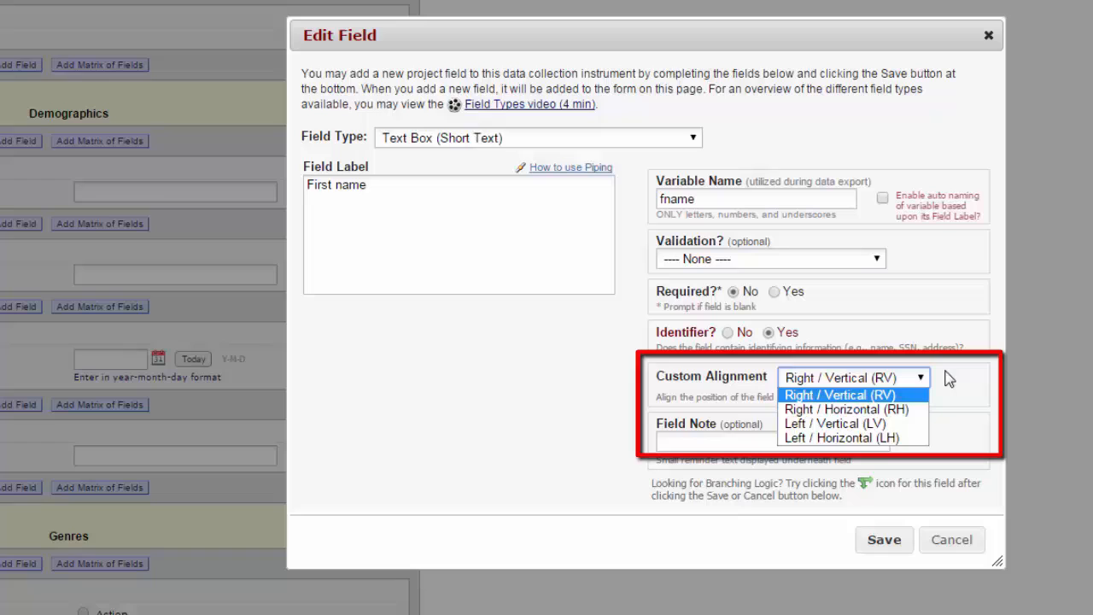
left_click(839, 395)
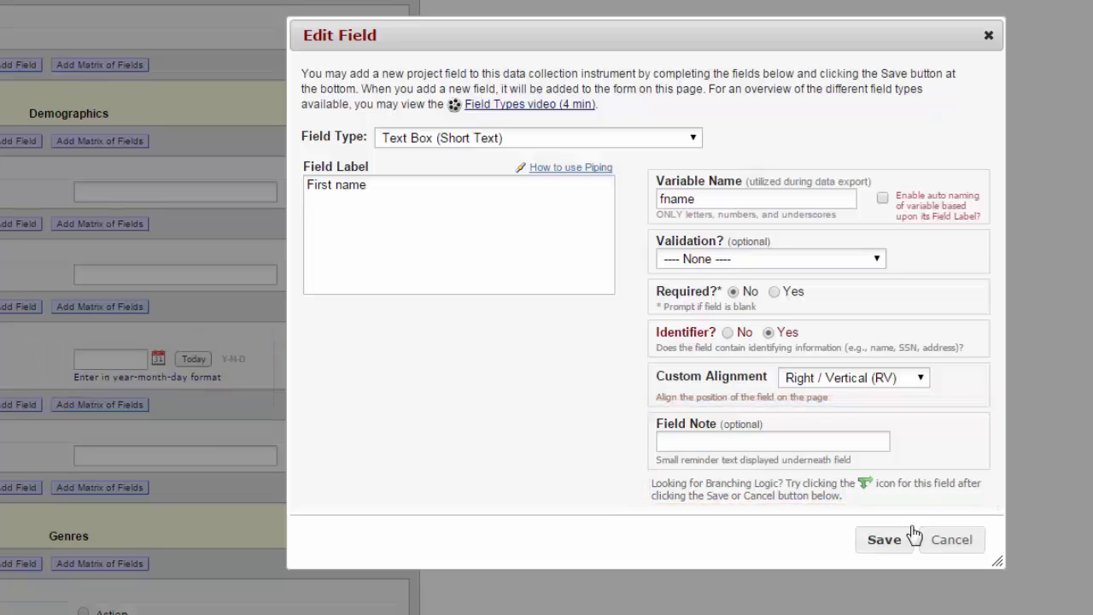
Save the First name field settings, returning to the field list
left_click(884, 539)
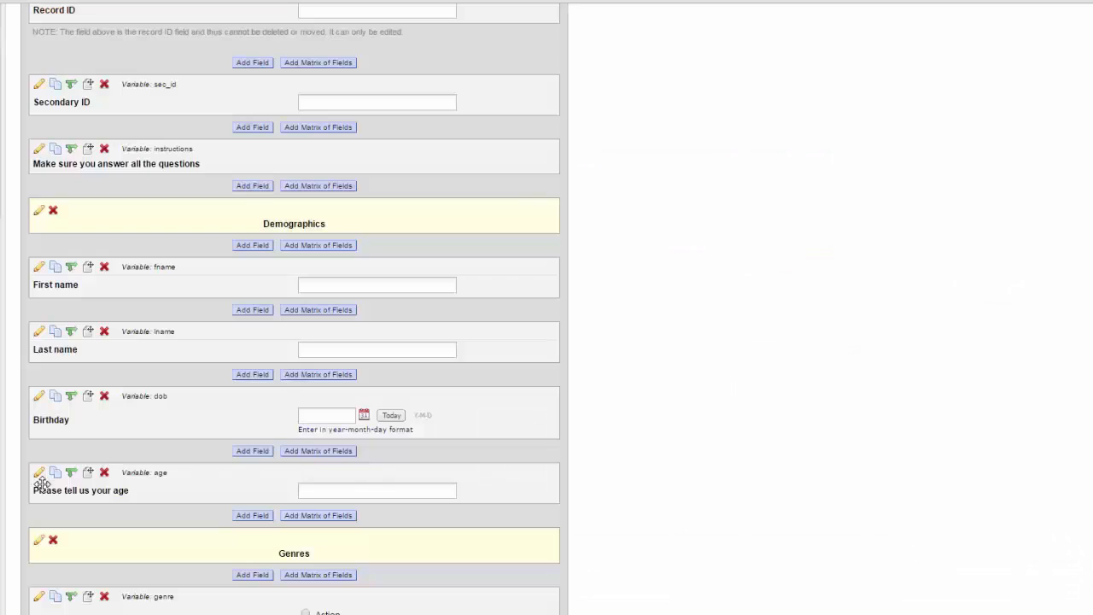
Give the age field Integer validation with minimum 0 and maximum 70
left_click(39, 474)
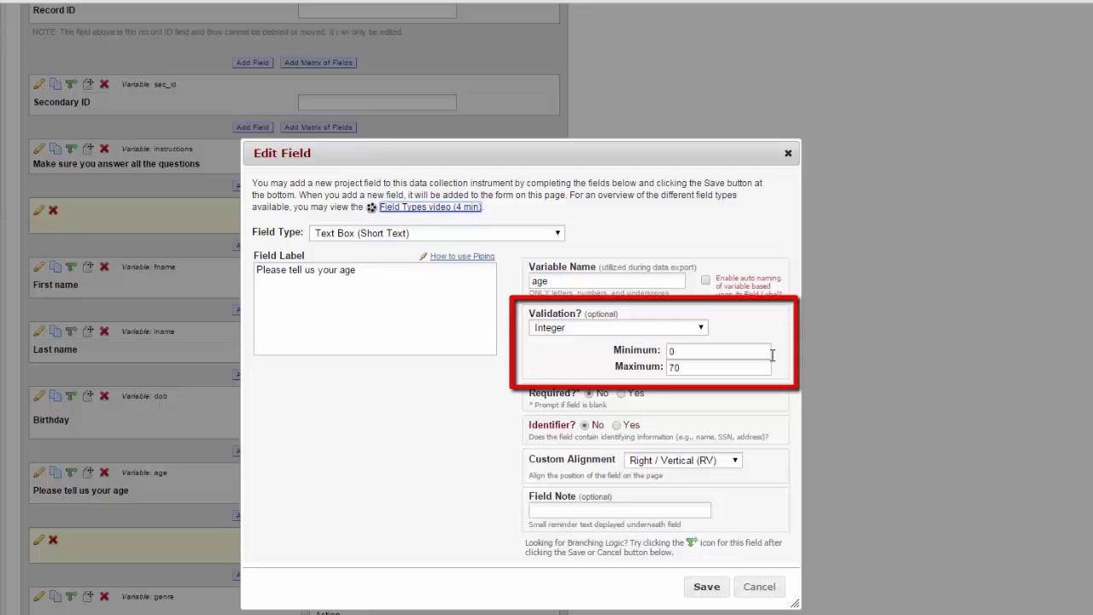
left_click(759, 587)
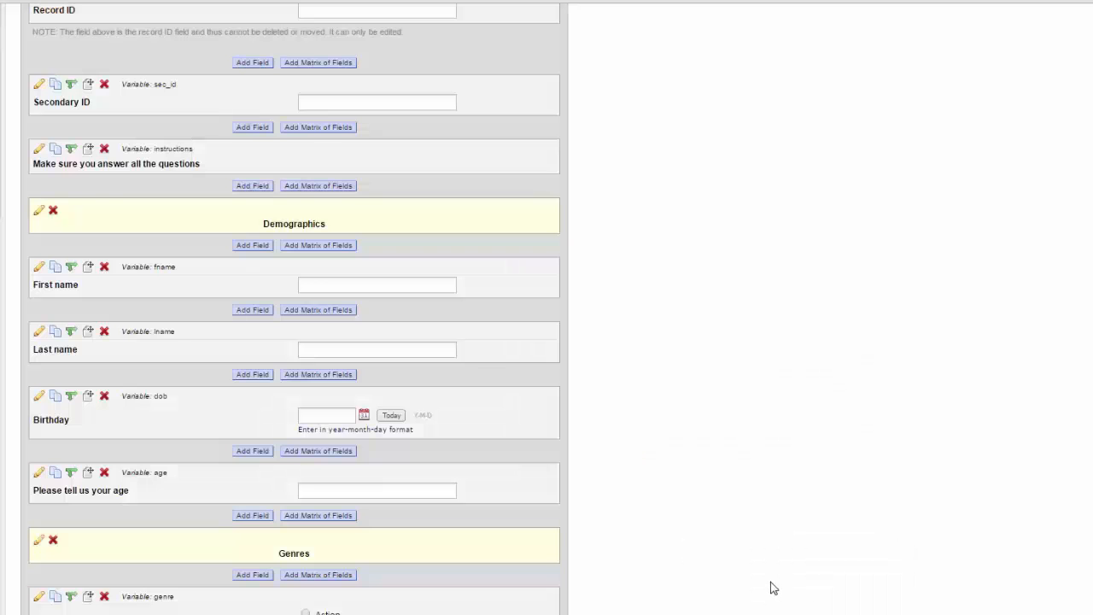
Test the Genres section: Romance as favorite, Romance ticked, Boyhood as 2014 movie
scroll("down", 3)
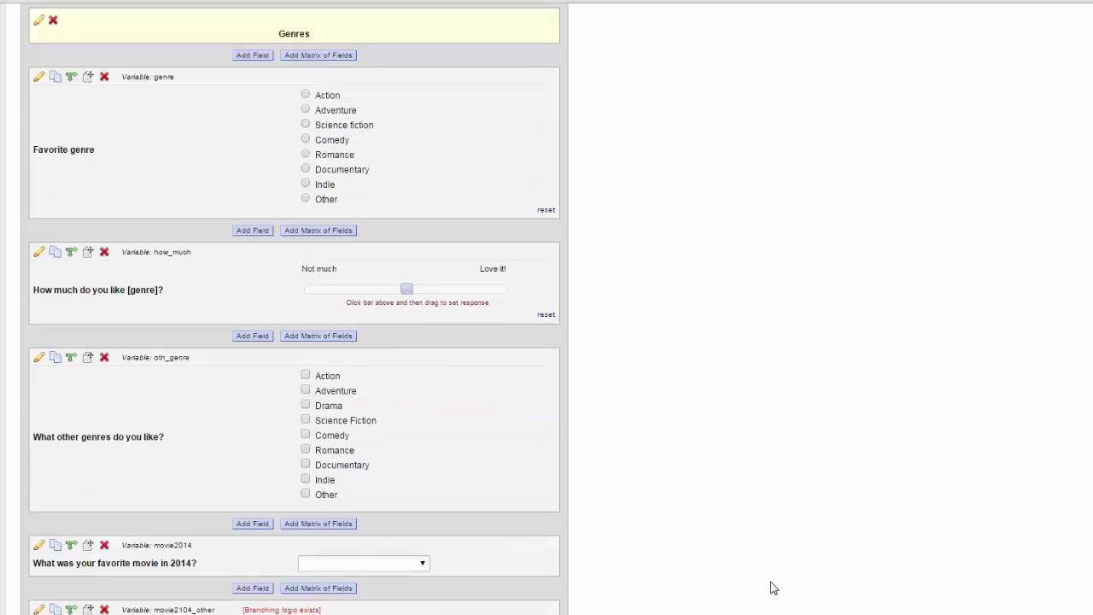
mouse_move(767, 561)
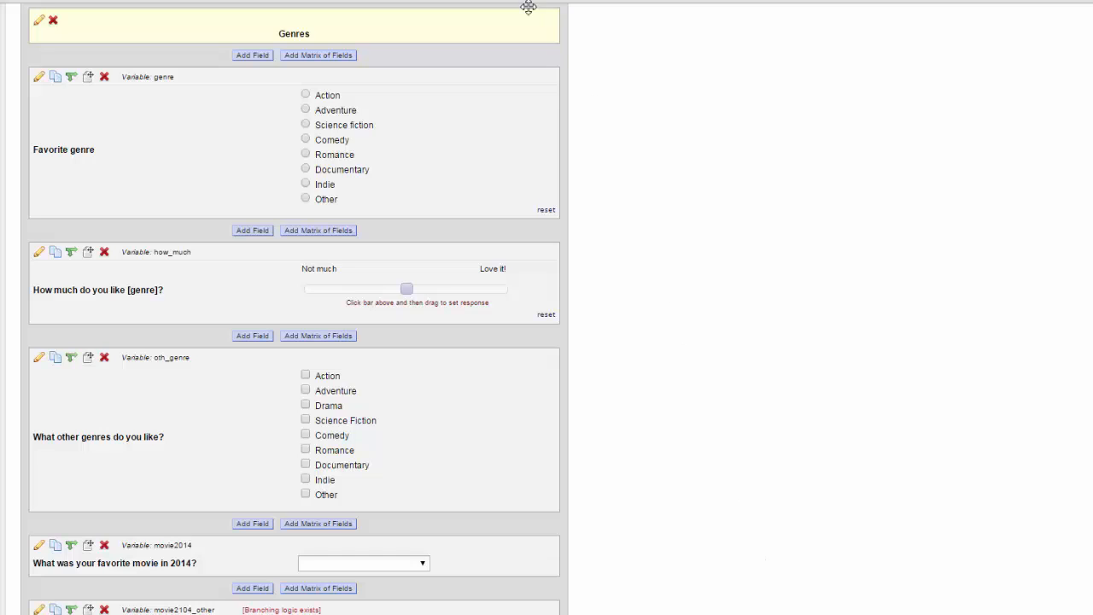
mouse_move(263, 123)
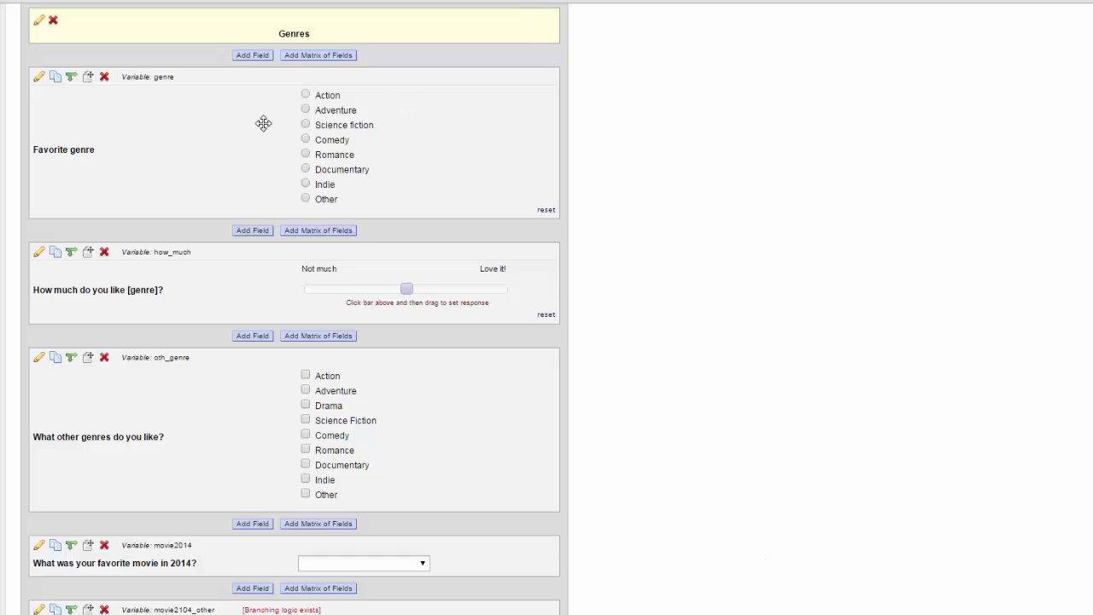
mouse_move(288, 124)
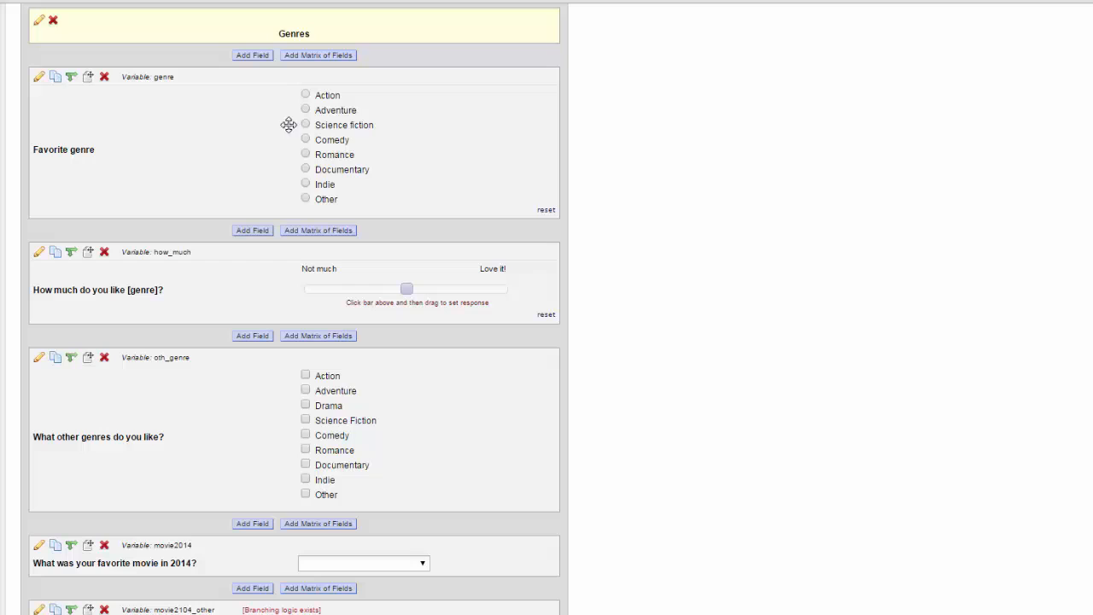
left_click(305, 140)
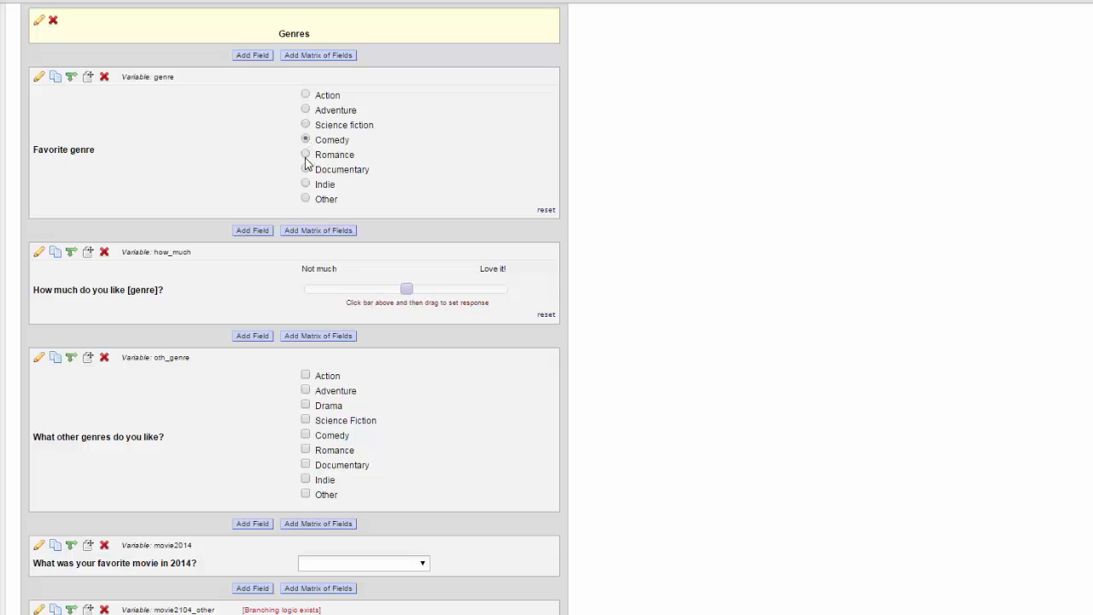
left_click(305, 155)
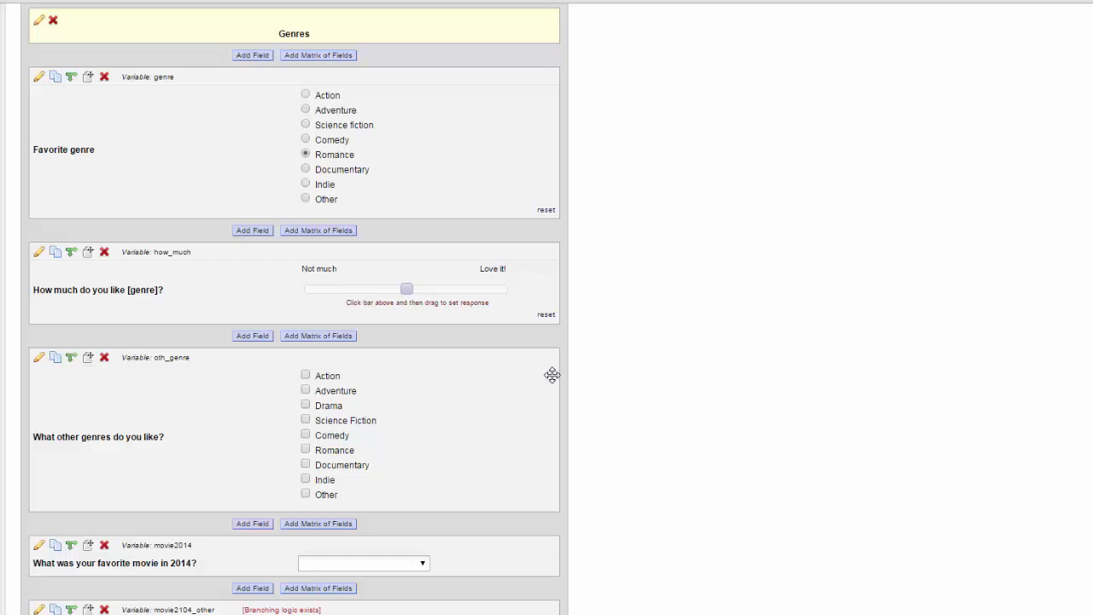
mouse_move(380, 404)
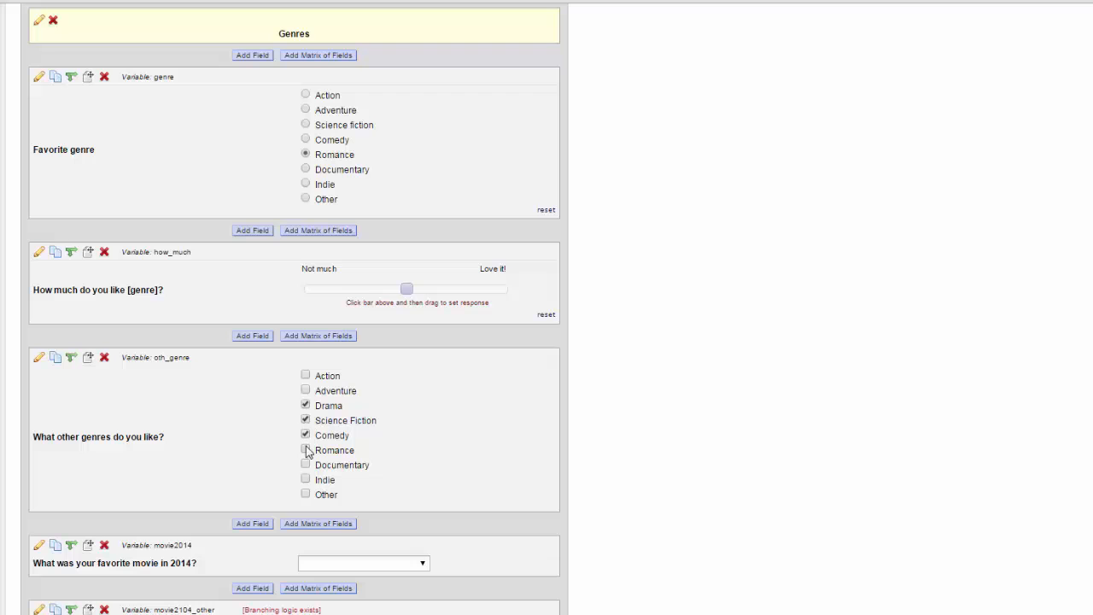
left_click(306, 449)
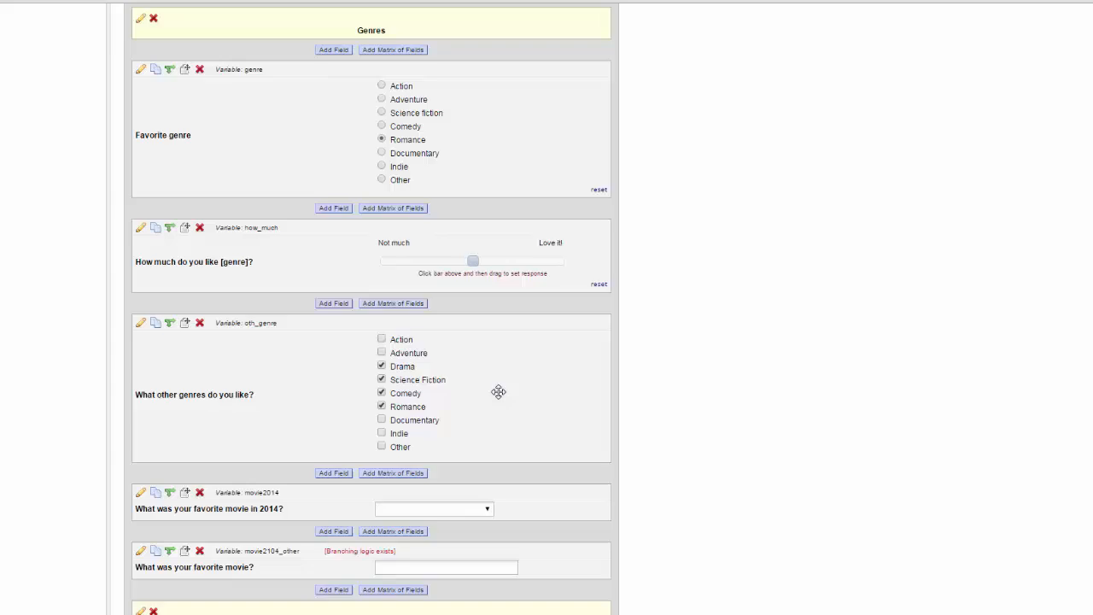
scroll("down", 3)
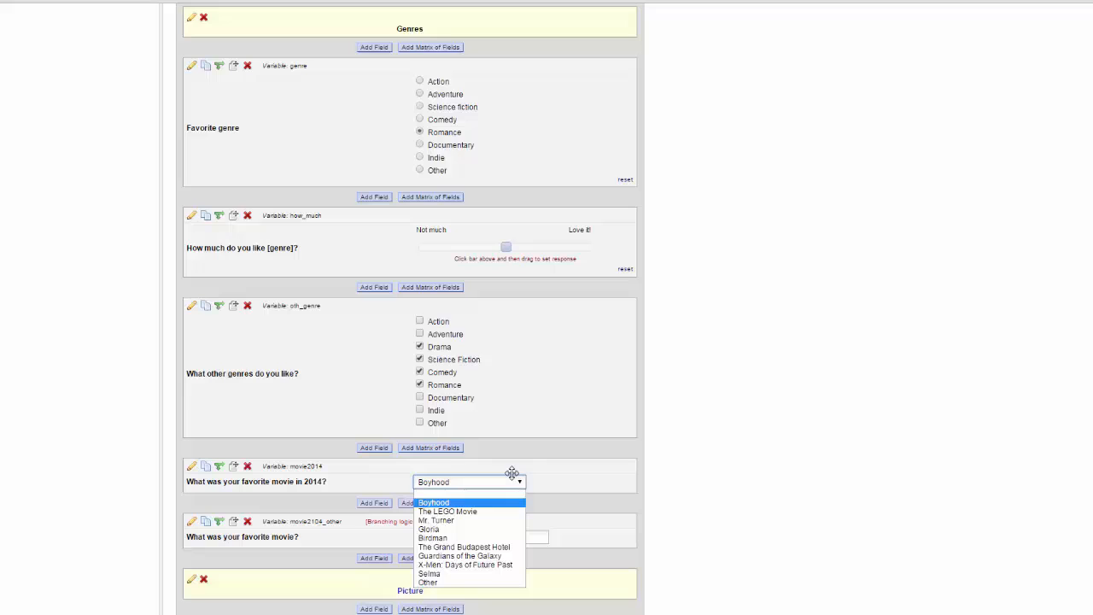
left_click(670, 434)
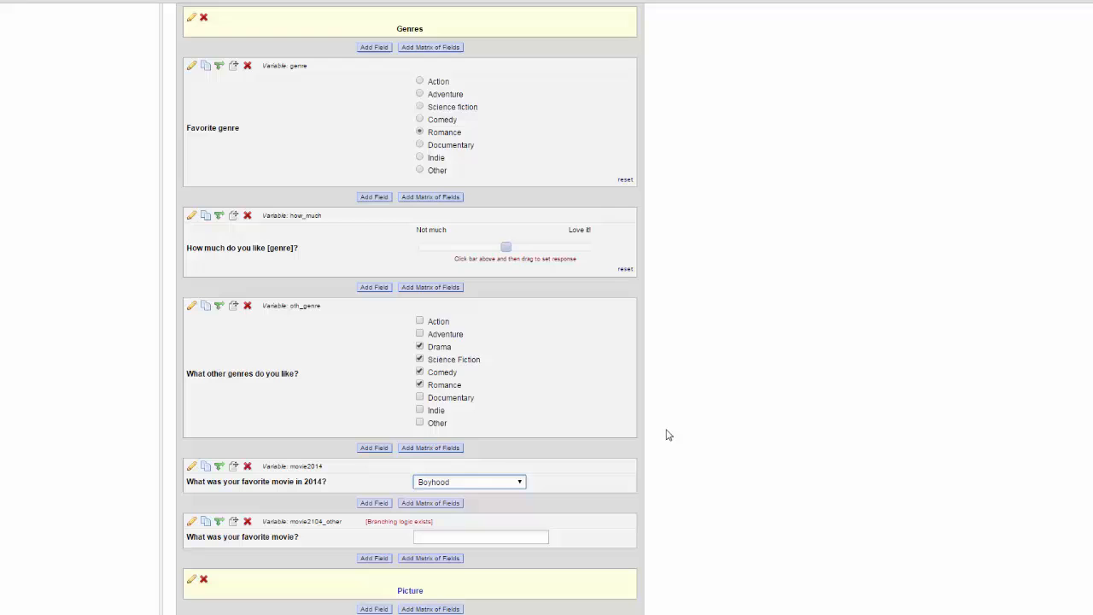
scroll("down", 3)
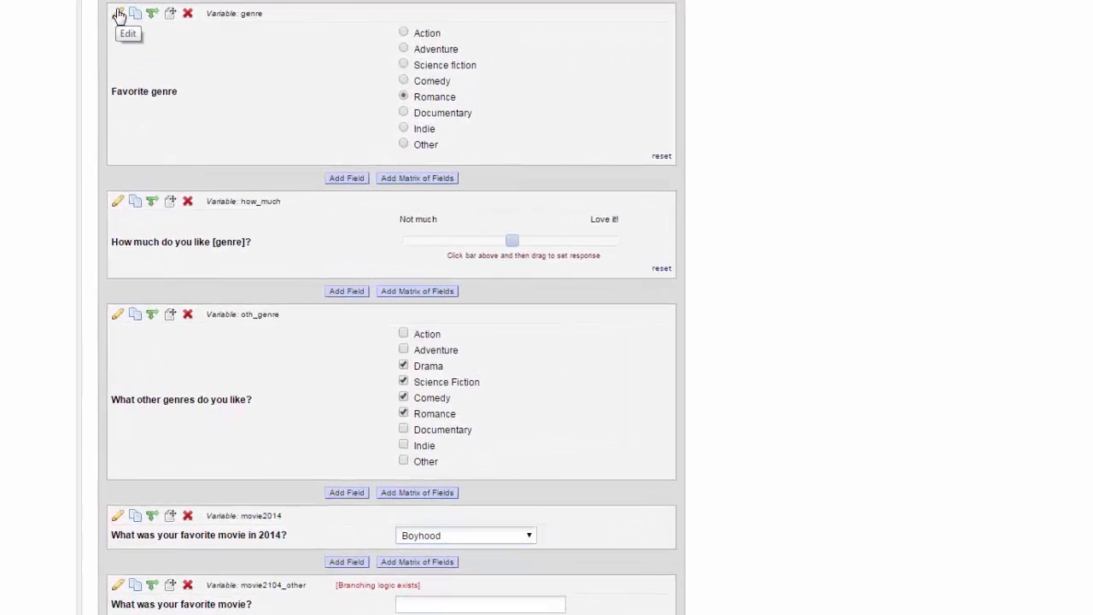
Edit the Favorite genre field, adding a blank choice line after Adventure
left_click(119, 13)
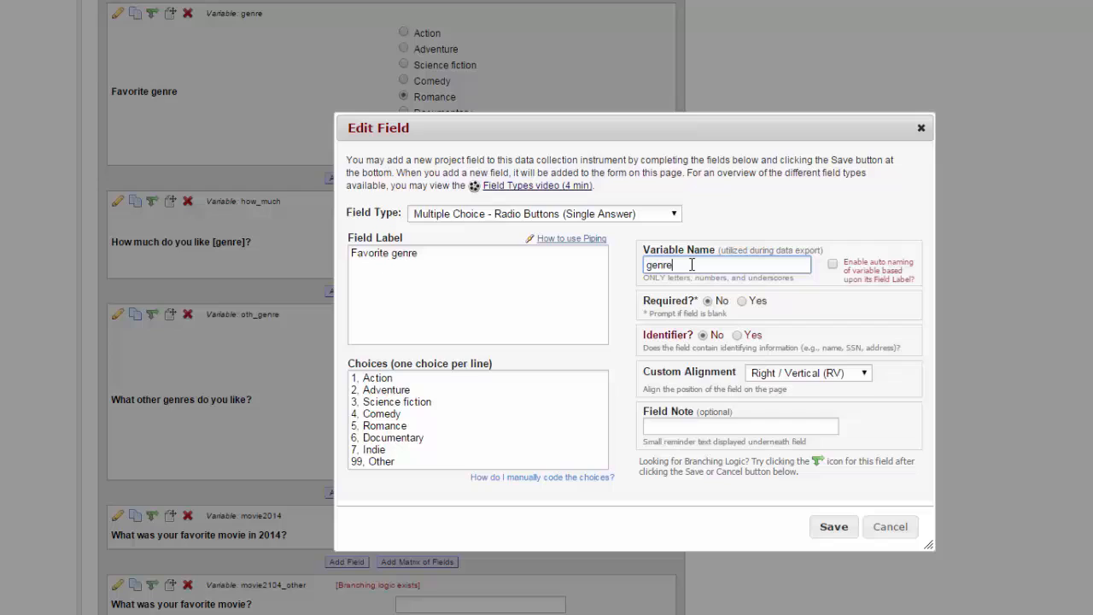
left_click(431, 378)
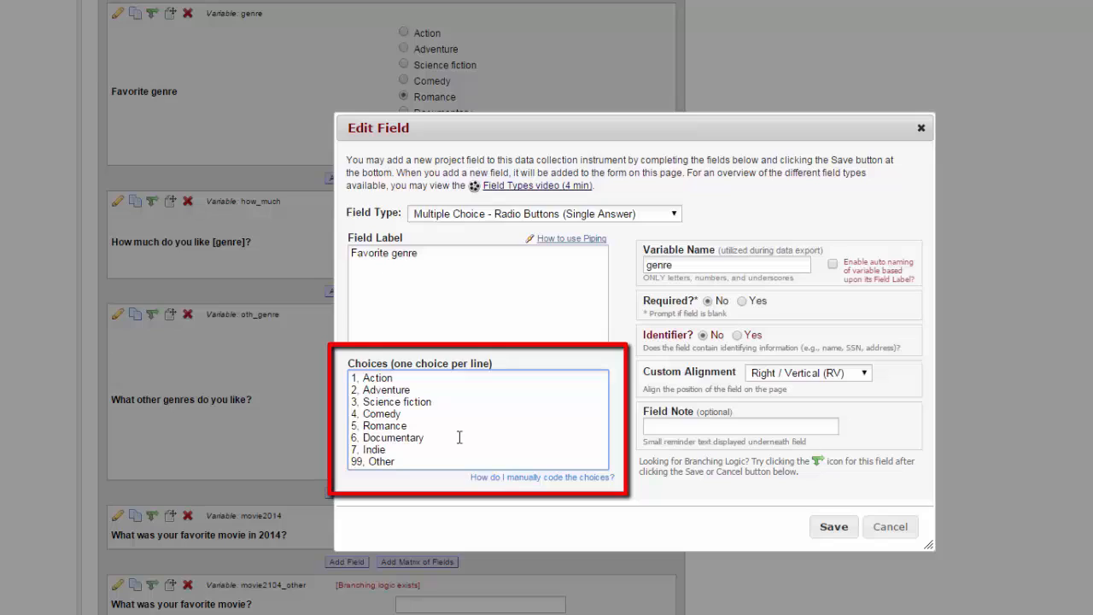
left_click(424, 437)
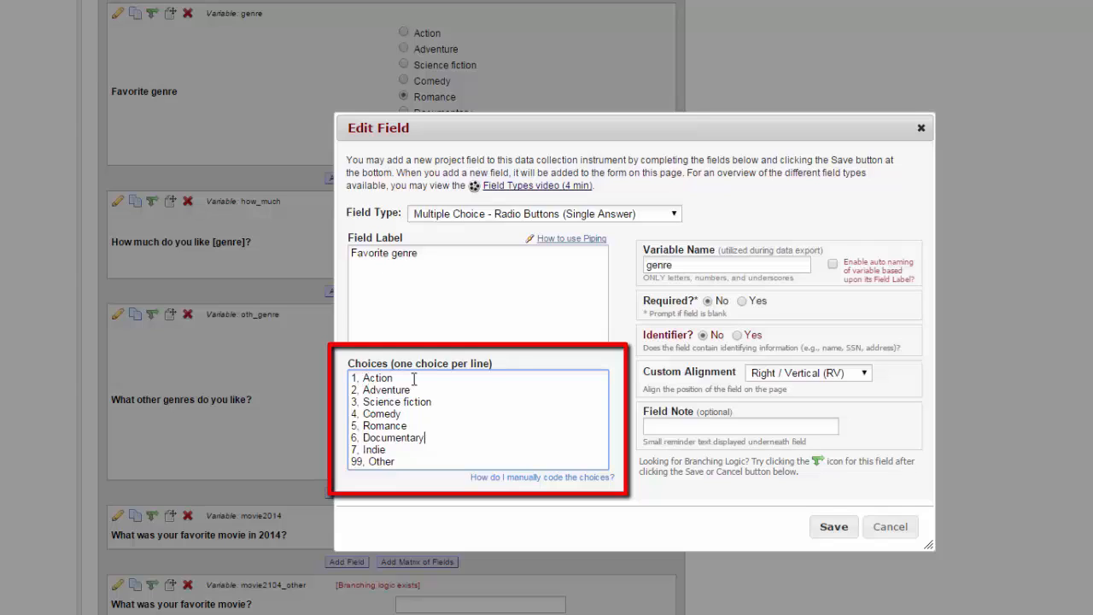
mouse_move(448, 462)
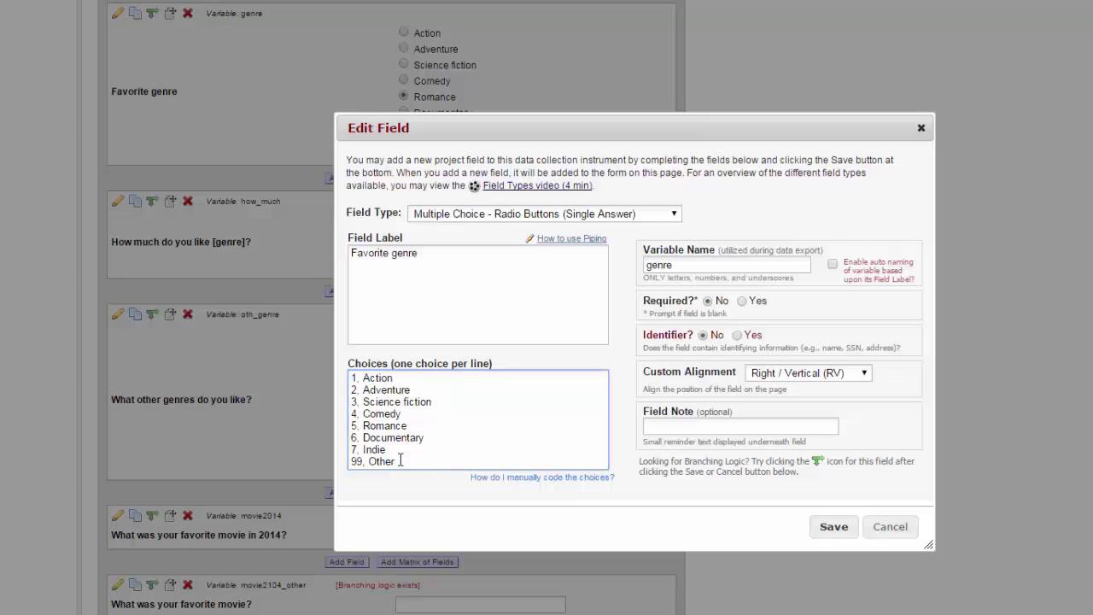
left_click(410, 390)
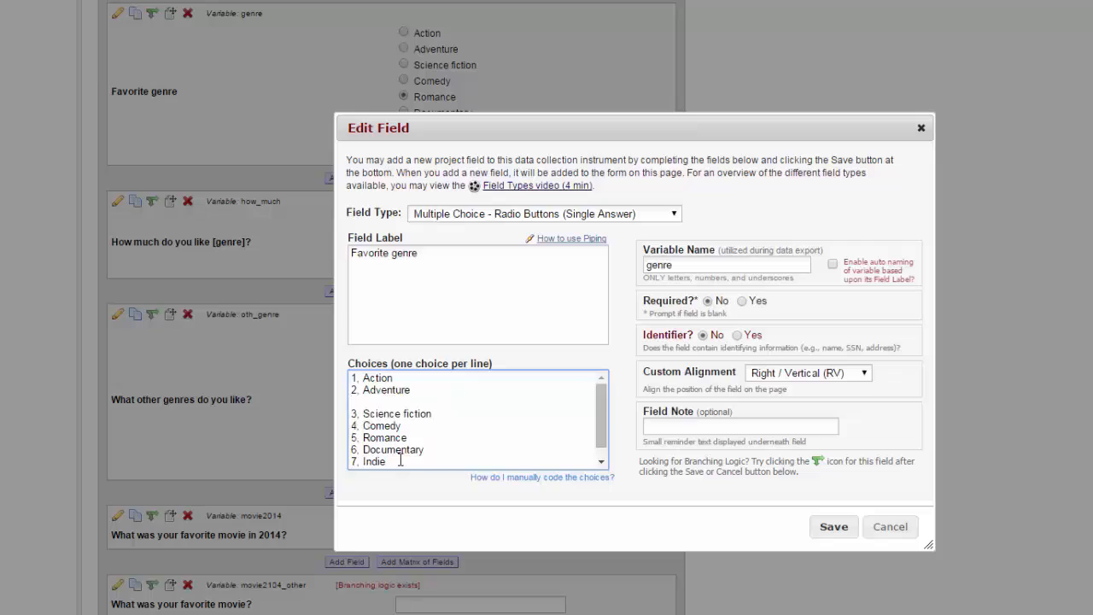
Enter Drama as choice 8 after Adventure and select the Other choice line to replace
type("Drama")
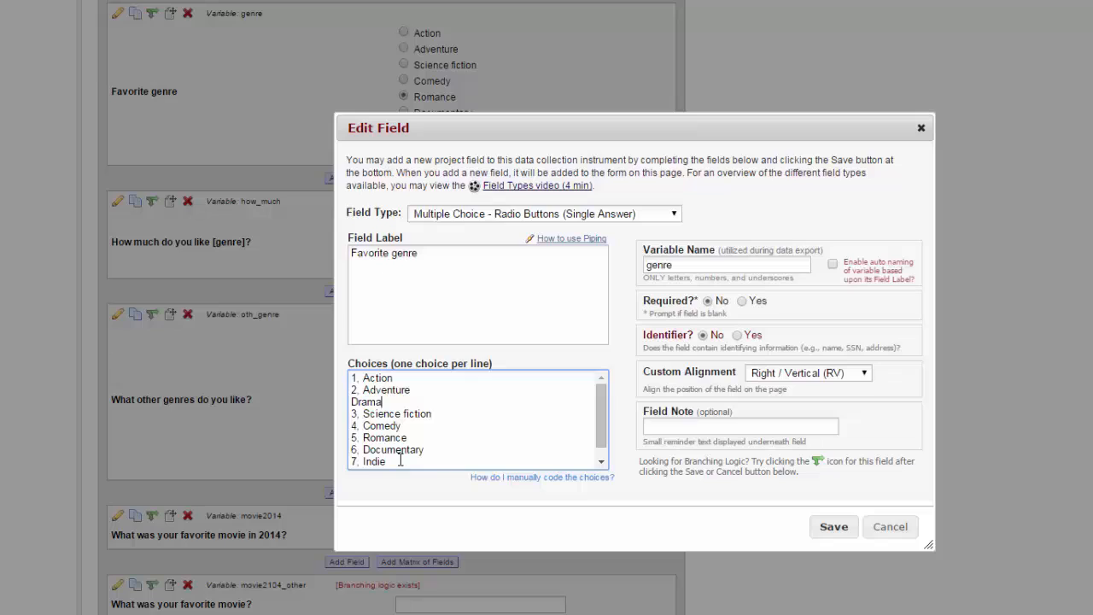
mouse_move(400, 461)
type("8, ")
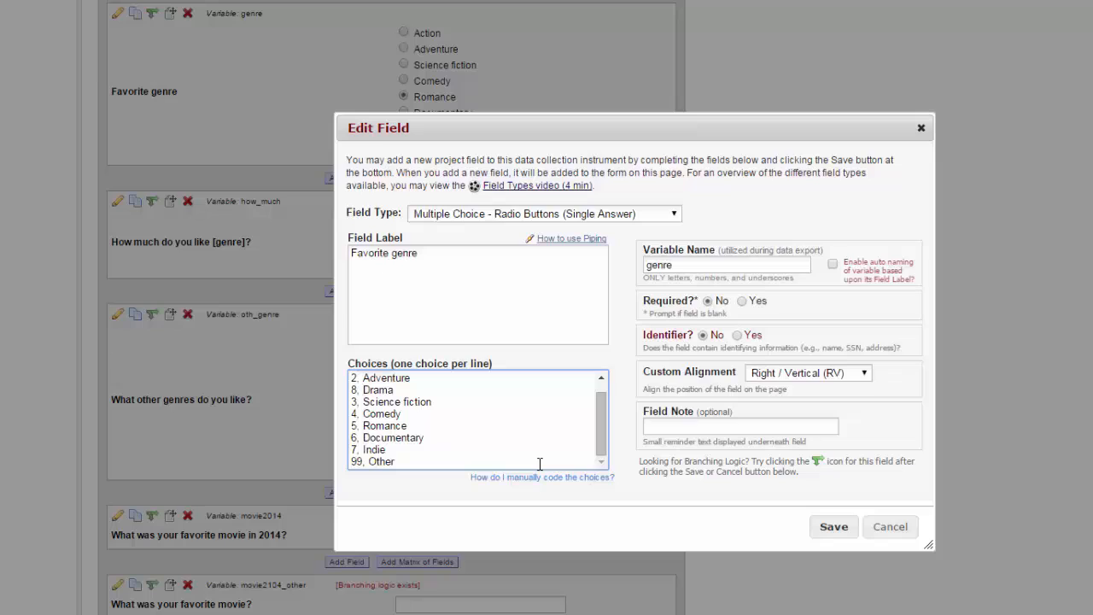
left_click(363, 390)
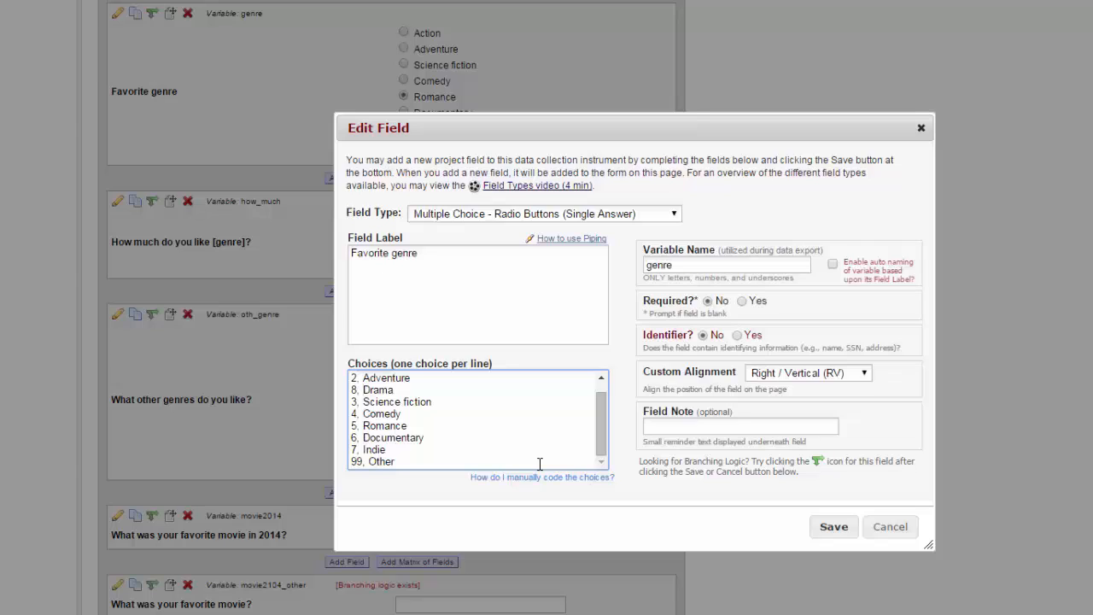
Add '88, Unknown' as the final Favorite genre choice and save the field
type("88,")
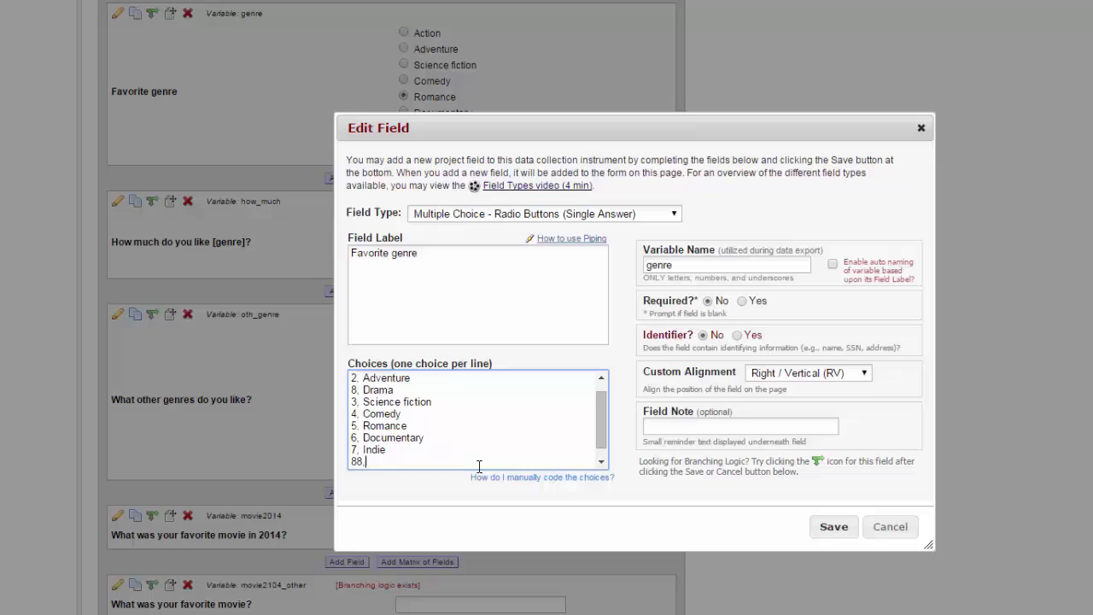
type("Unknown")
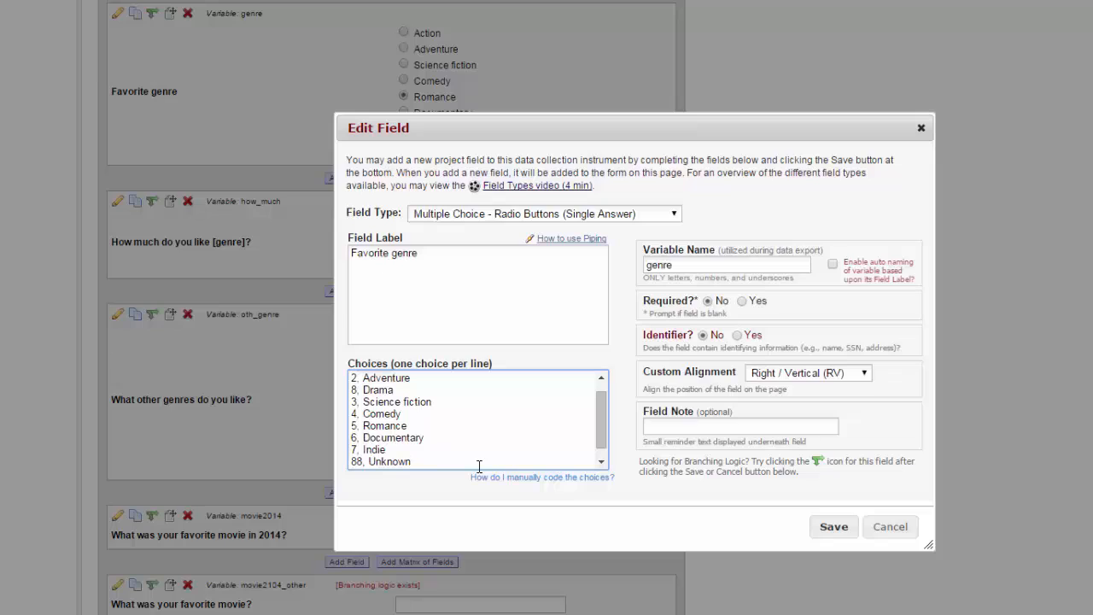
left_click(410, 461)
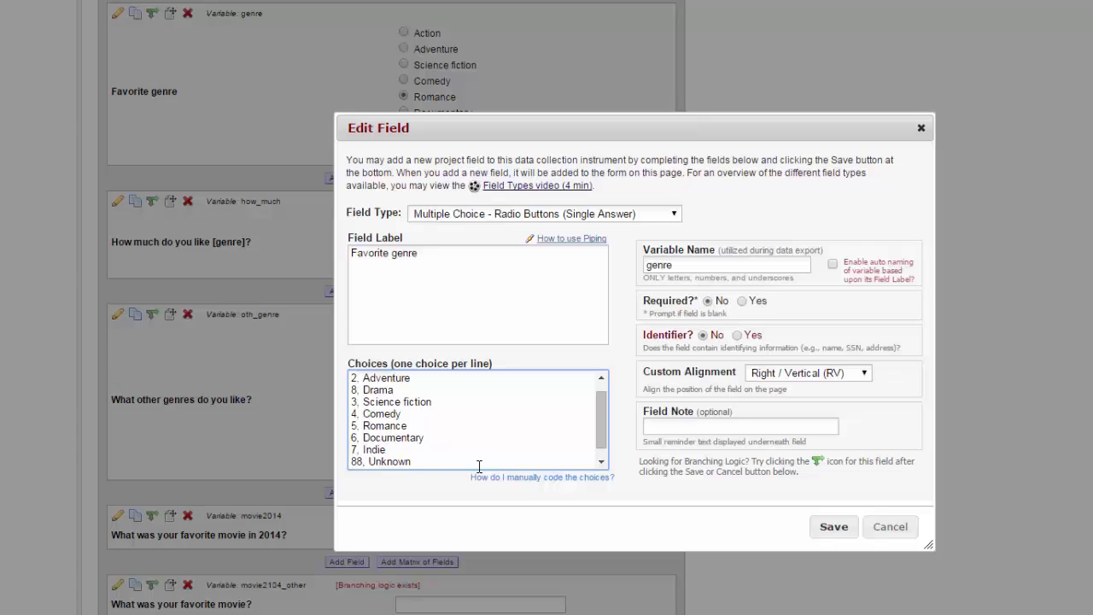
left_click(410, 461)
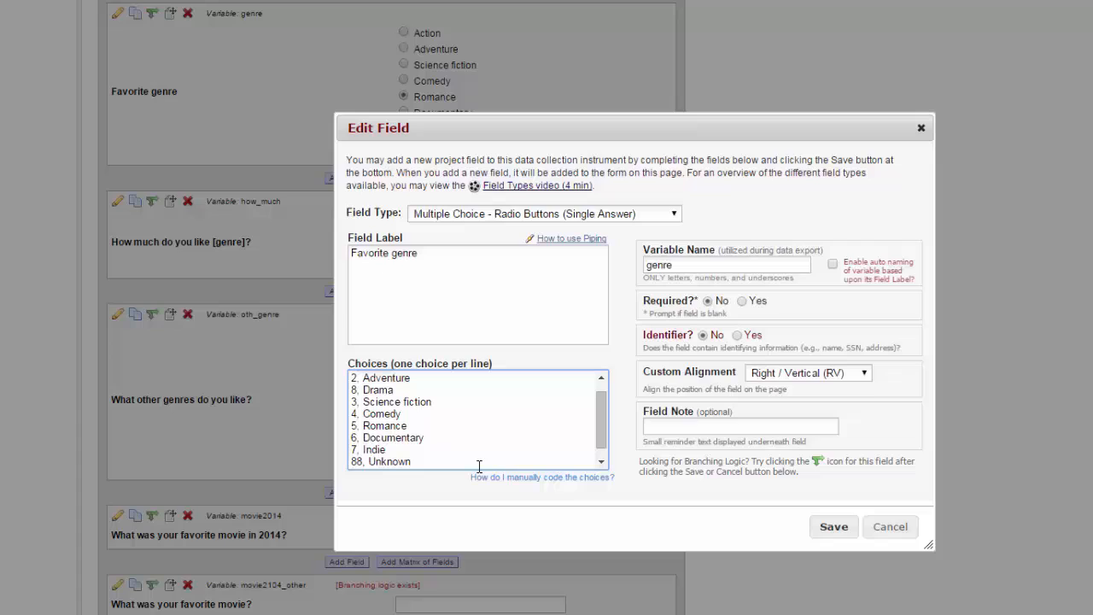
left_click(410, 461)
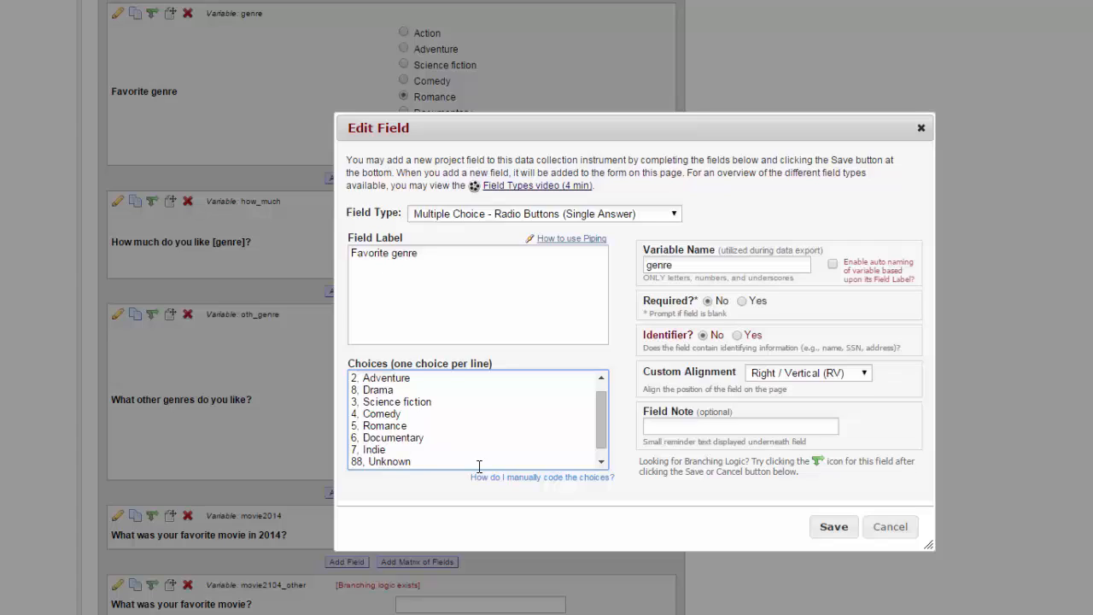
left_click(411, 461)
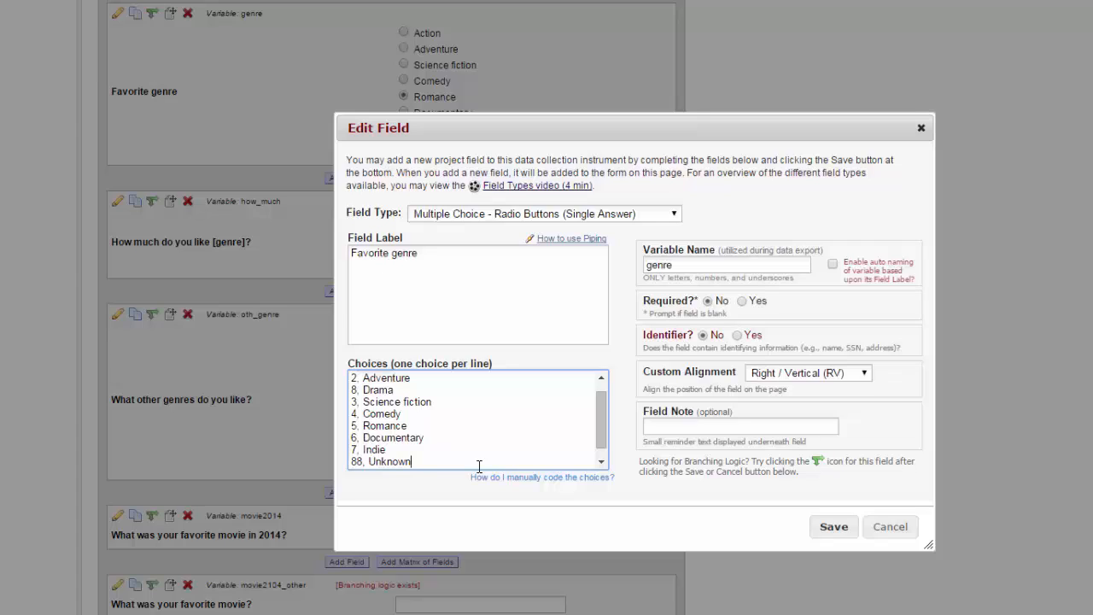
mouse_move(834, 526)
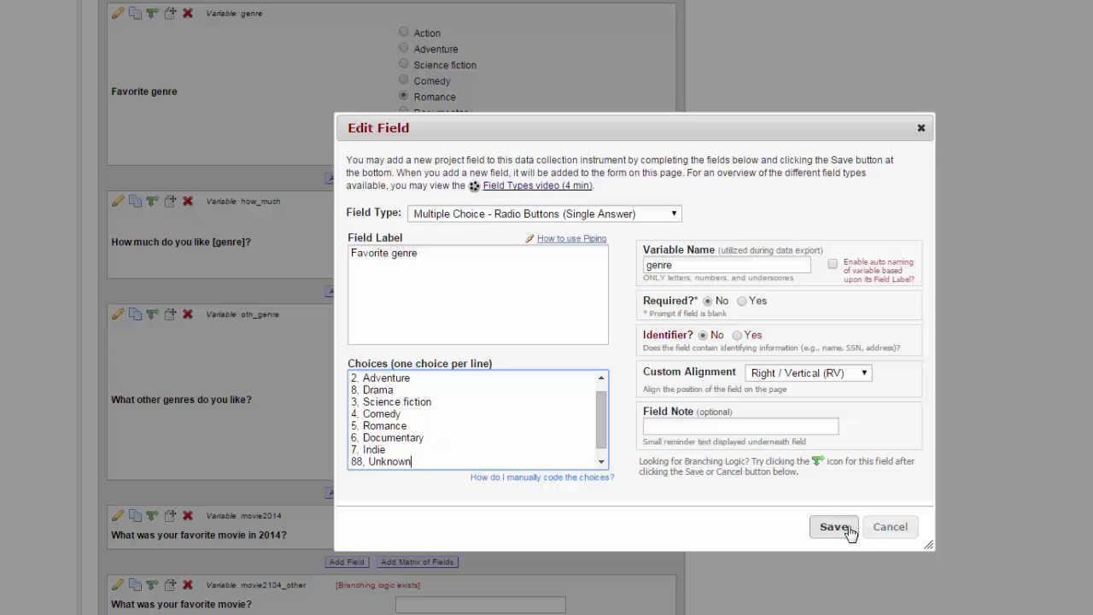
left_click(834, 526)
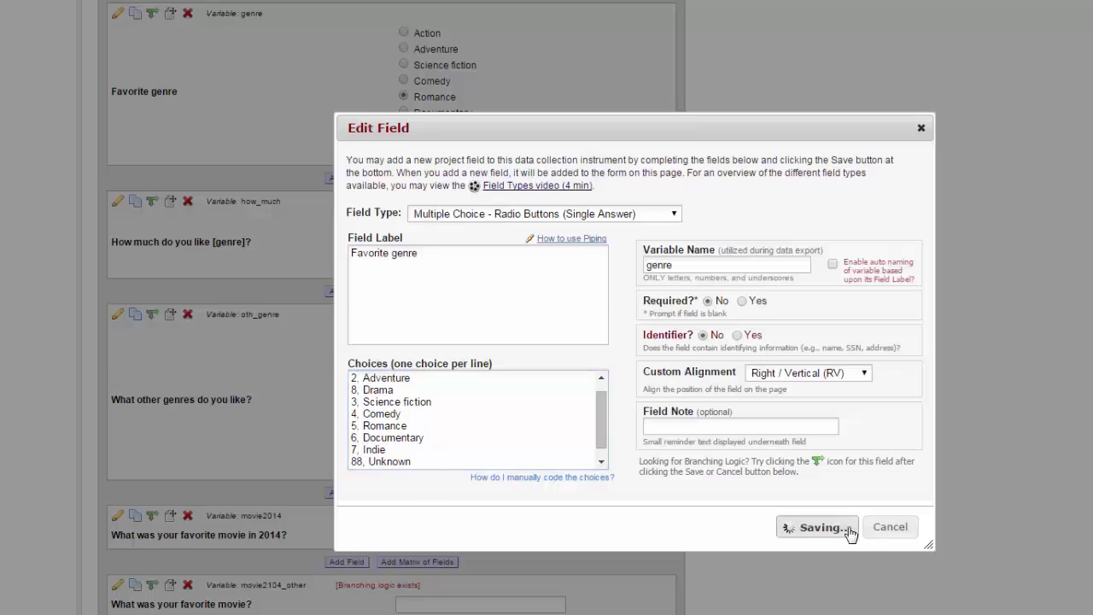
Check that Drama and Unknown appear, then edit the oth_genre question
left_click(811, 527)
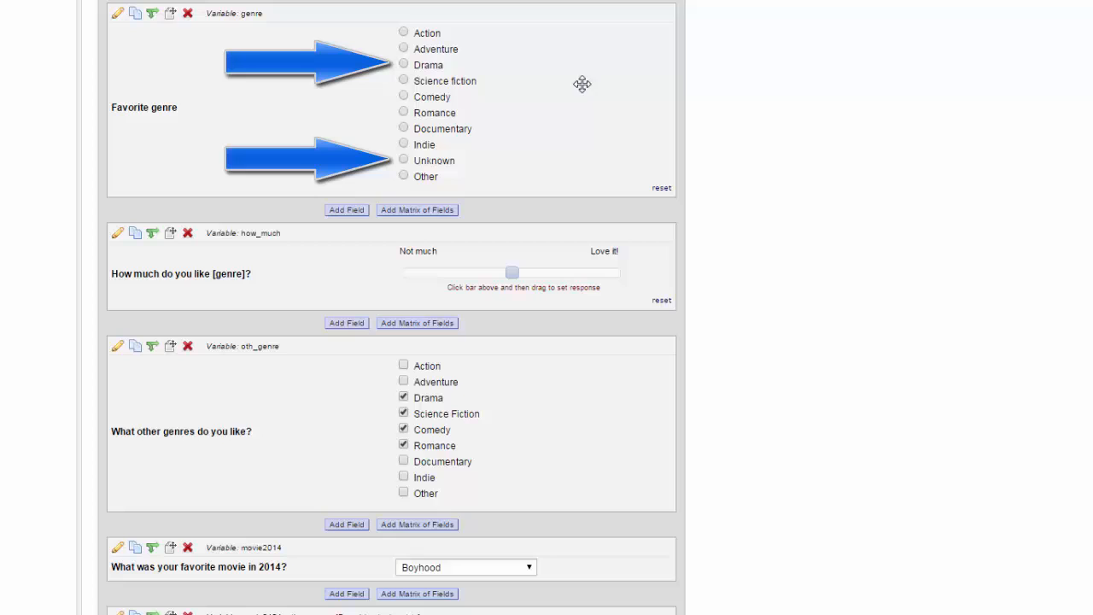
mouse_move(557, 191)
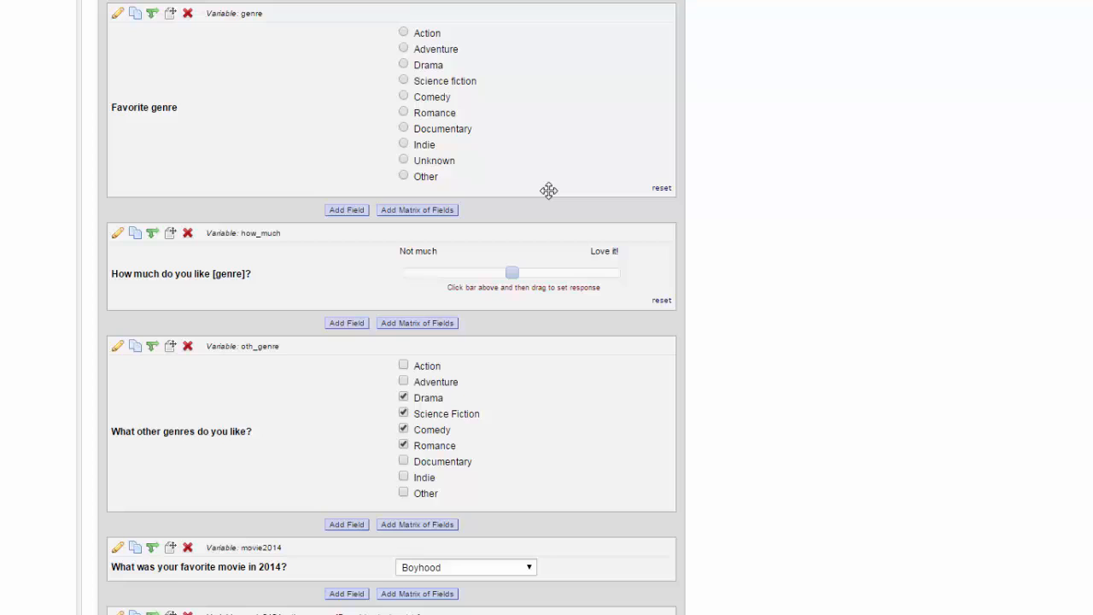
mouse_move(502, 365)
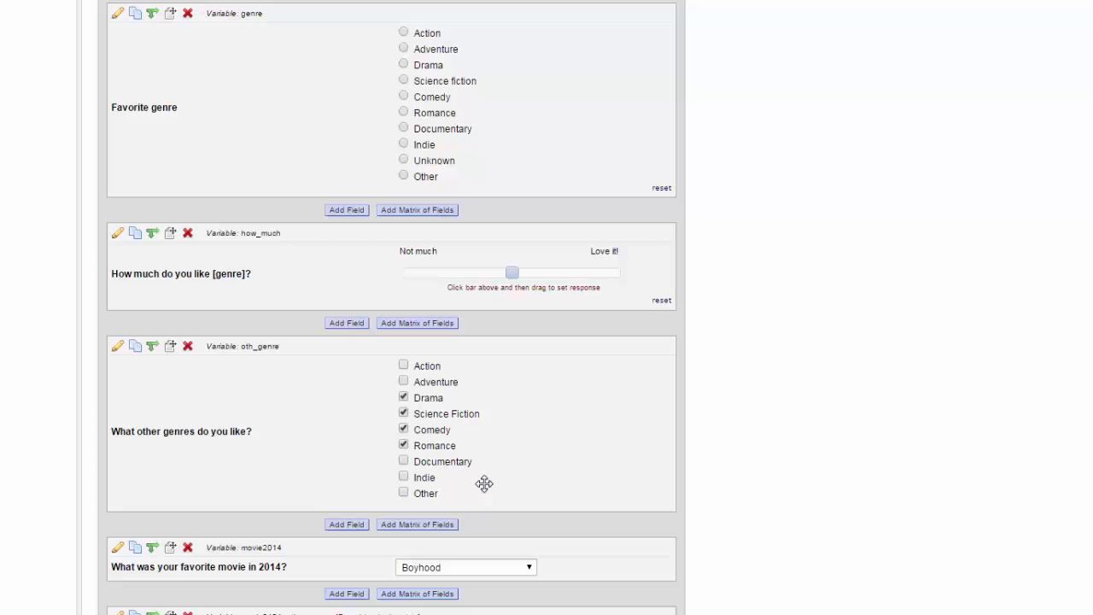
mouse_move(120, 358)
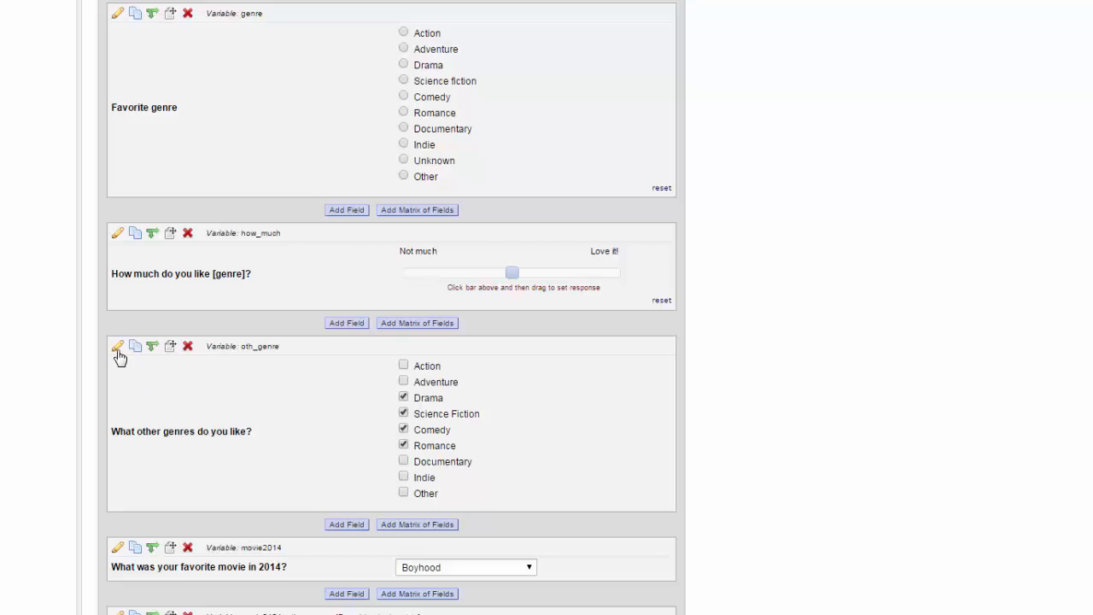
left_click(118, 346)
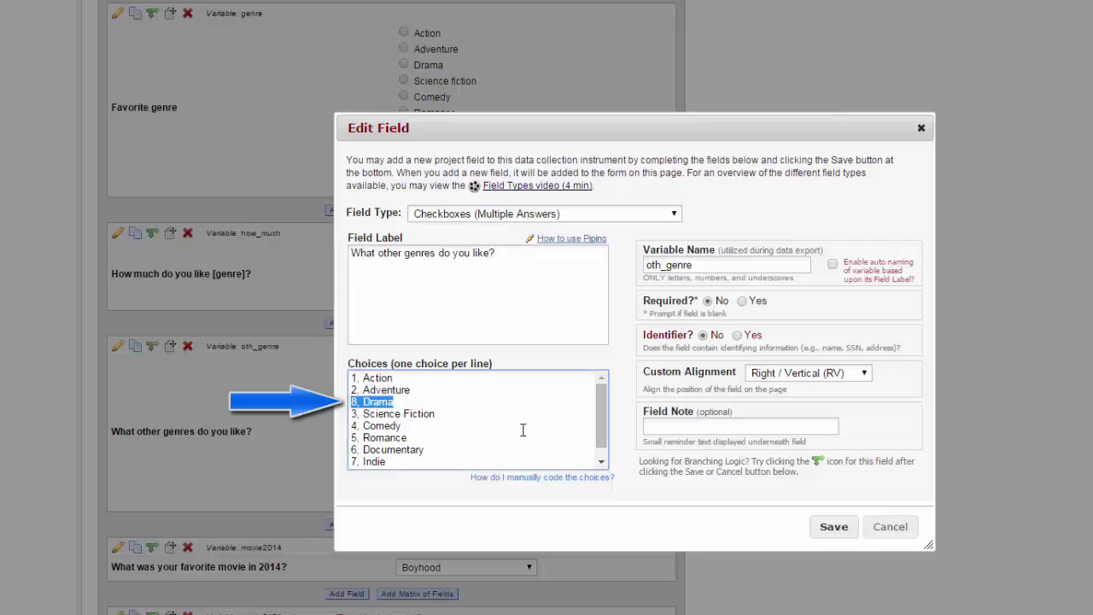
mouse_move(508, 443)
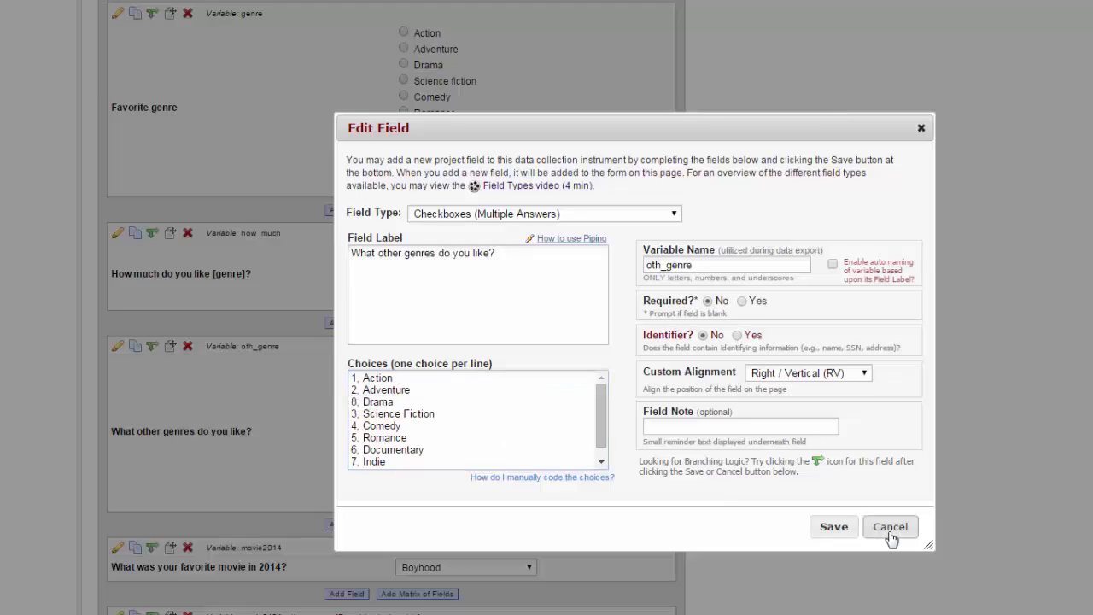
left_click(890, 526)
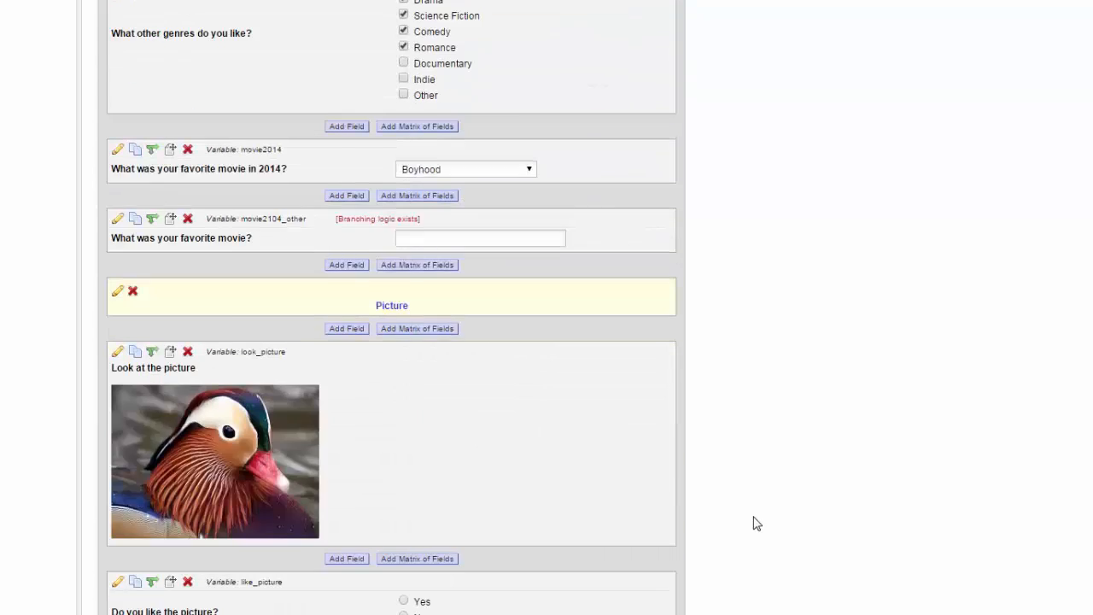
scroll("down", 3)
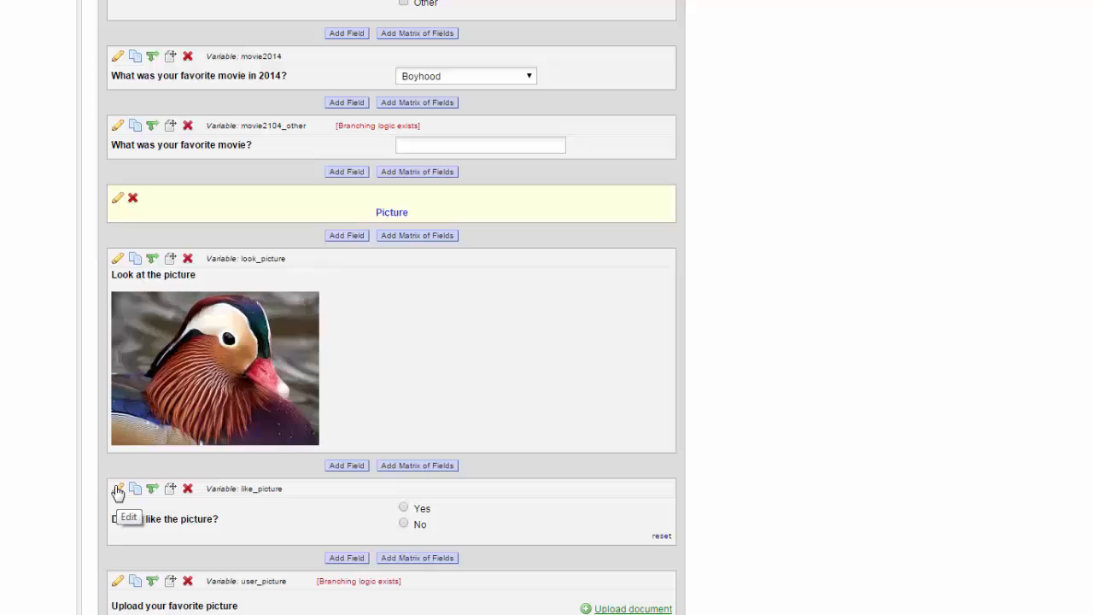
Edit like_picture, try its fixed 1 Yes / 0 No choices, and list field types
left_click(118, 488)
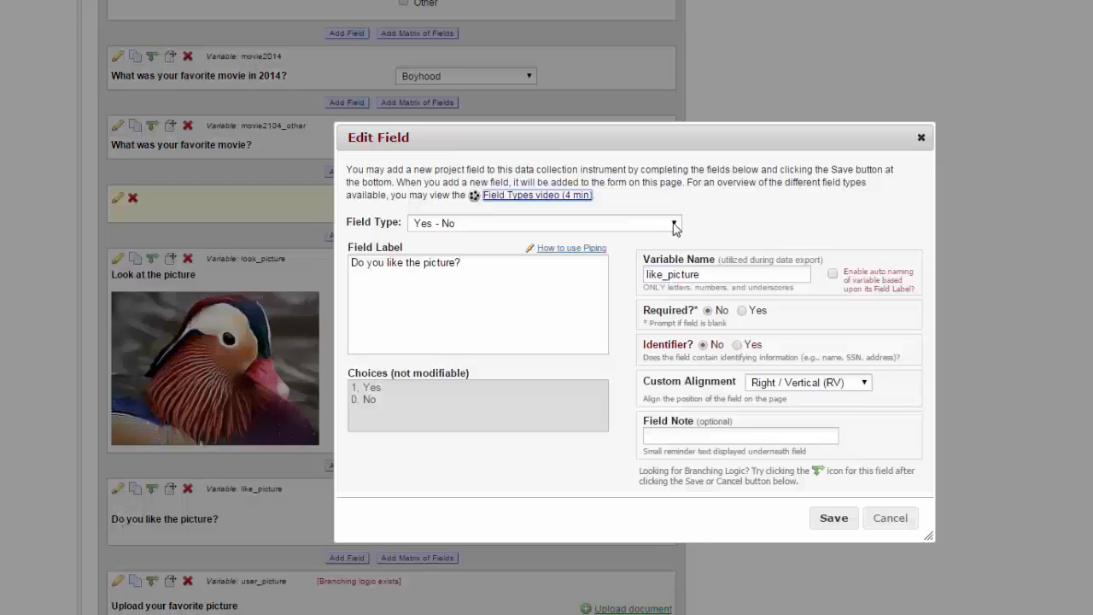
left_click(543, 223)
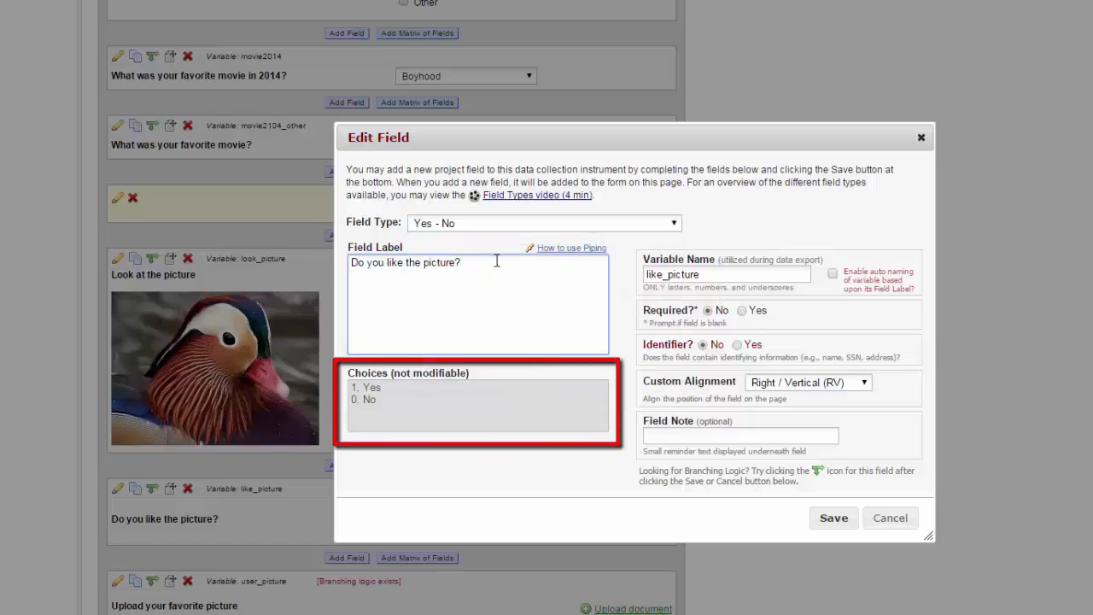
mouse_move(493, 399)
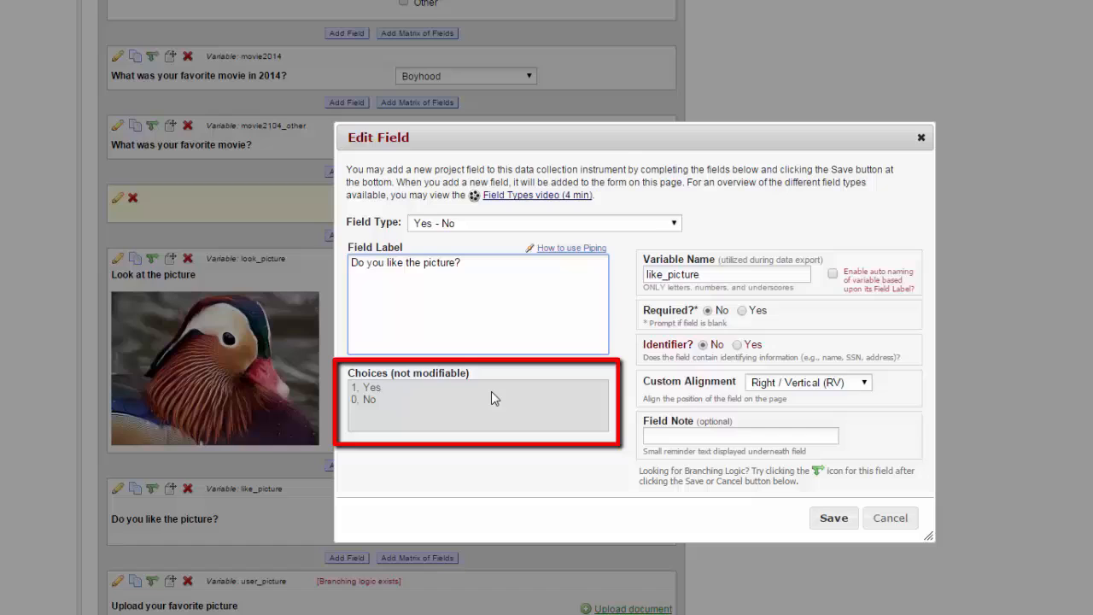
left_click(459, 263)
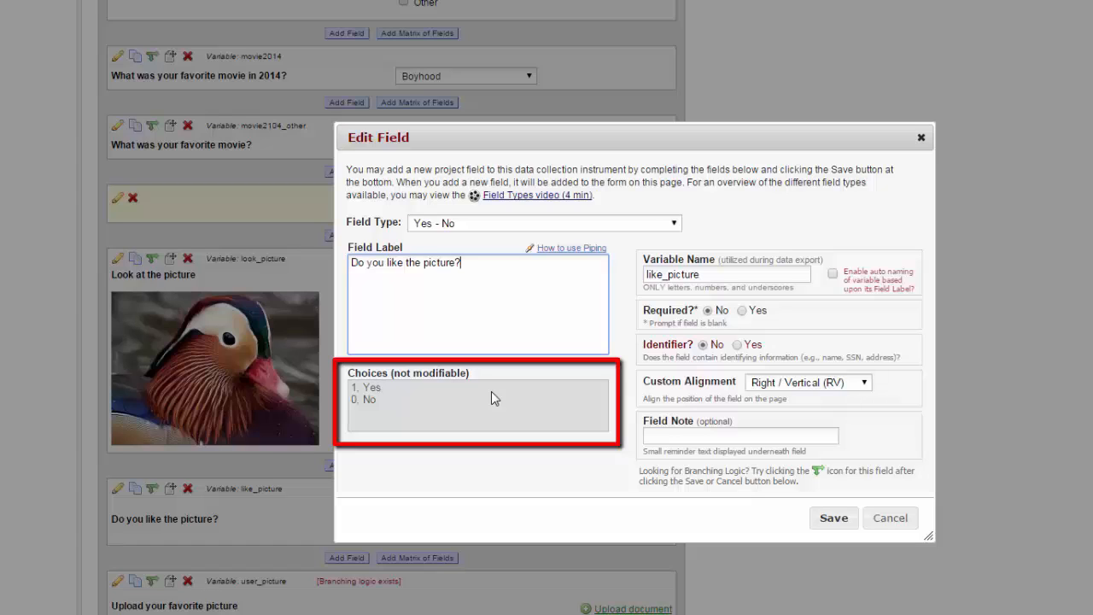
left_click(543, 223)
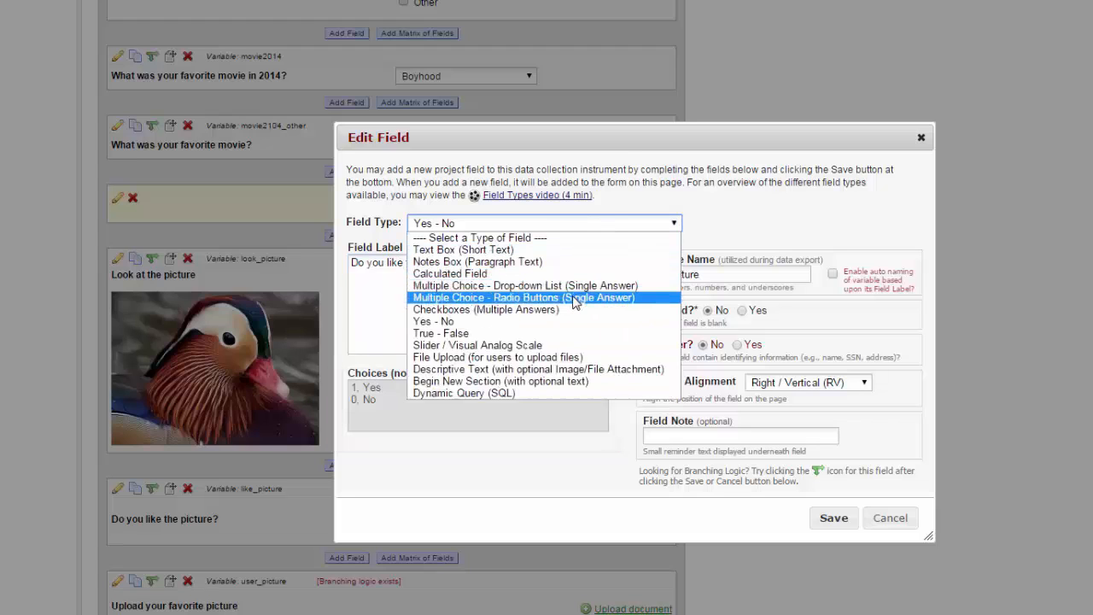
Make like_picture single-answer radio buttons with choices 1 Yes, 0 No, 2 N/A, and save
left_click(522, 297)
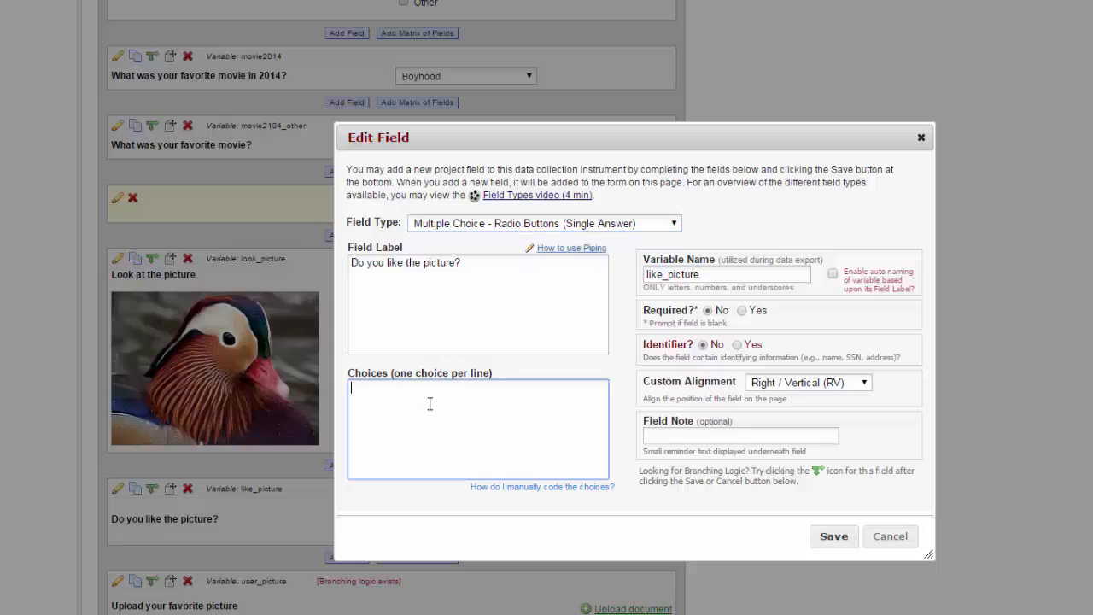
mouse_move(408, 410)
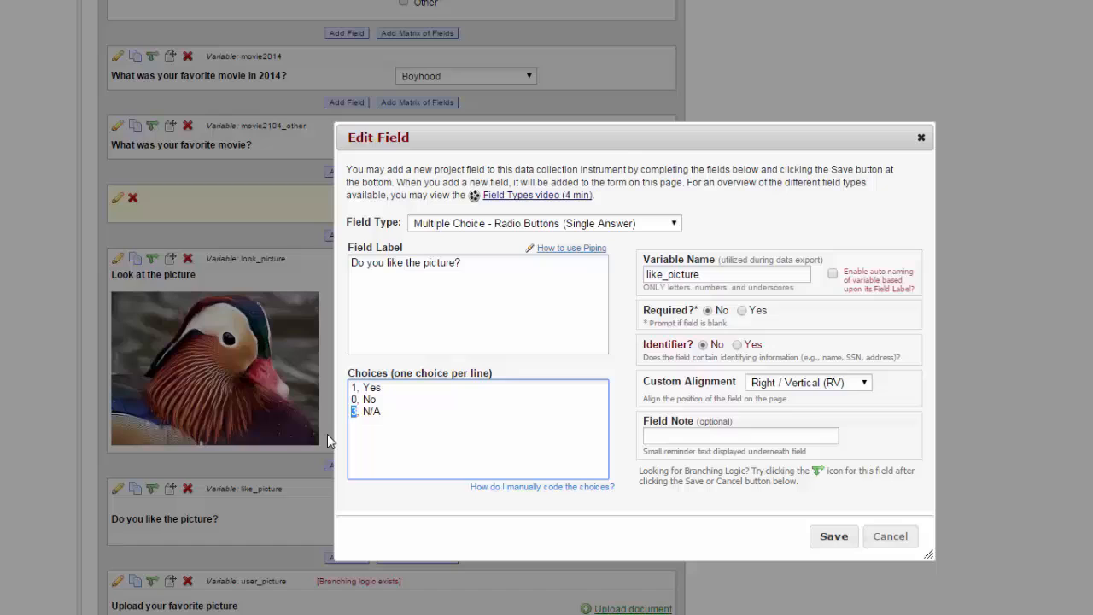
type("2")
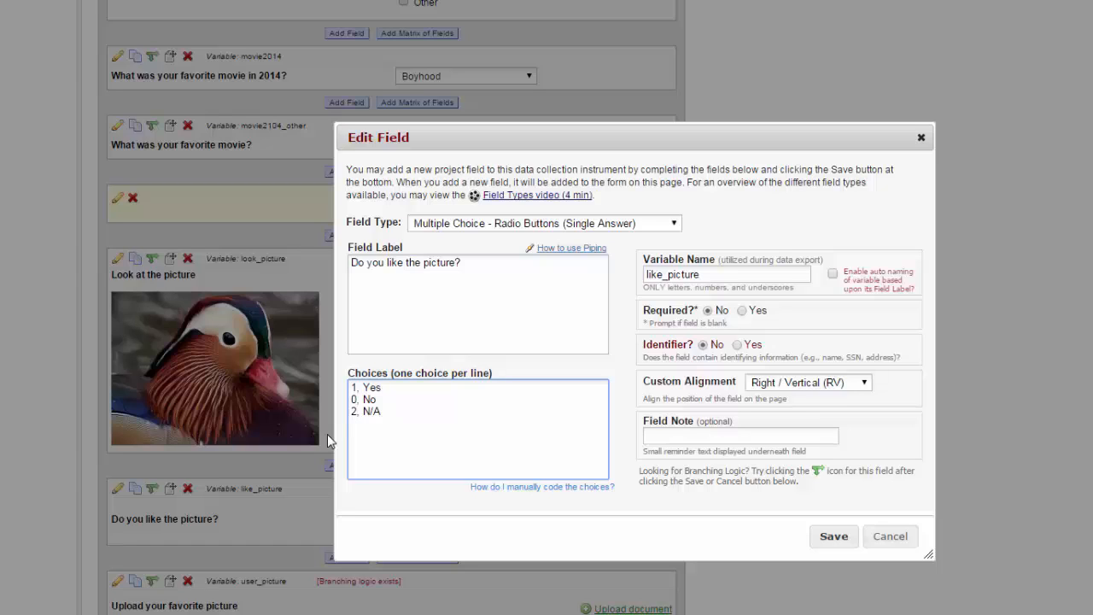
left_click(359, 411)
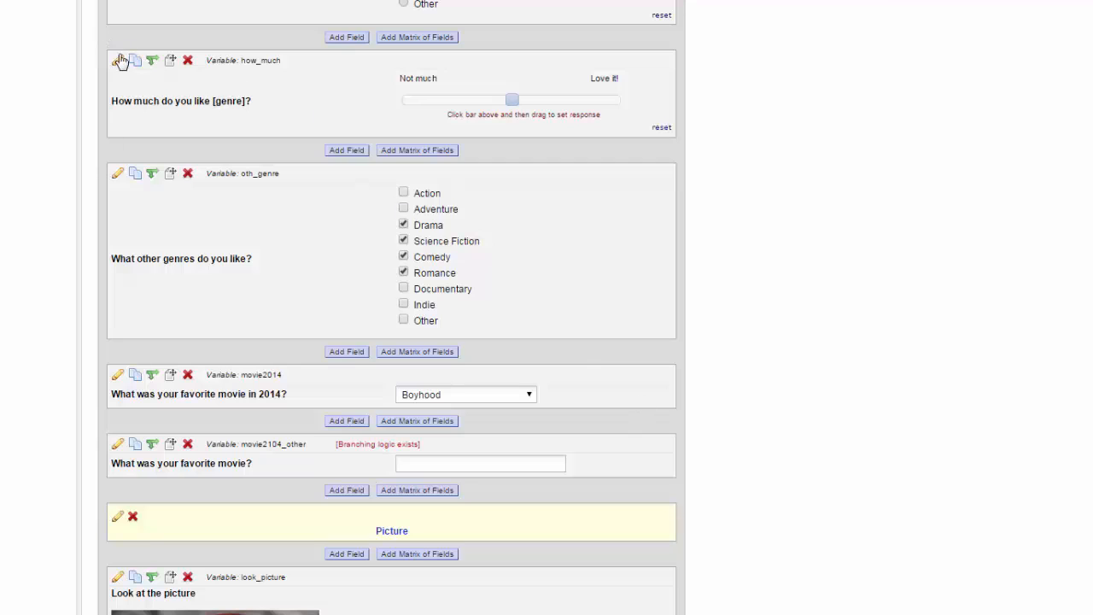
Test the how_much slider between Not much and Love it!, then edit its settings
left_click_drag(513, 100, 555, 100)
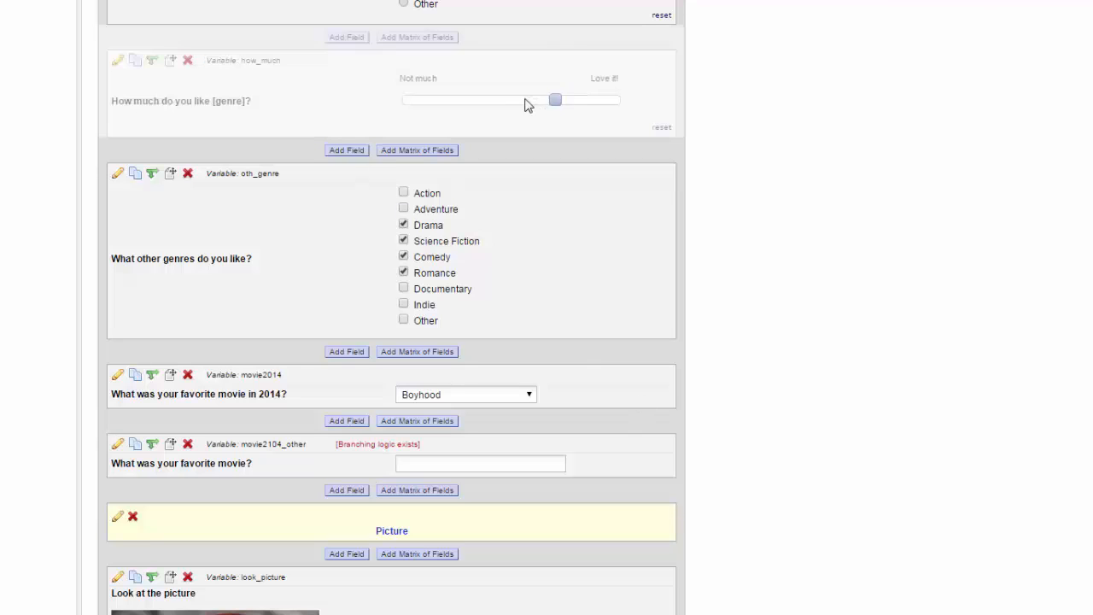
left_click_drag(555, 100, 569, 100)
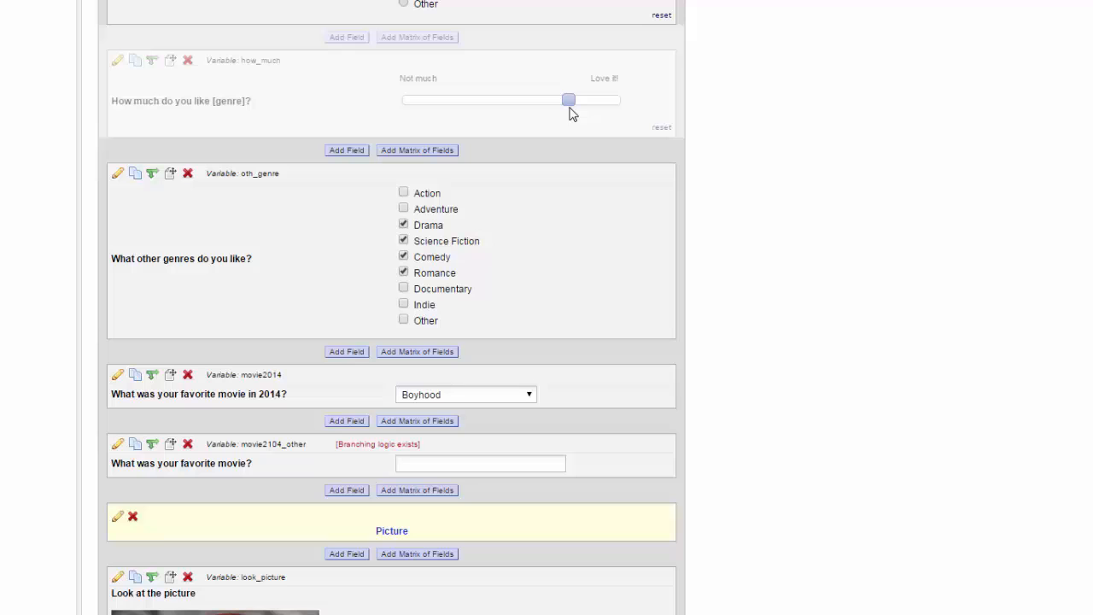
left_click_drag(570, 100, 419, 100)
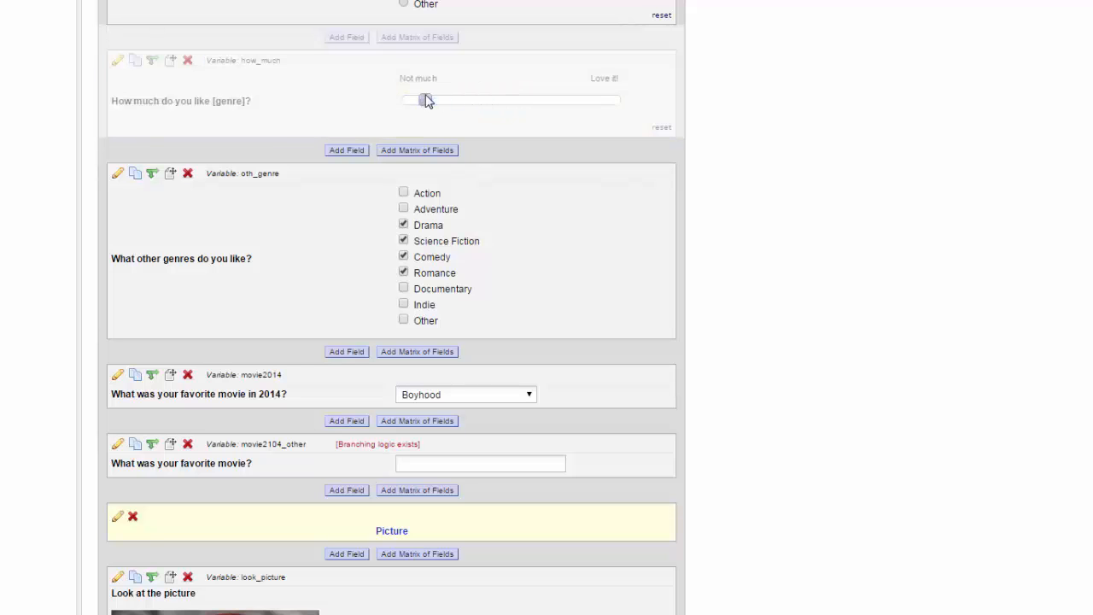
left_click_drag(418, 100, 547, 100)
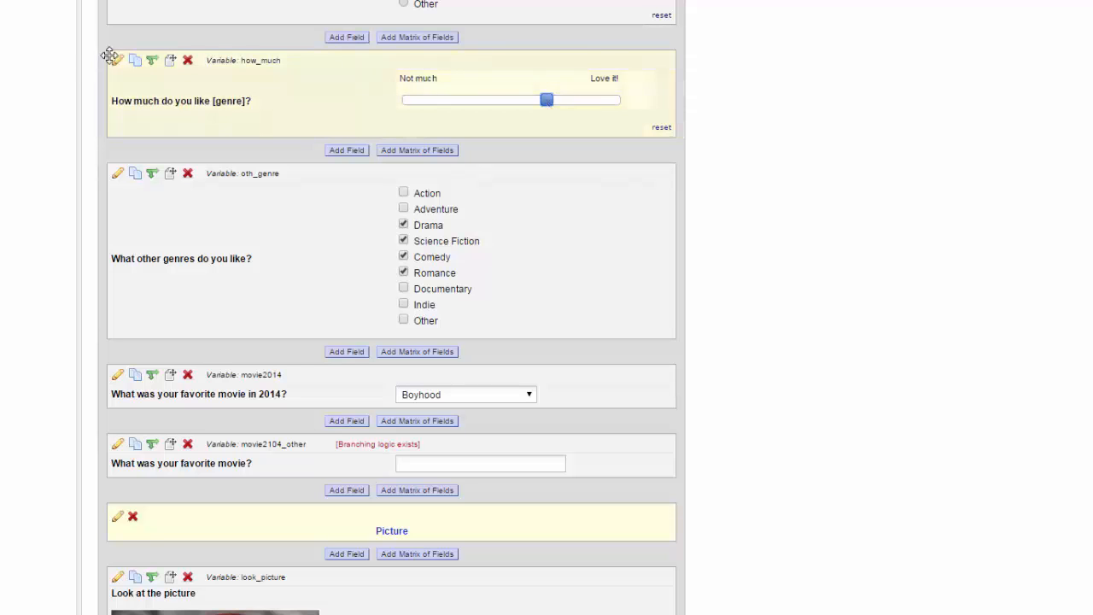
left_click(117, 60)
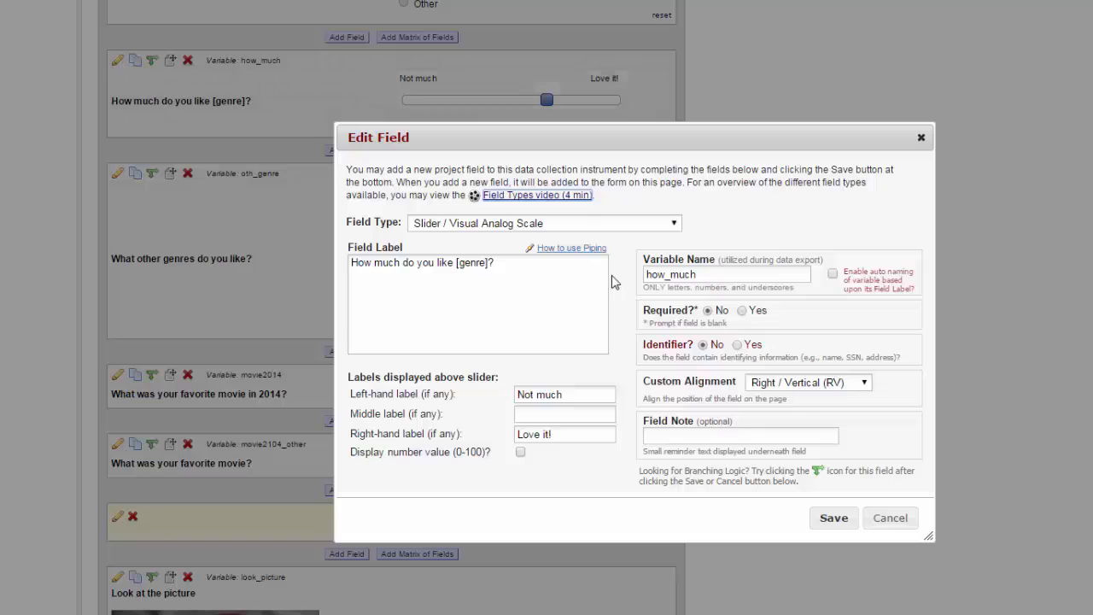
mouse_move(614, 259)
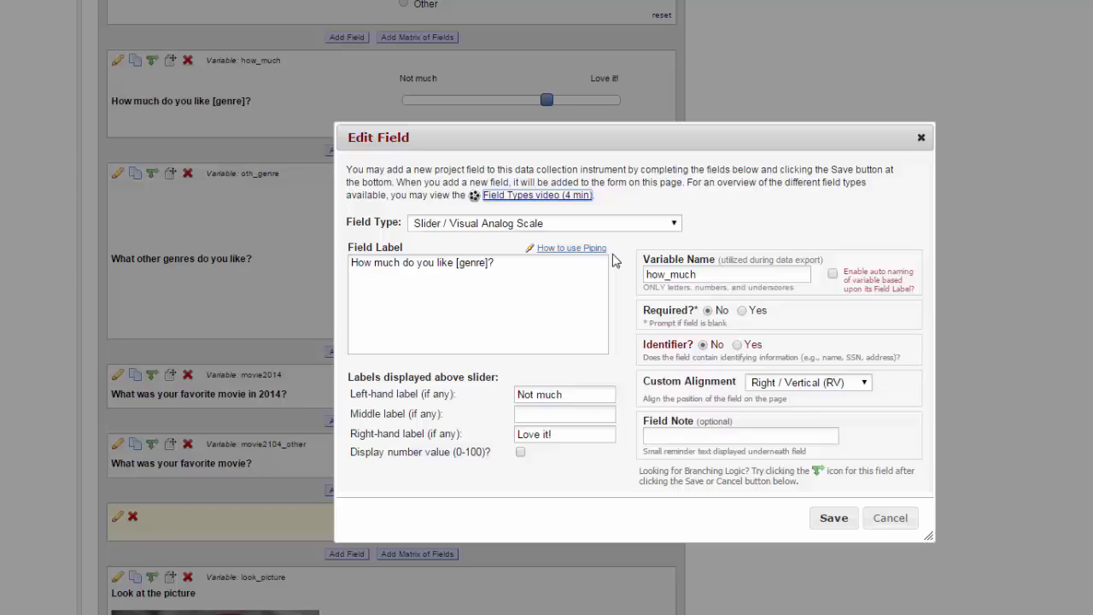
mouse_move(612, 388)
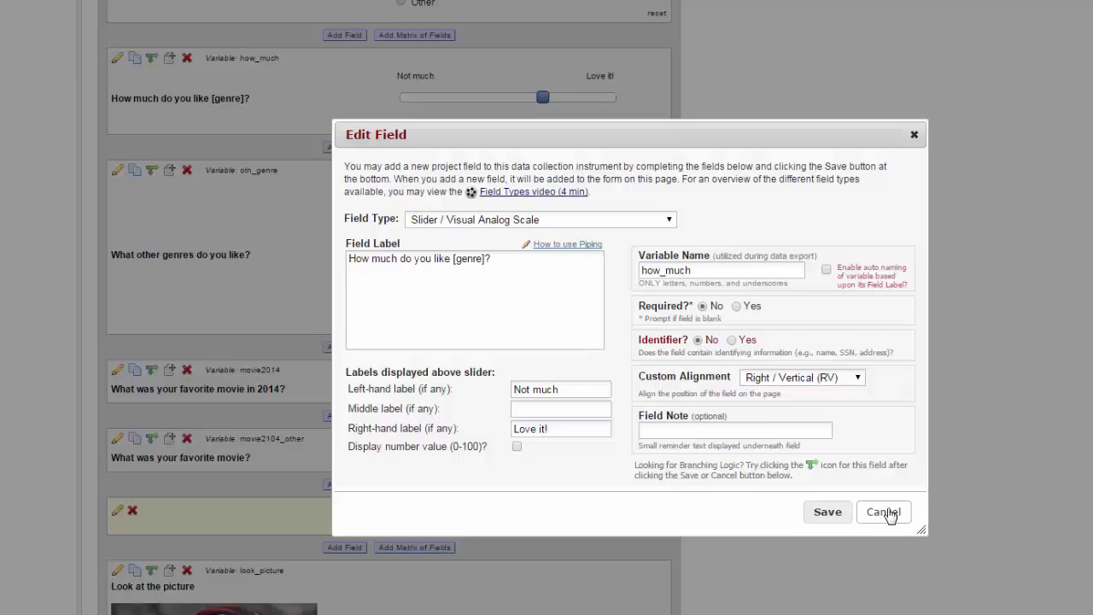
Close the slider dialog unsaved, then set look_picture's duck2.jpg attachment to display as a link
left_click(883, 512)
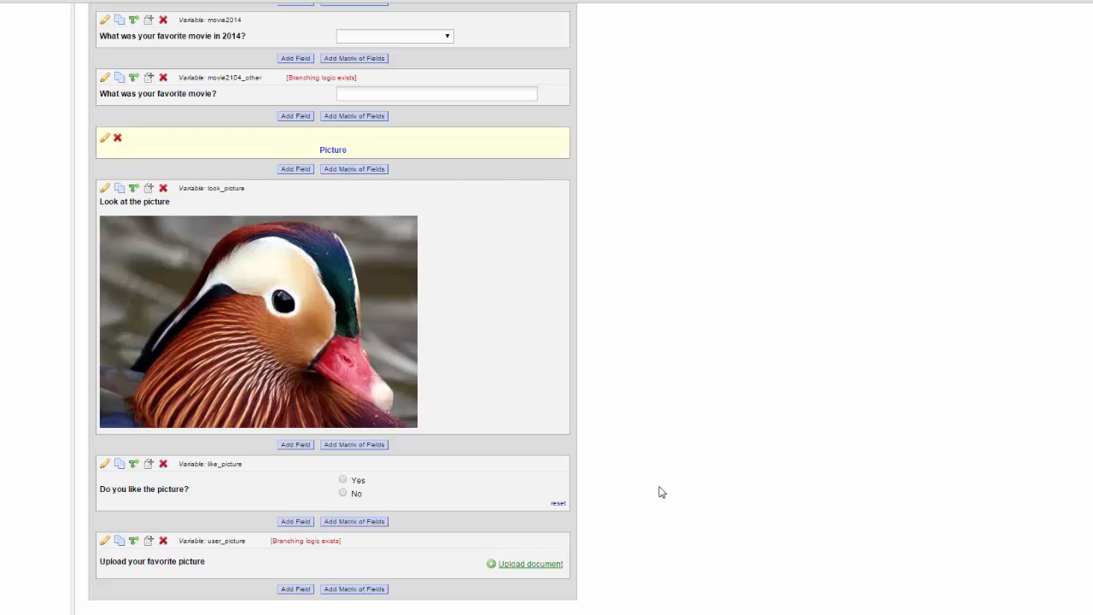
left_click(104, 188)
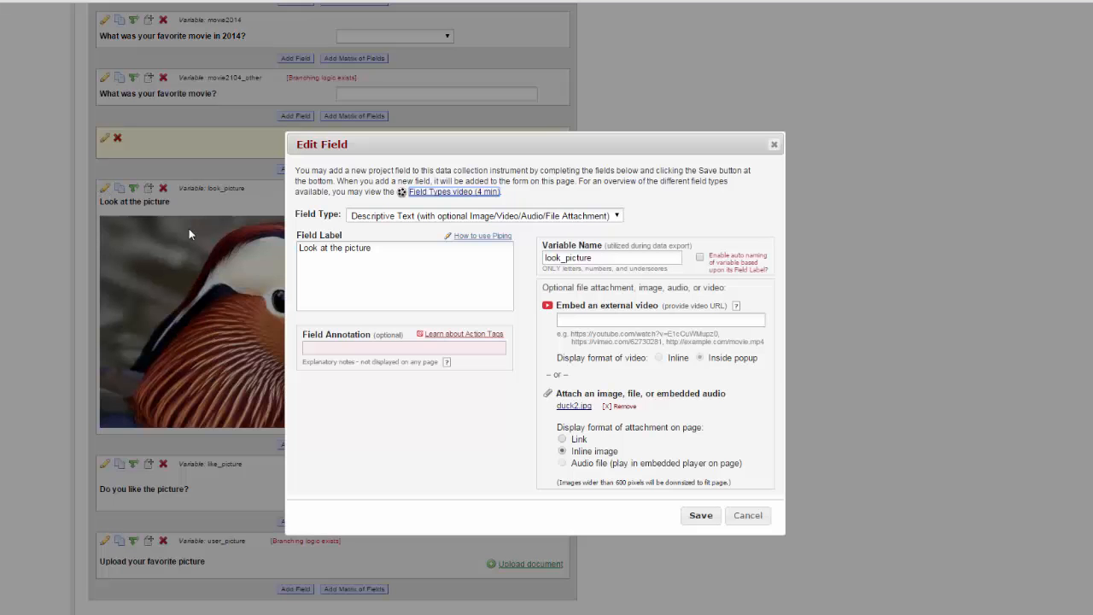
left_click(404, 273)
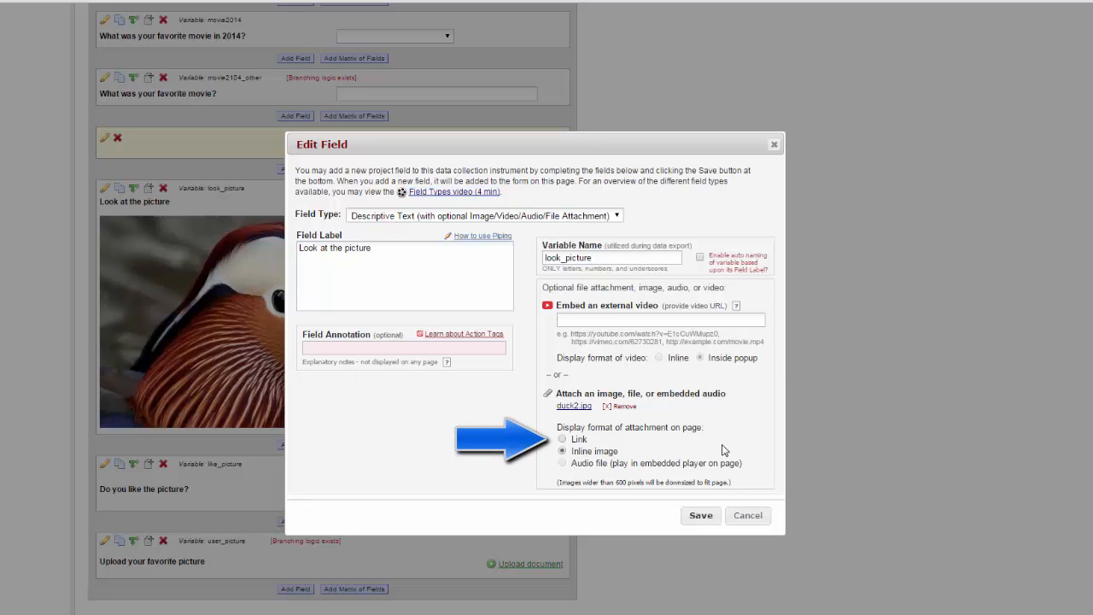
left_click(562, 438)
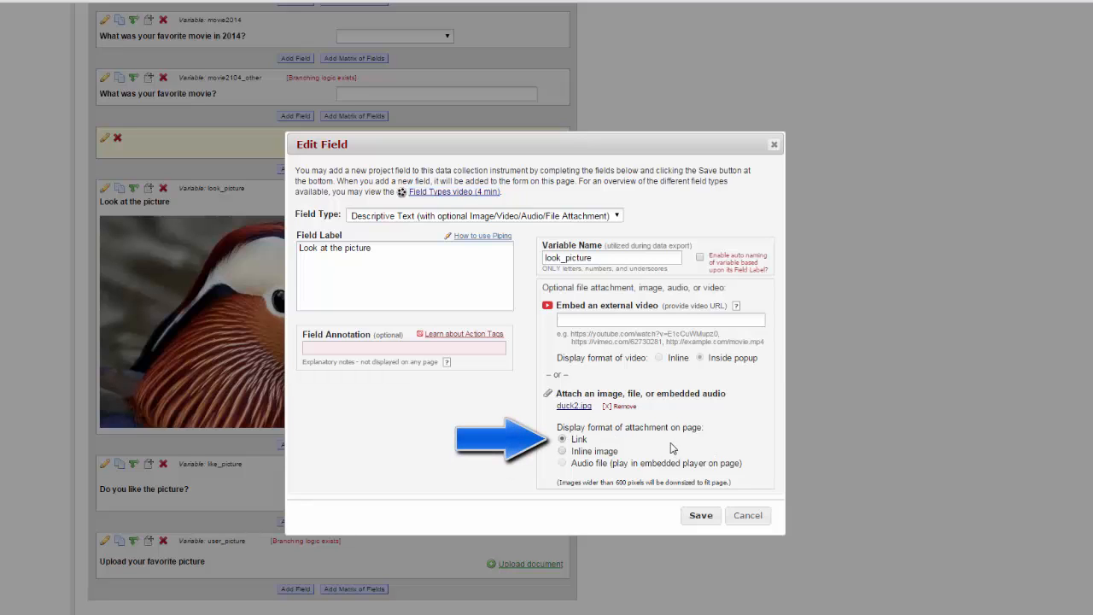
mouse_move(713, 450)
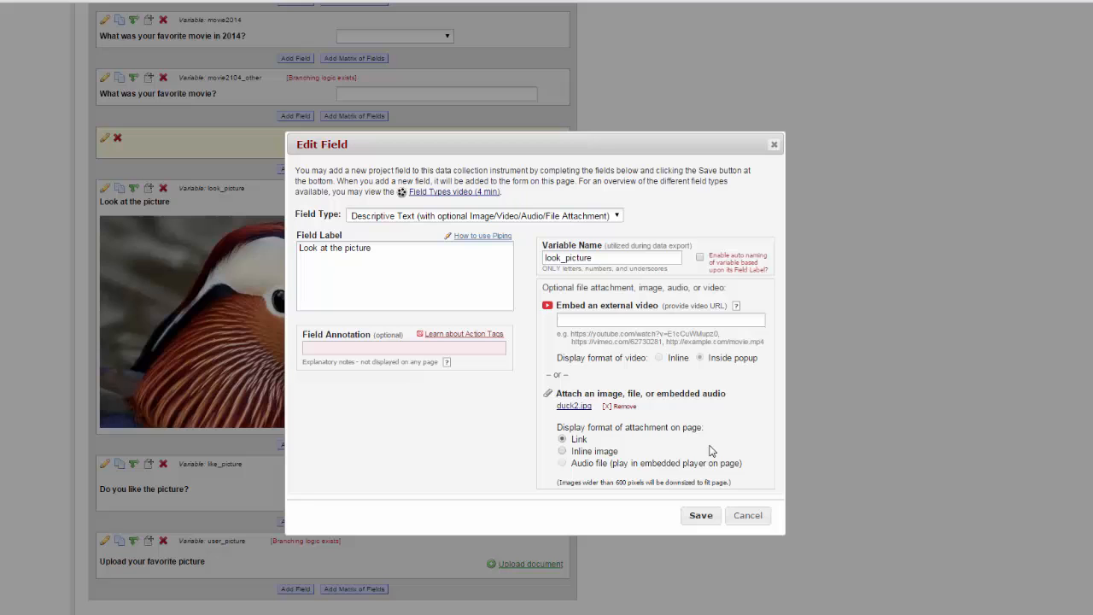
mouse_move(674, 425)
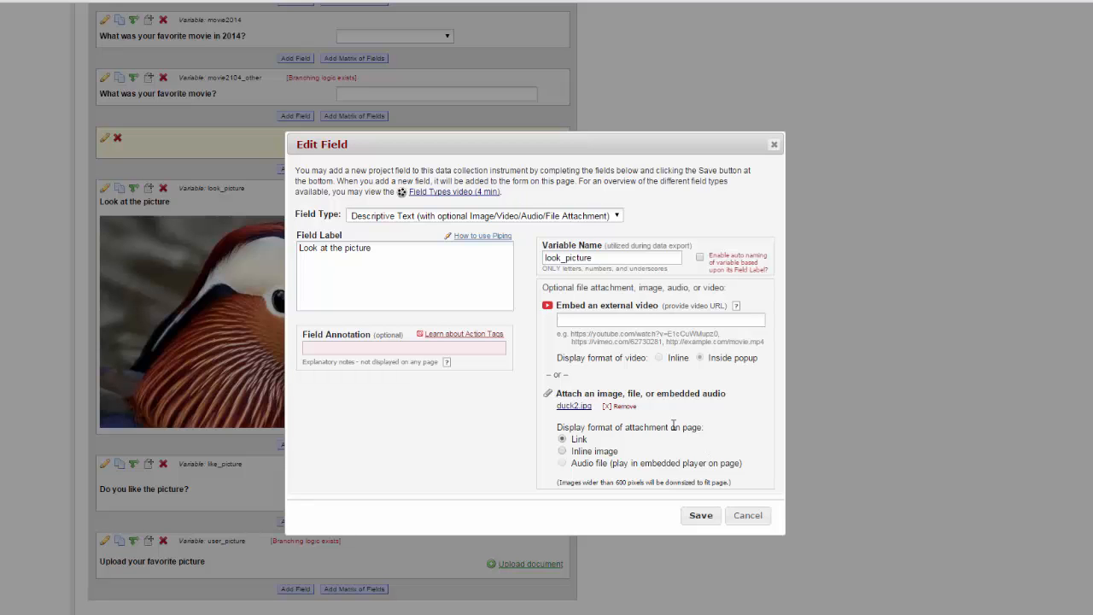
left_click(616, 406)
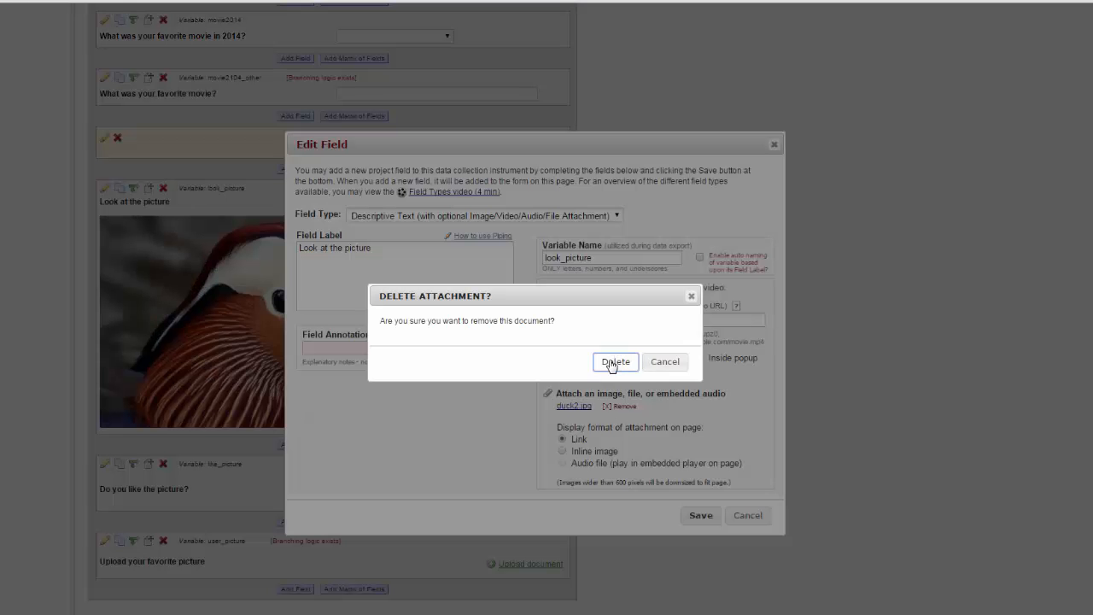
left_click(614, 361)
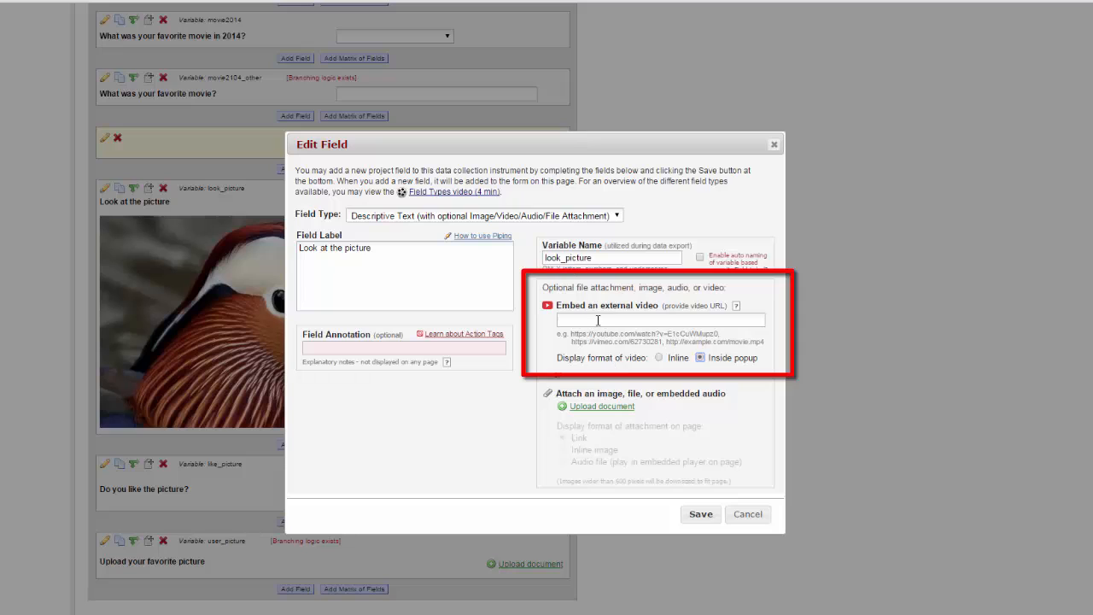
type("https://youtu.be/n_6yKcFfG98")
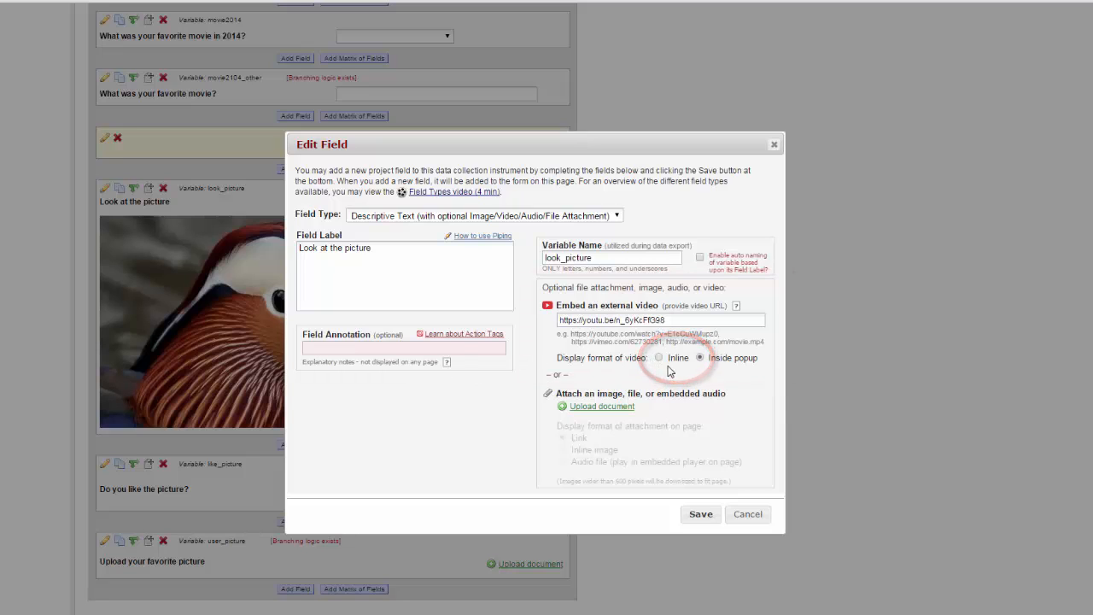
left_click(700, 358)
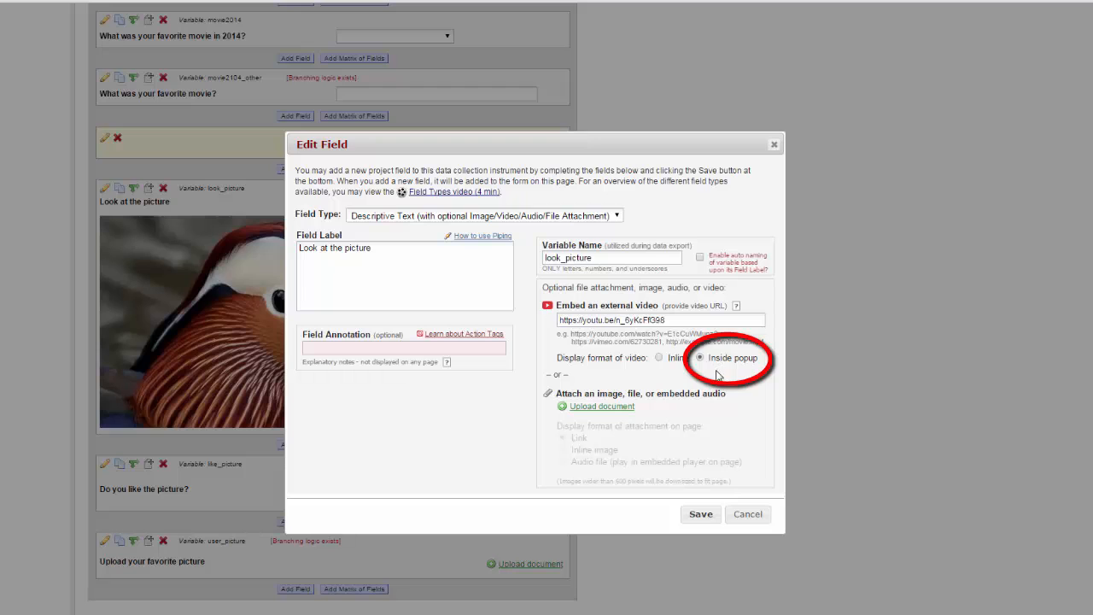
left_click(700, 514)
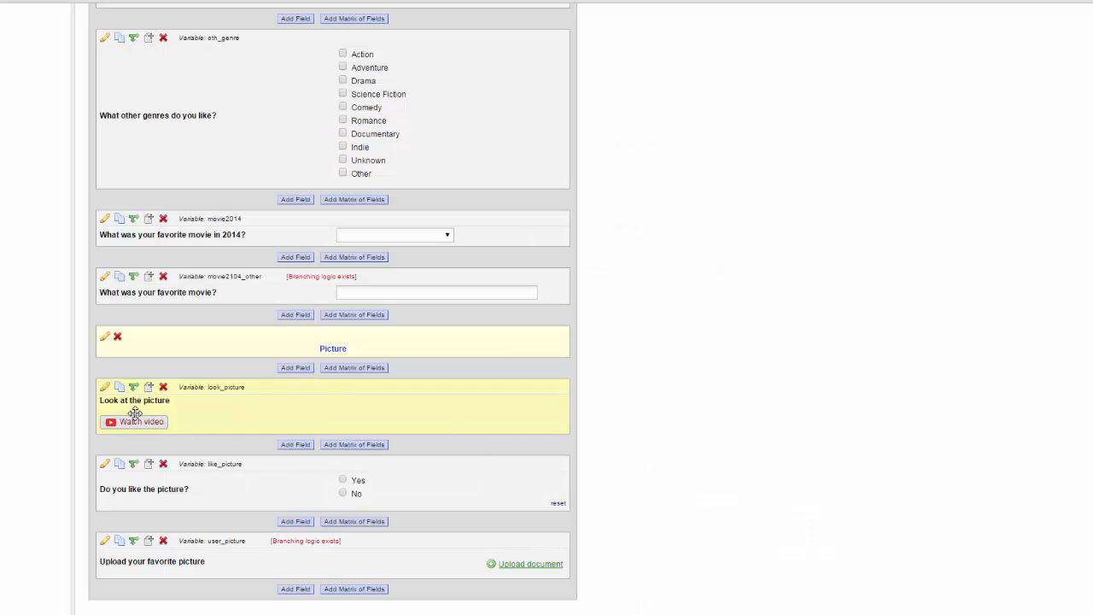
left_click(134, 421)
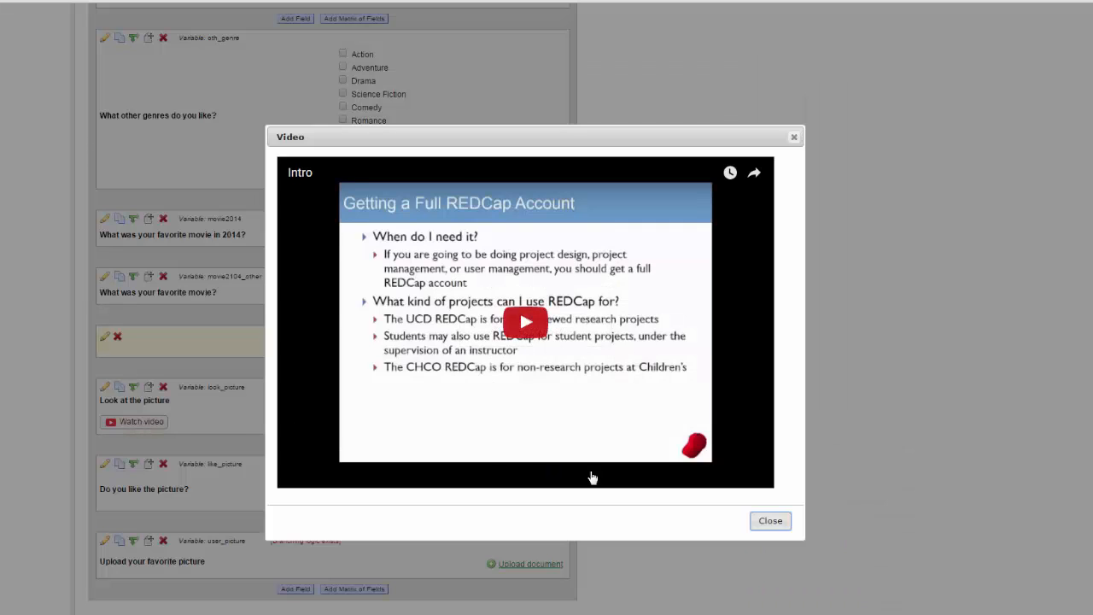
left_click(770, 521)
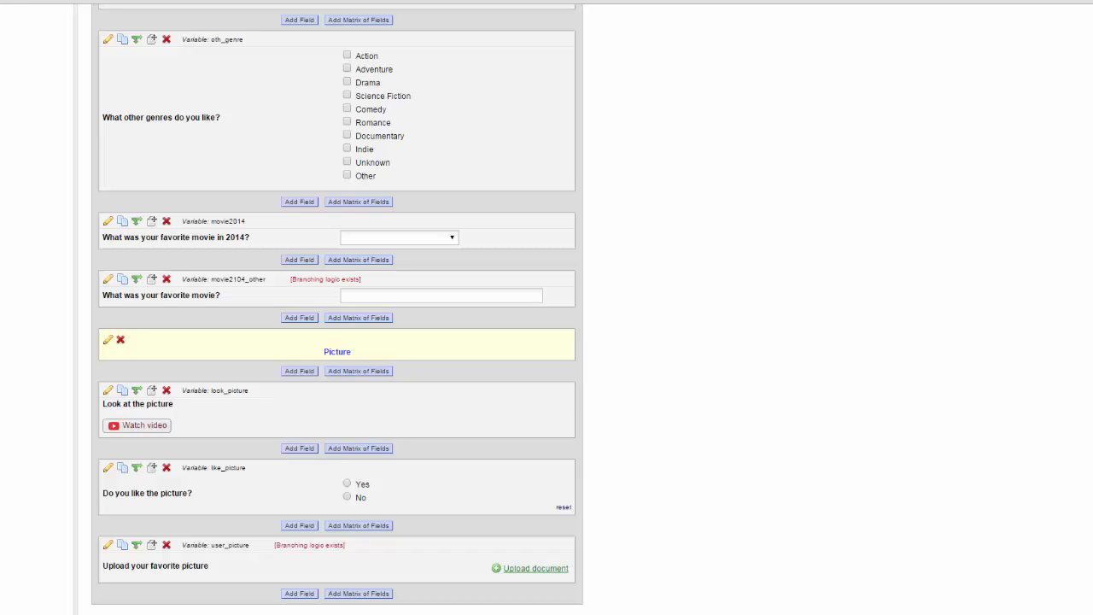
mouse_move(101, 544)
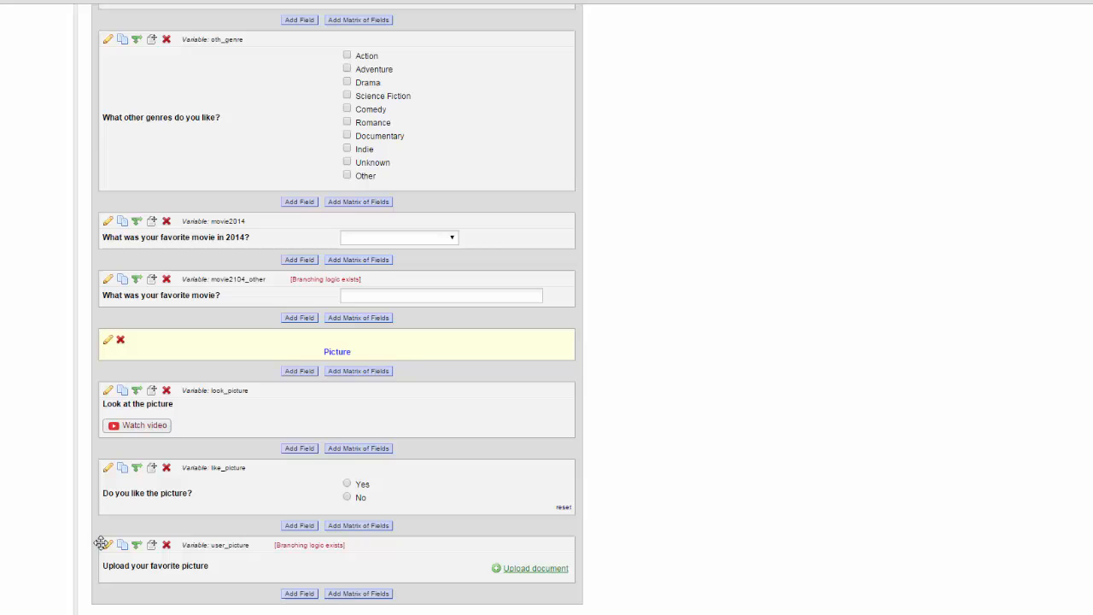
left_click(108, 545)
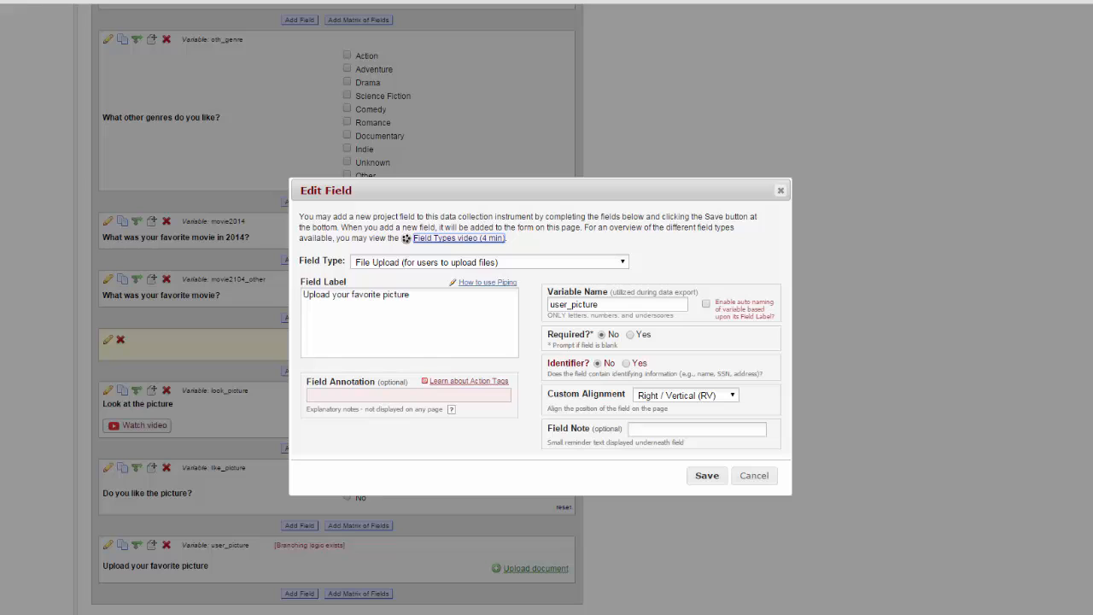
mouse_move(706, 480)
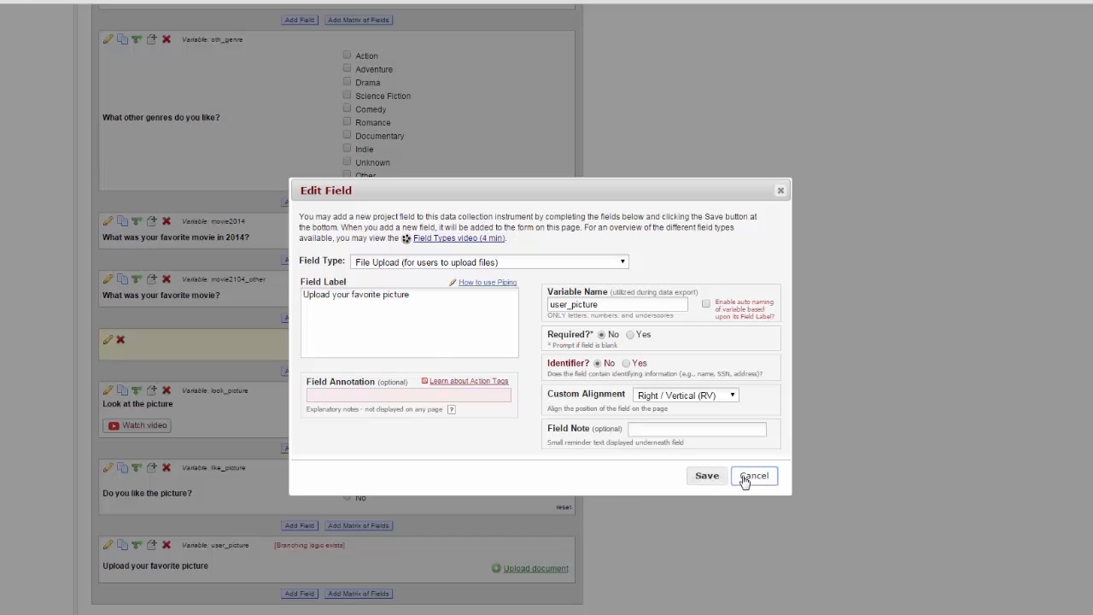
left_click(754, 475)
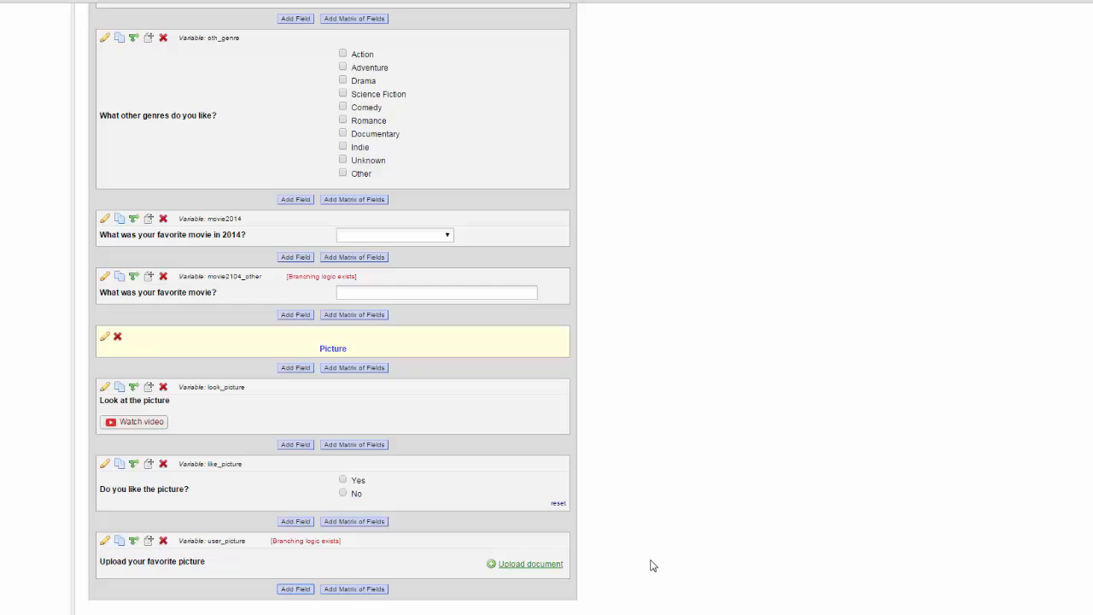
mouse_move(495, 576)
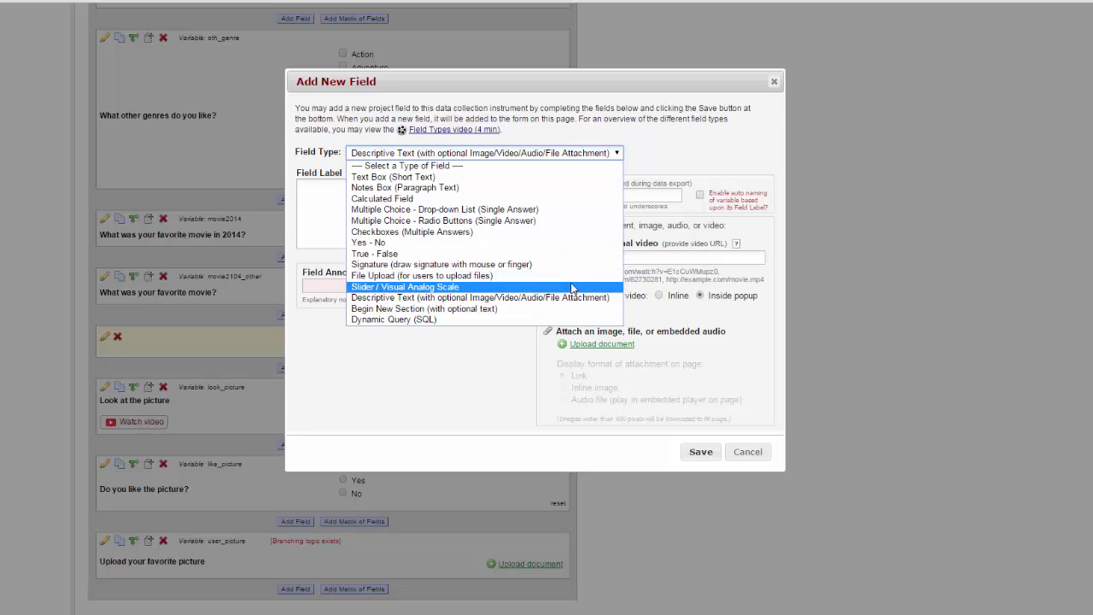
mouse_move(572, 264)
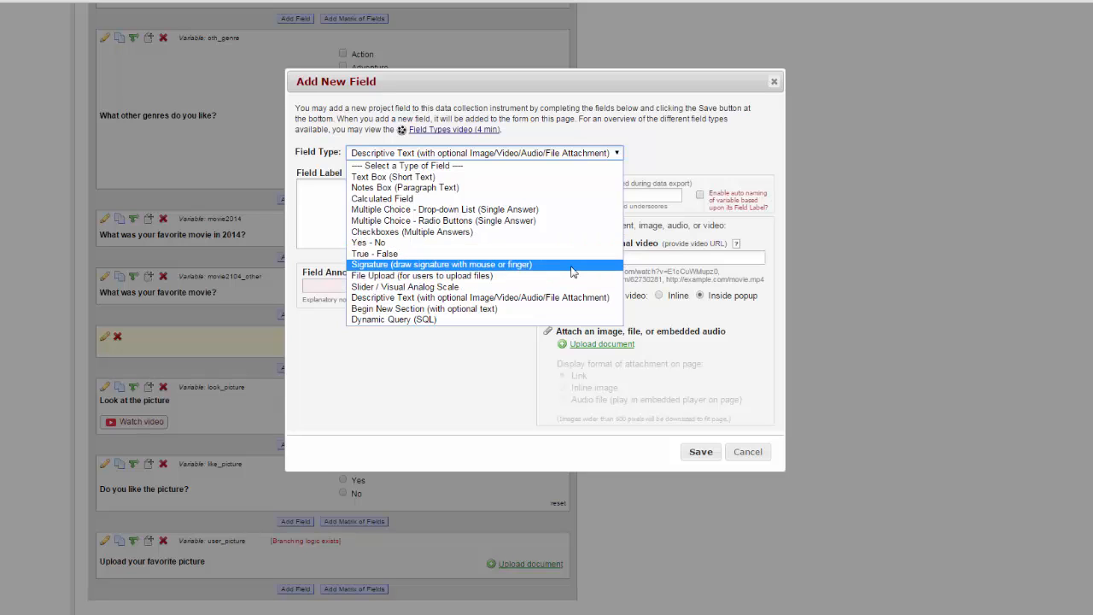
Create a Signature field labelled 'Sign here' with variable e_sig and save it
left_click(440, 264)
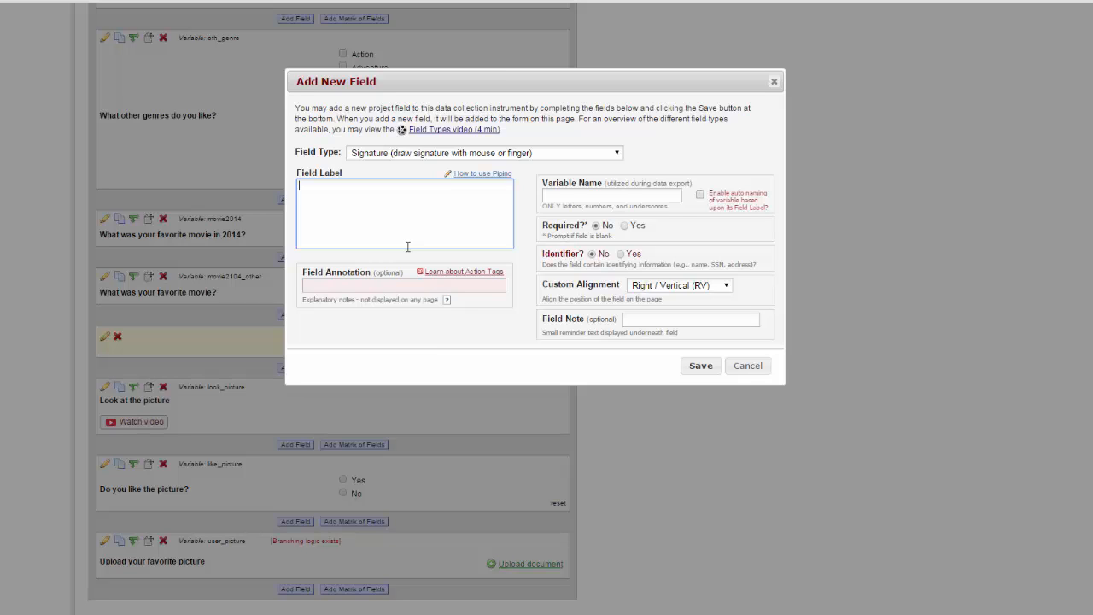
type("Sign here")
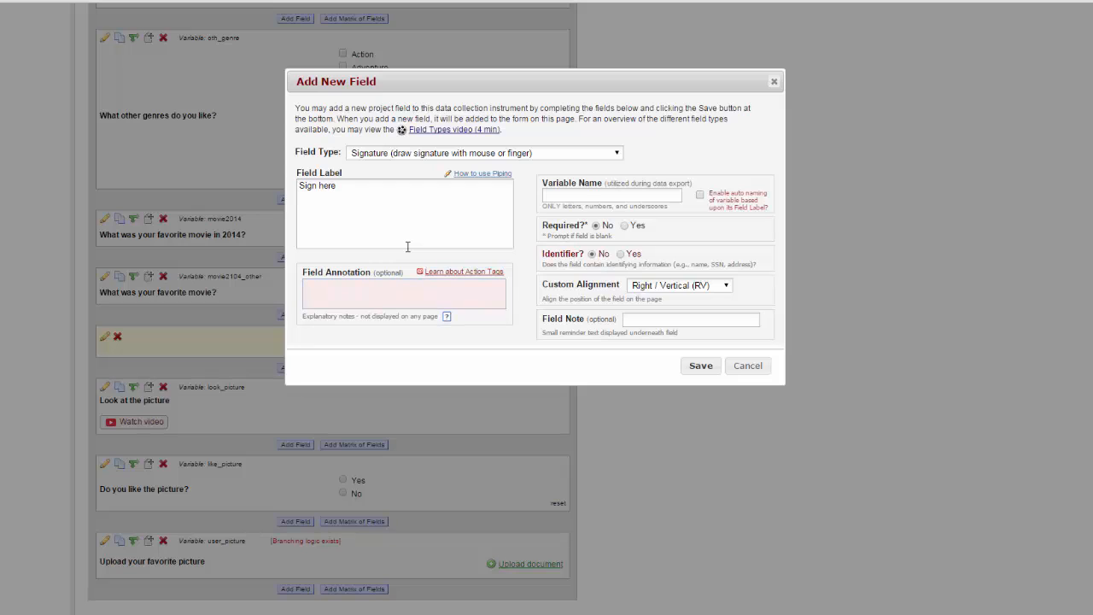
type("e_sig")
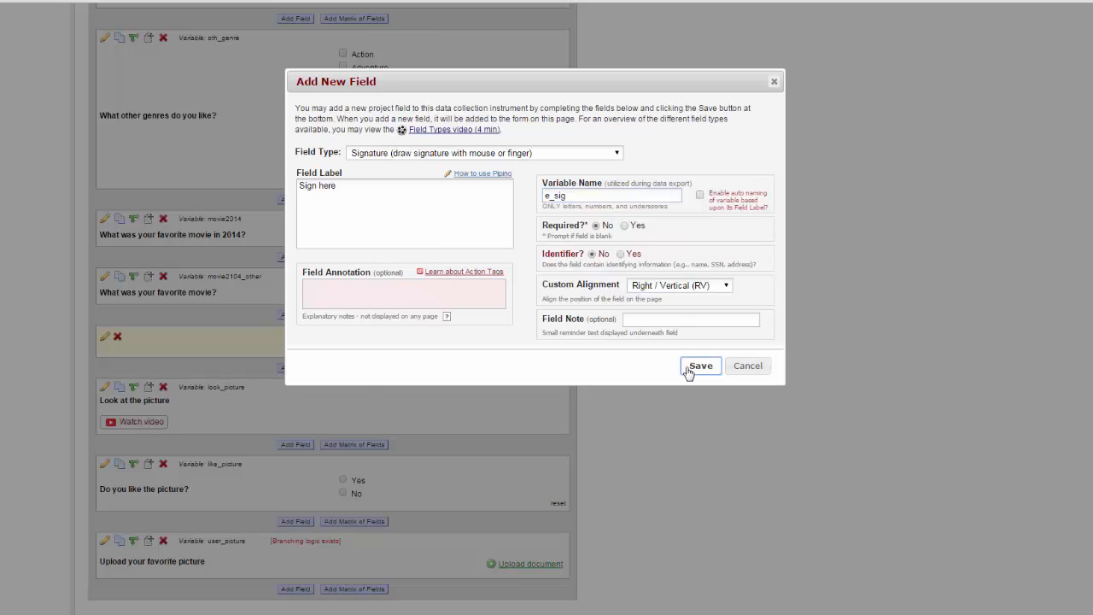
left_click(700, 366)
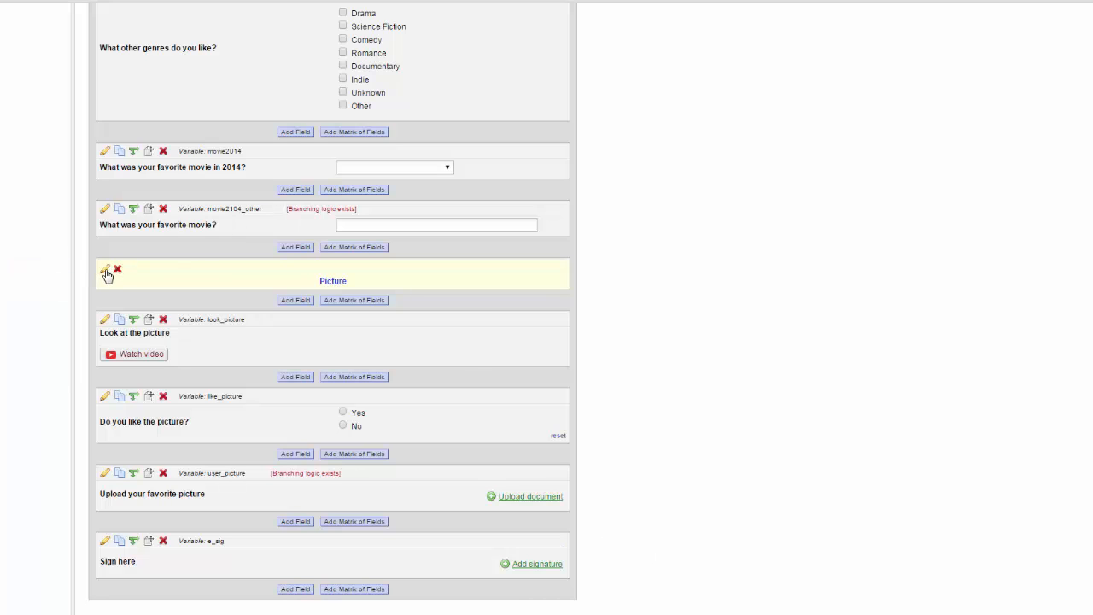
Edit the Picture section header label, typing 'color>' to finish the closing font tag
left_click(106, 272)
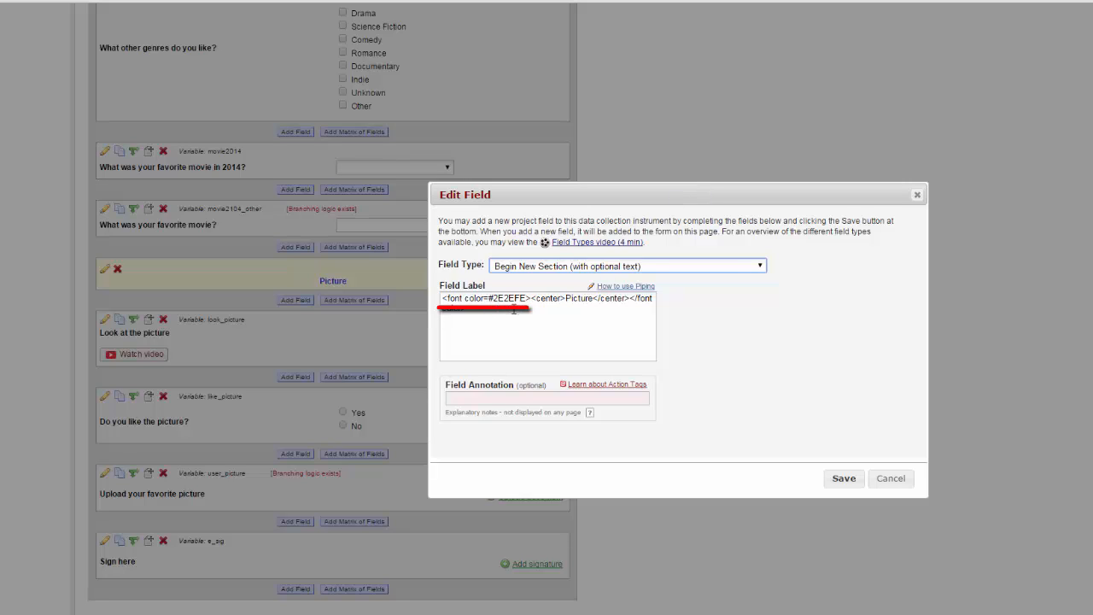
type("color>")
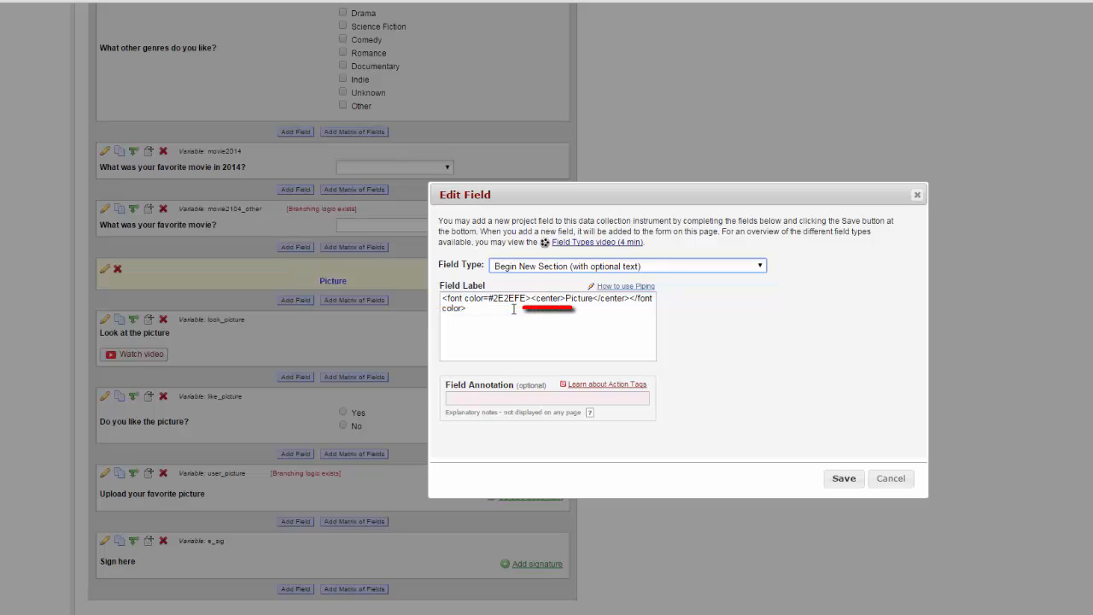